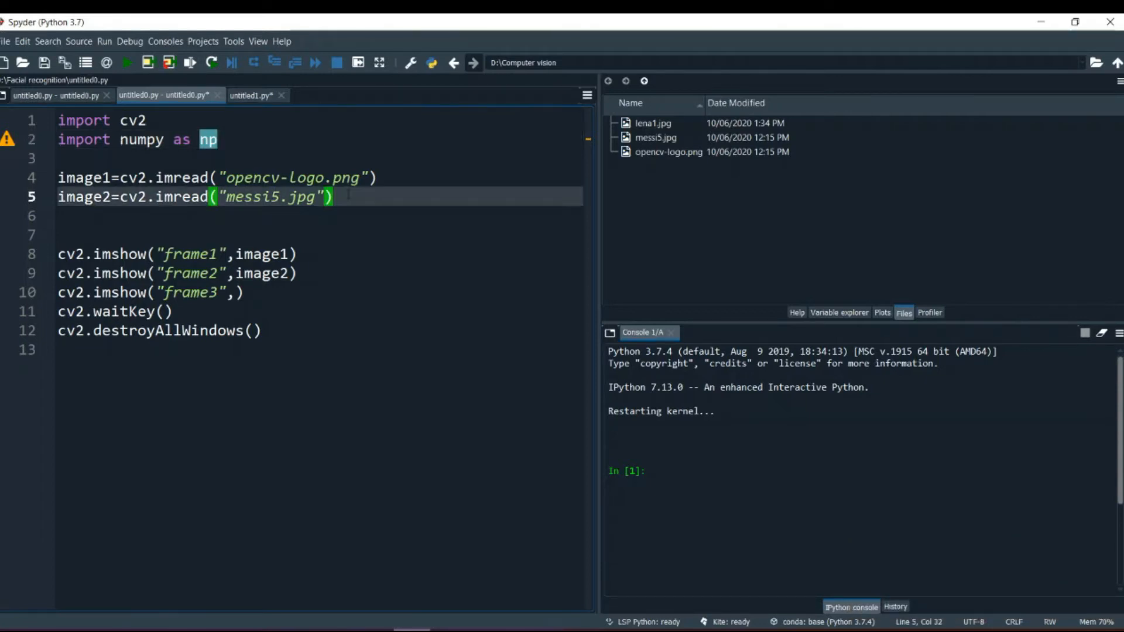
- Write image3=cv2.imread("lena1.jpg") to load the third image for frame3
text(image3)
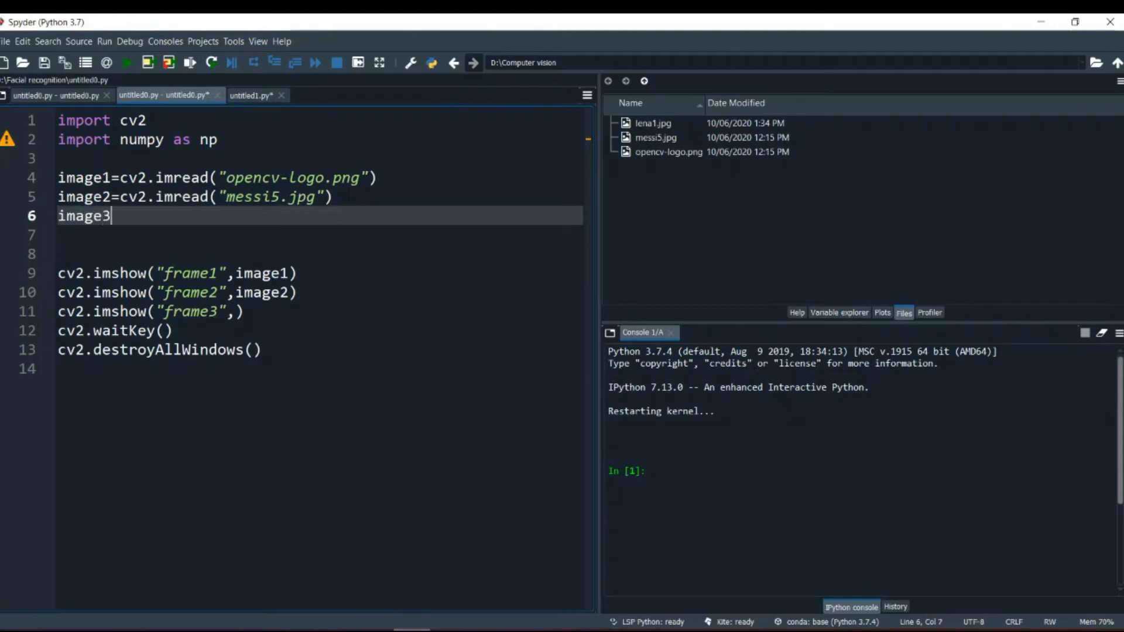
text(=cv2)
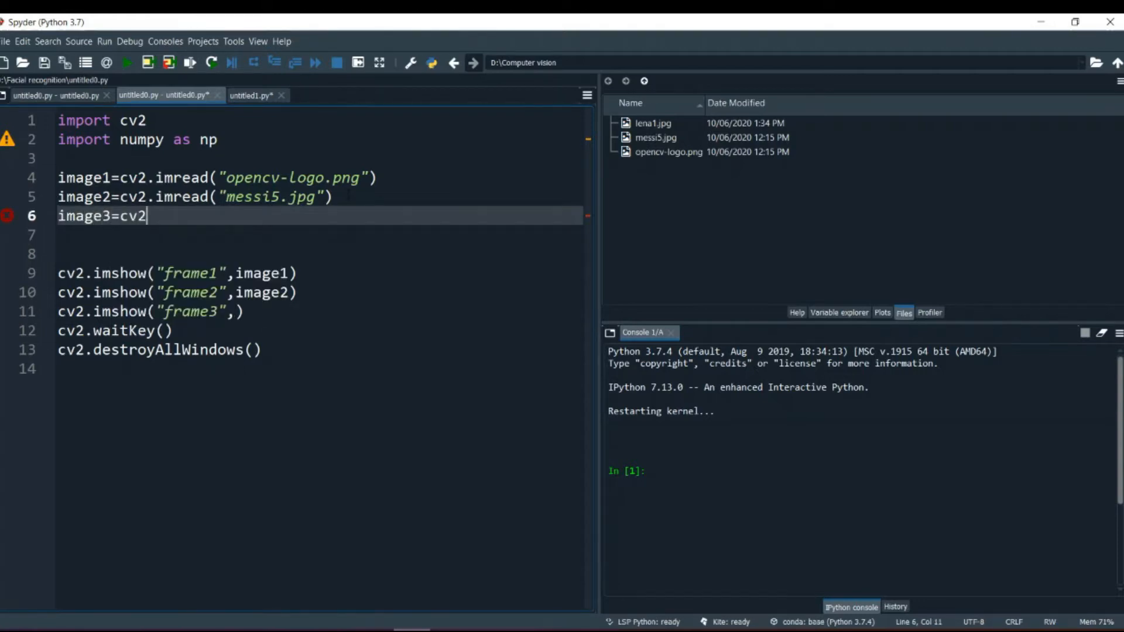
text(.imread()
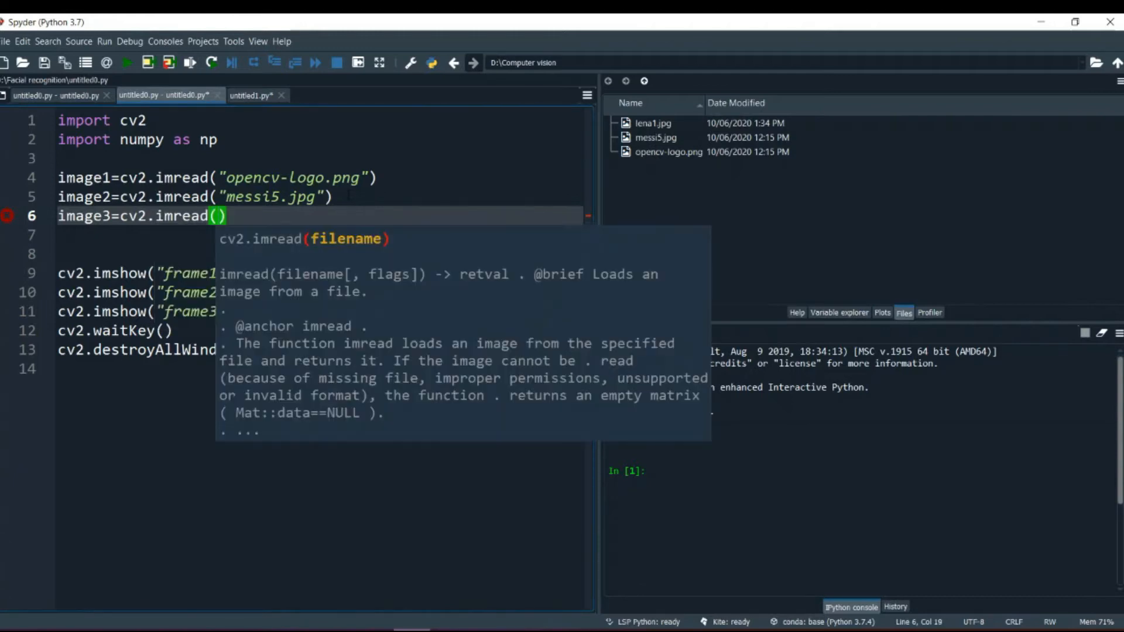
text("Len")
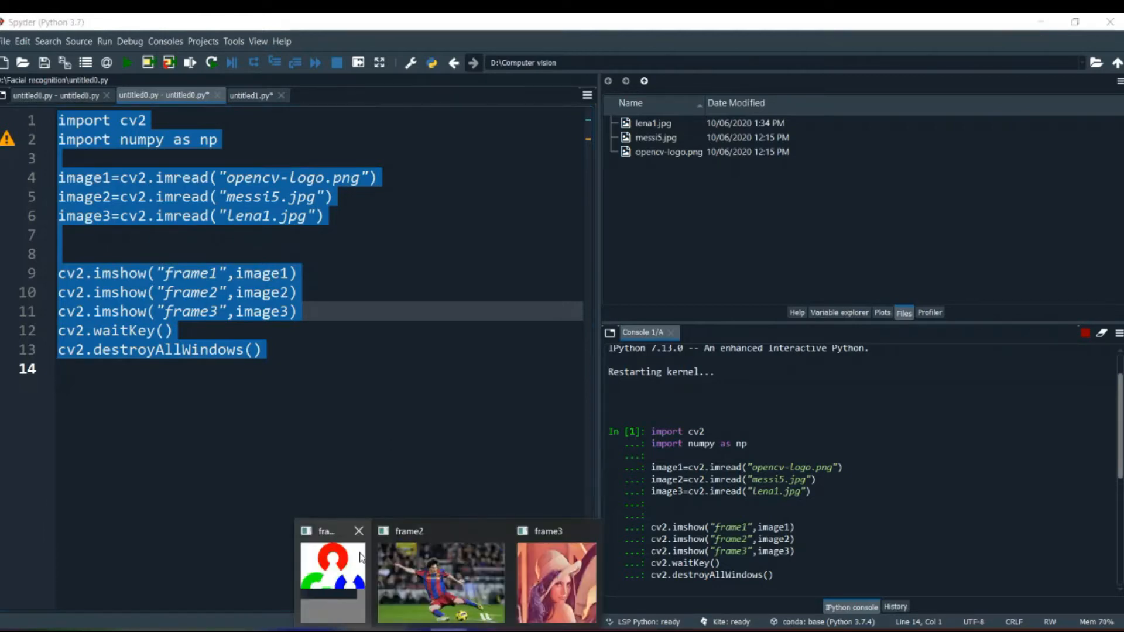
- Close the frame1, frame2 and frame3 image windows from the taskbar previews
click(332, 581)
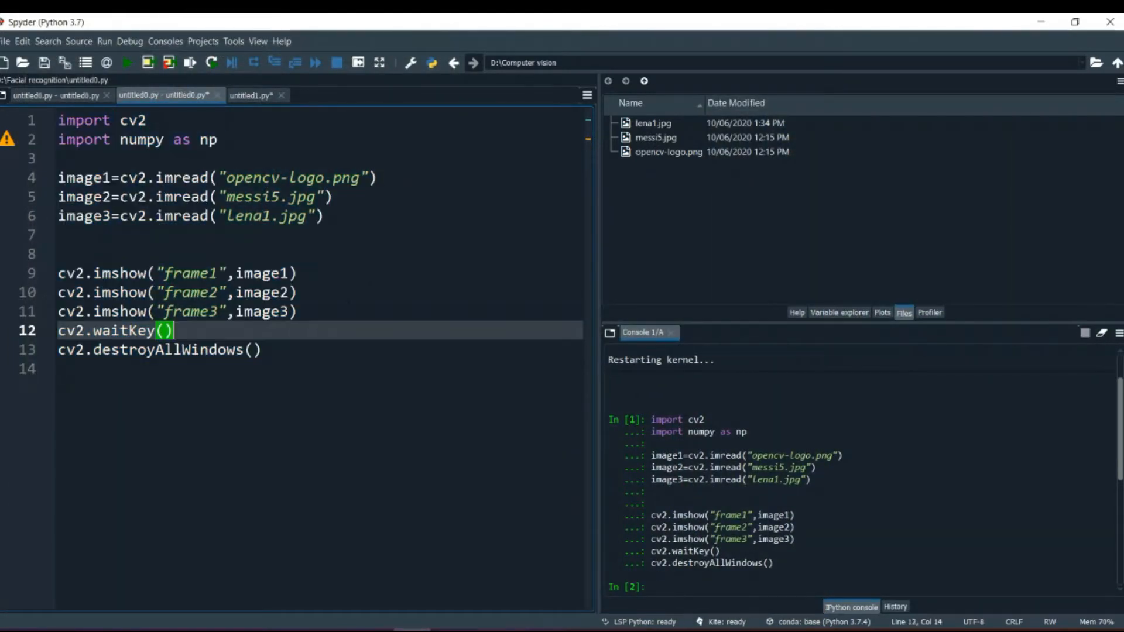
- Insert blank lines after line 6 and write image3=image3+100 on line 8
click(329, 216)
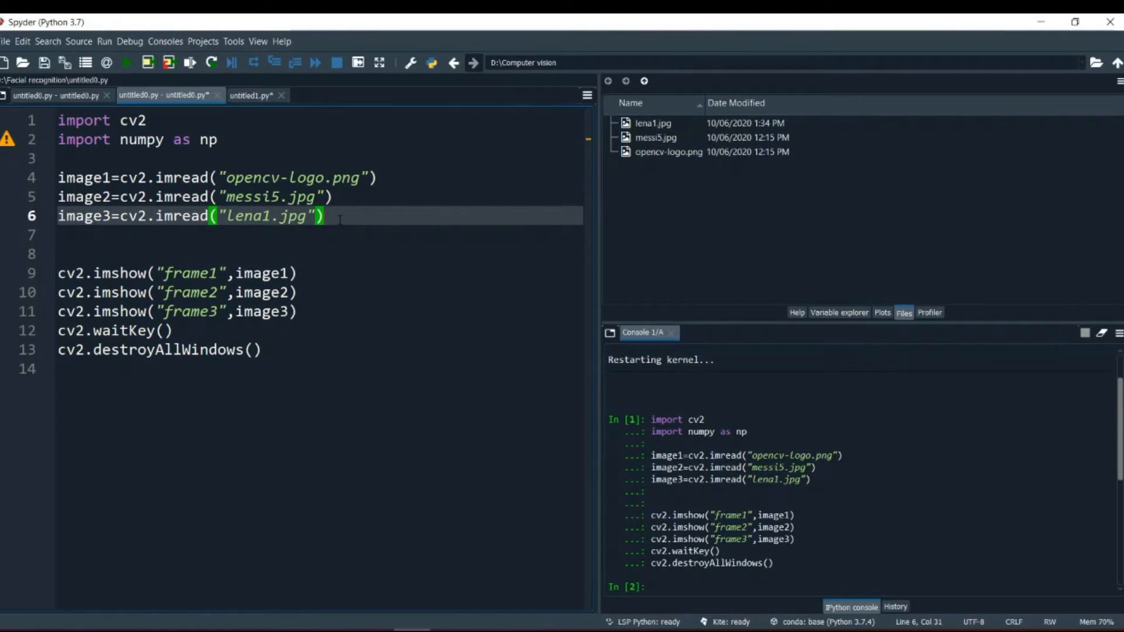
key(enter)
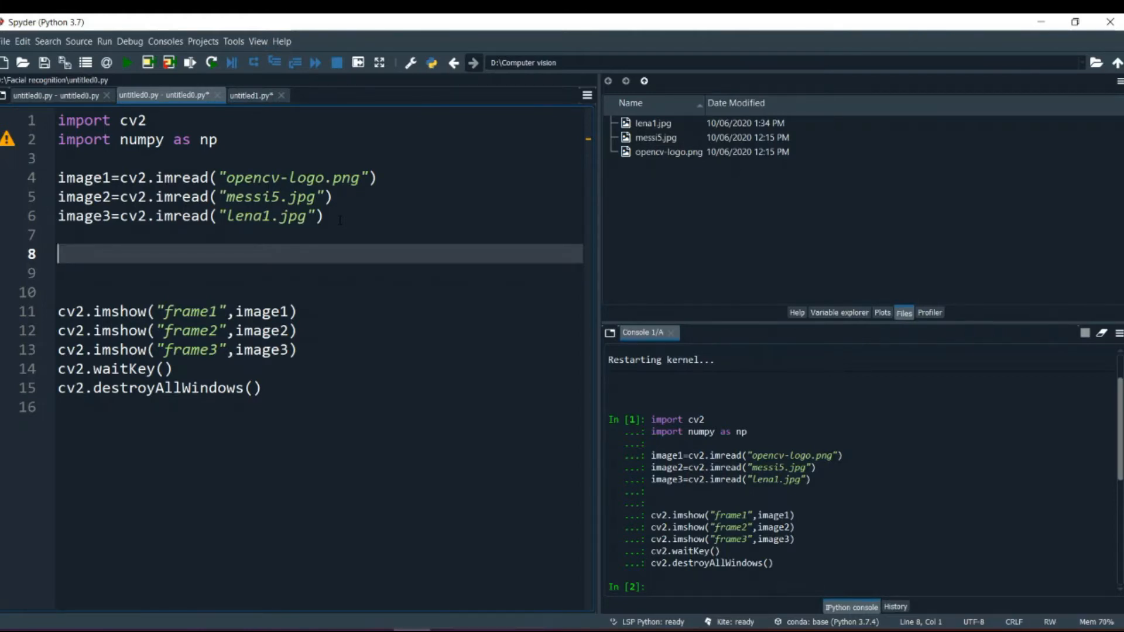
text(image4)
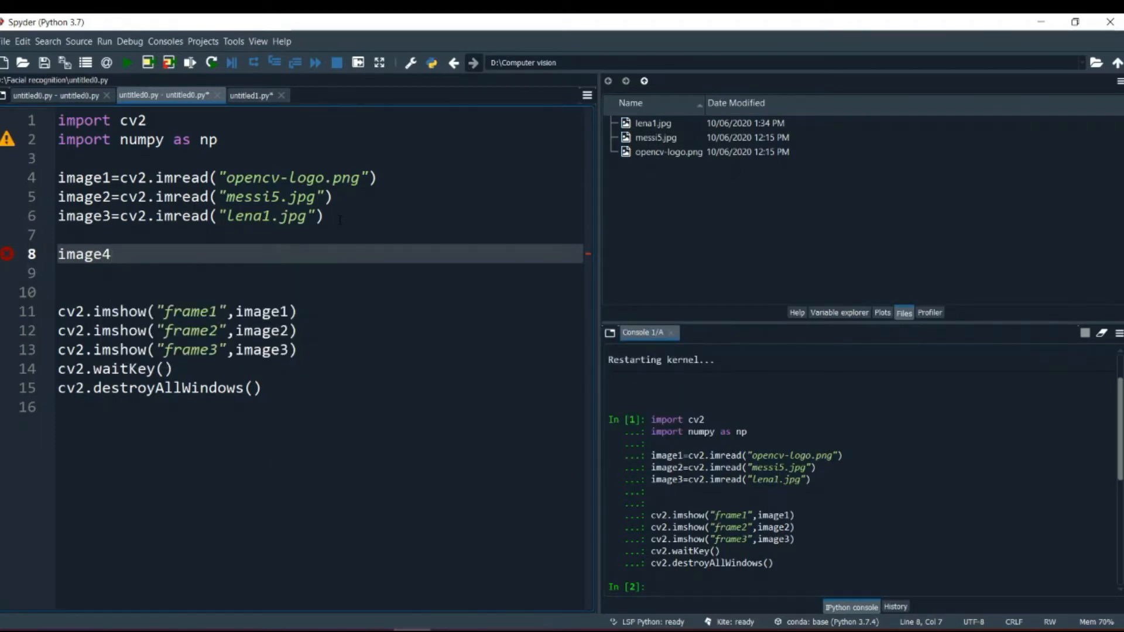
click(111, 253)
text(3=)
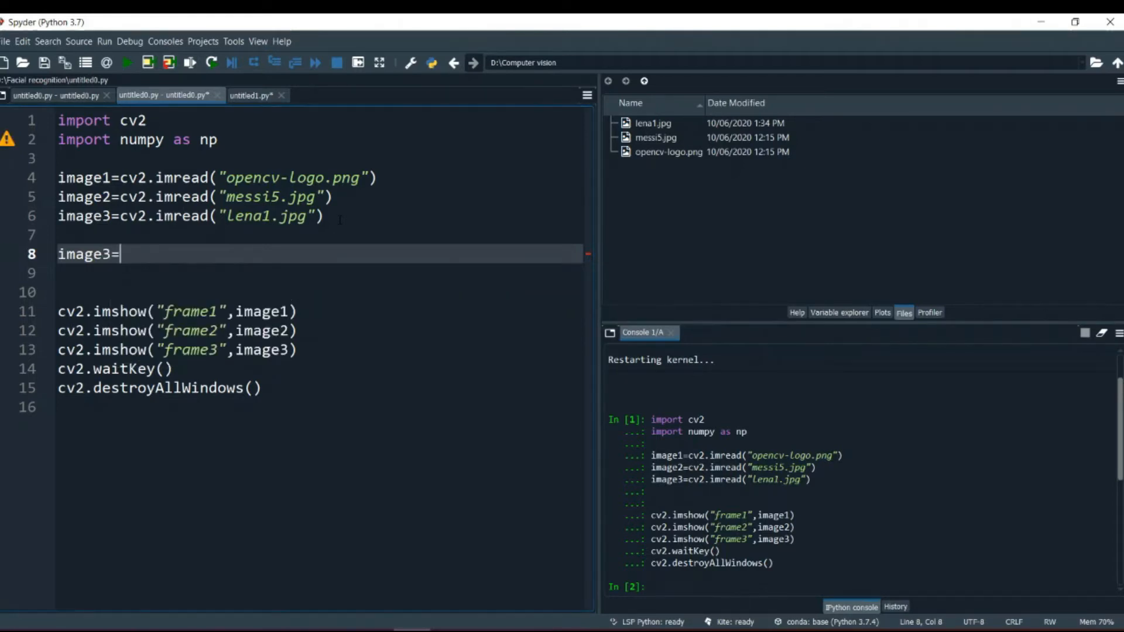
text(image3)
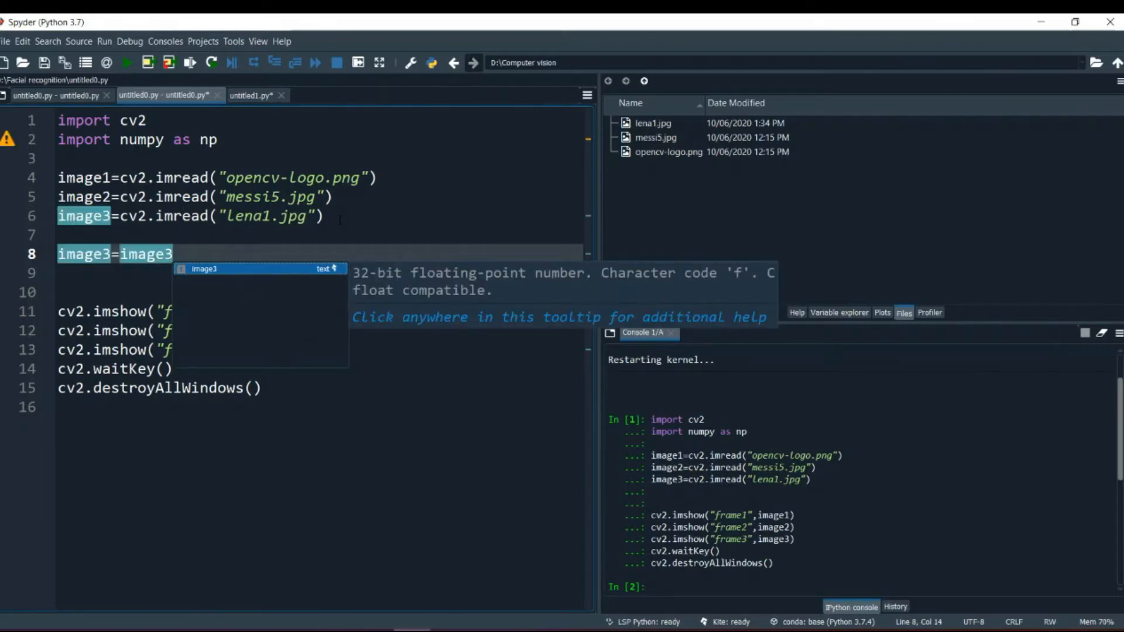
text(+10)
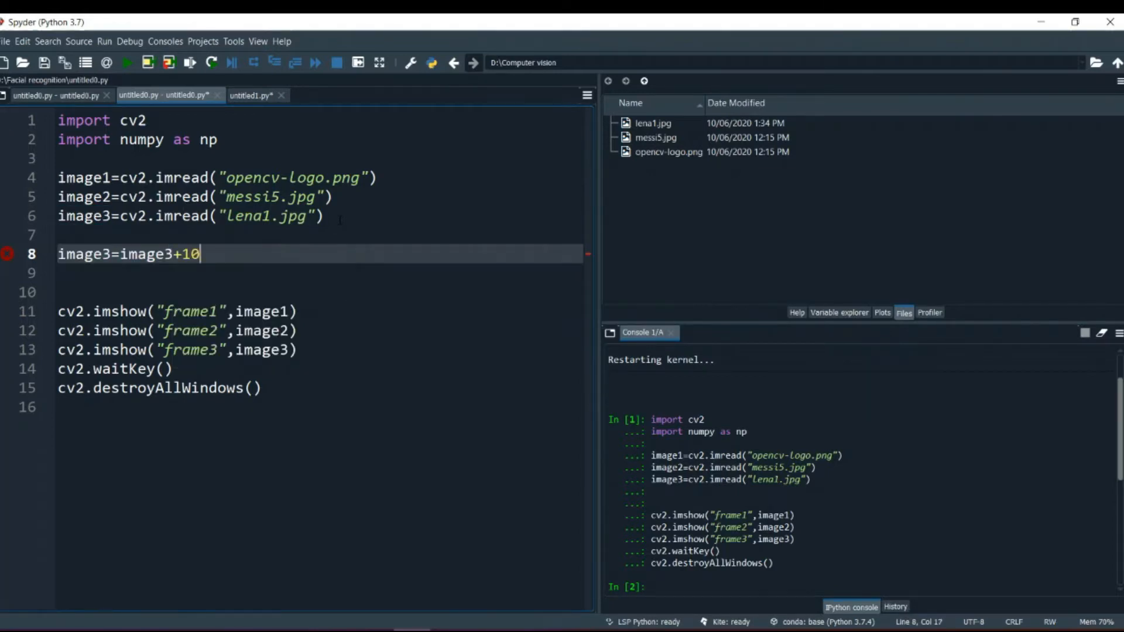
text(0)
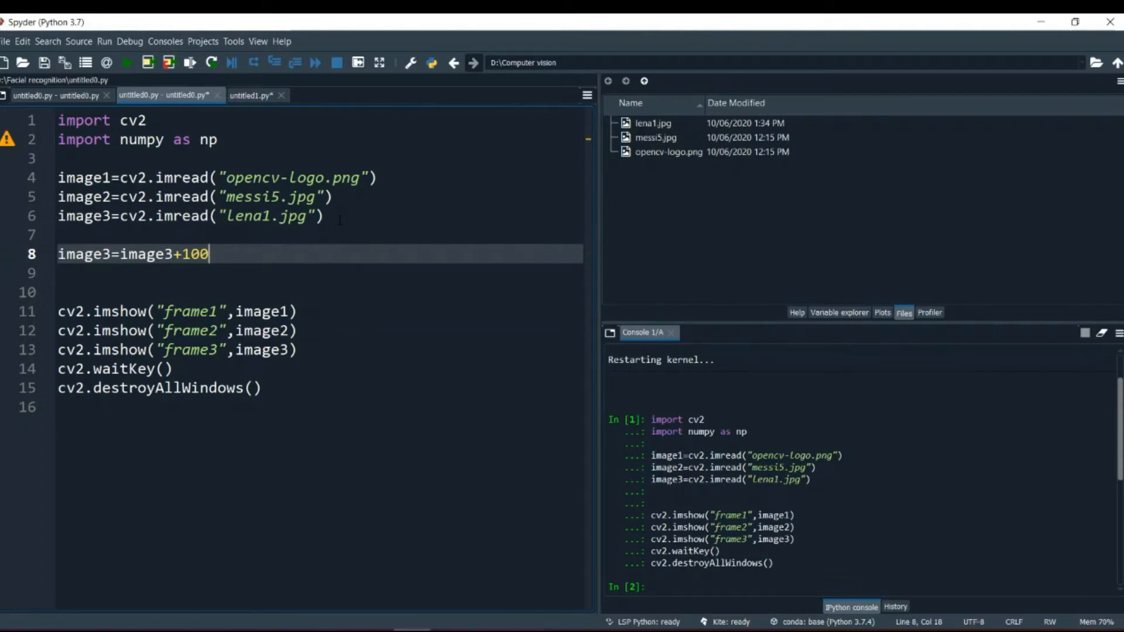
click(325, 196)
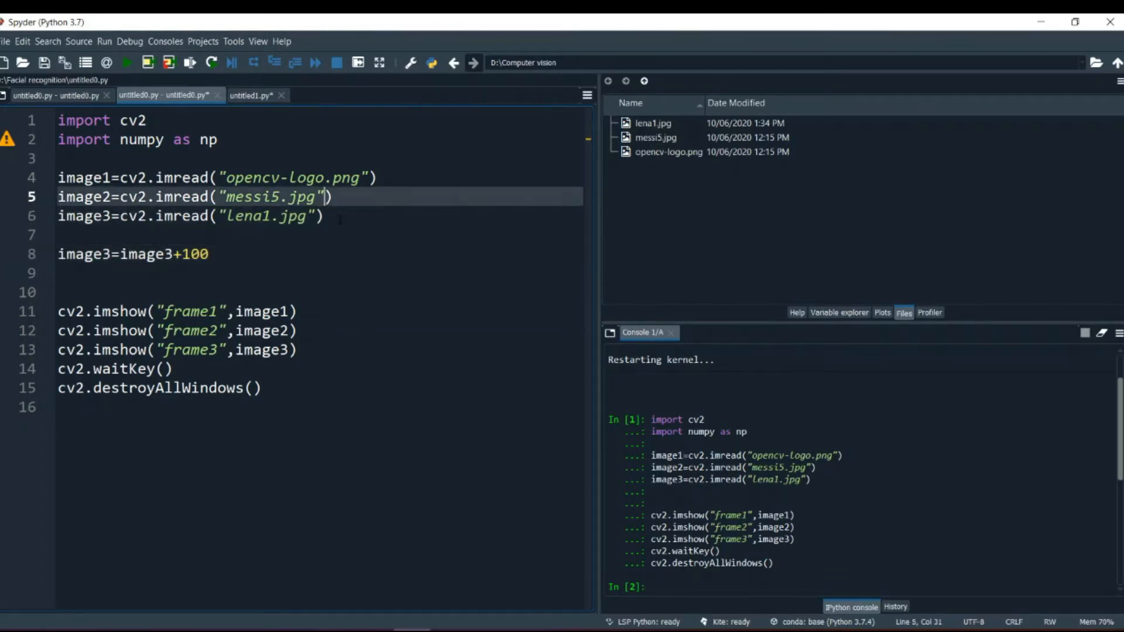
- Run the script, view the wrapped-colour brightened Lena, and close the lena, football and logo windows
key(ctrl+a)
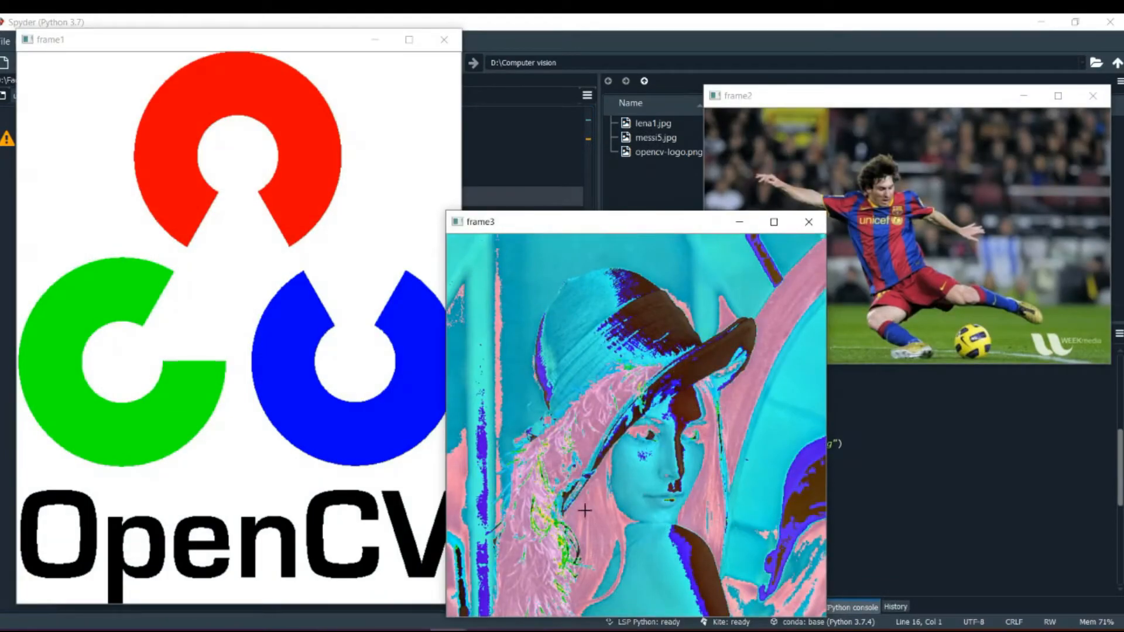
mouse_move(579, 573)
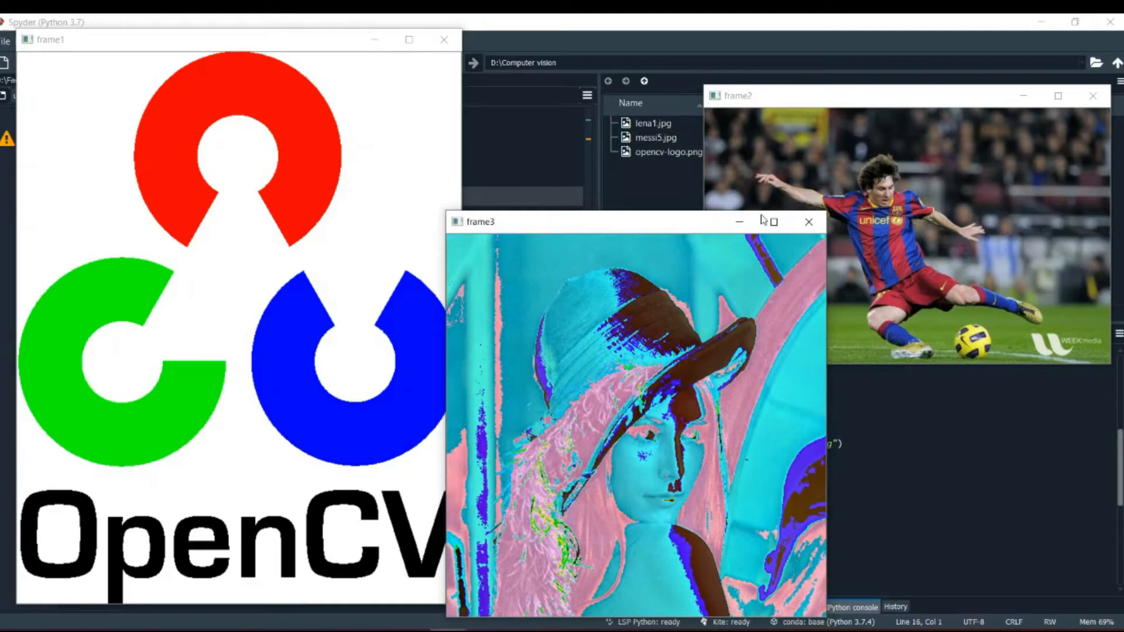
click(808, 221)
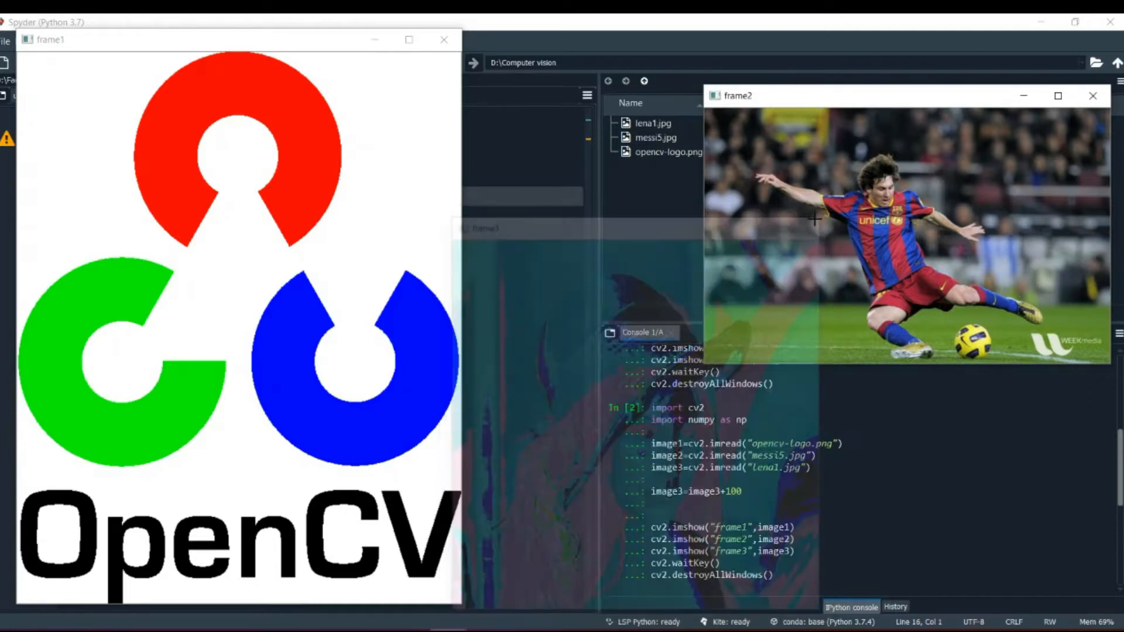
click(1092, 95)
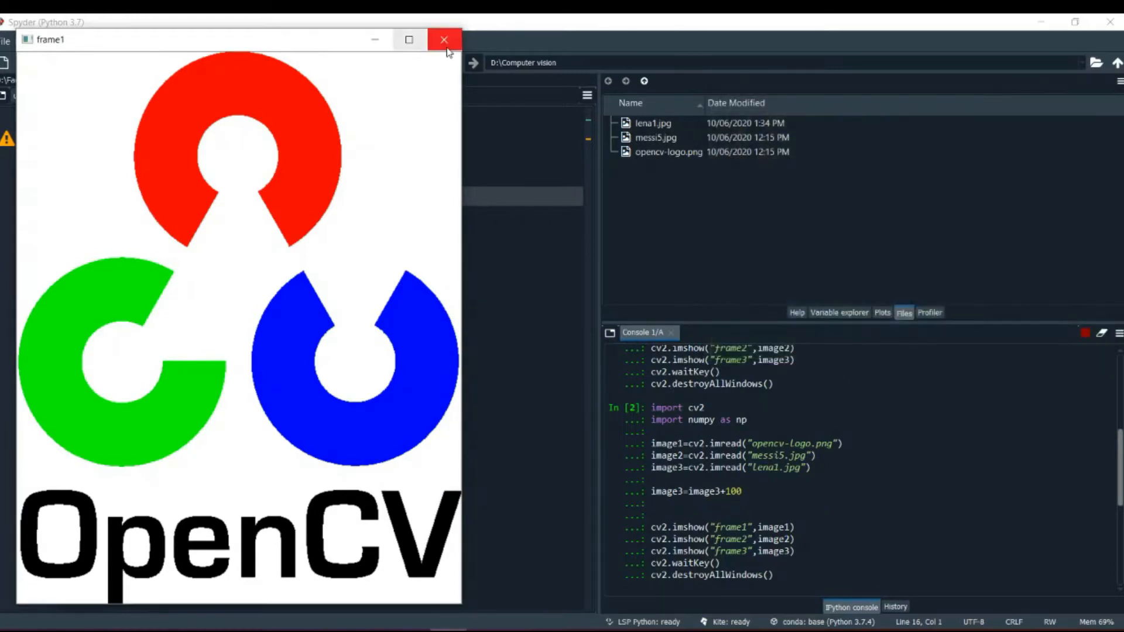
click(443, 39)
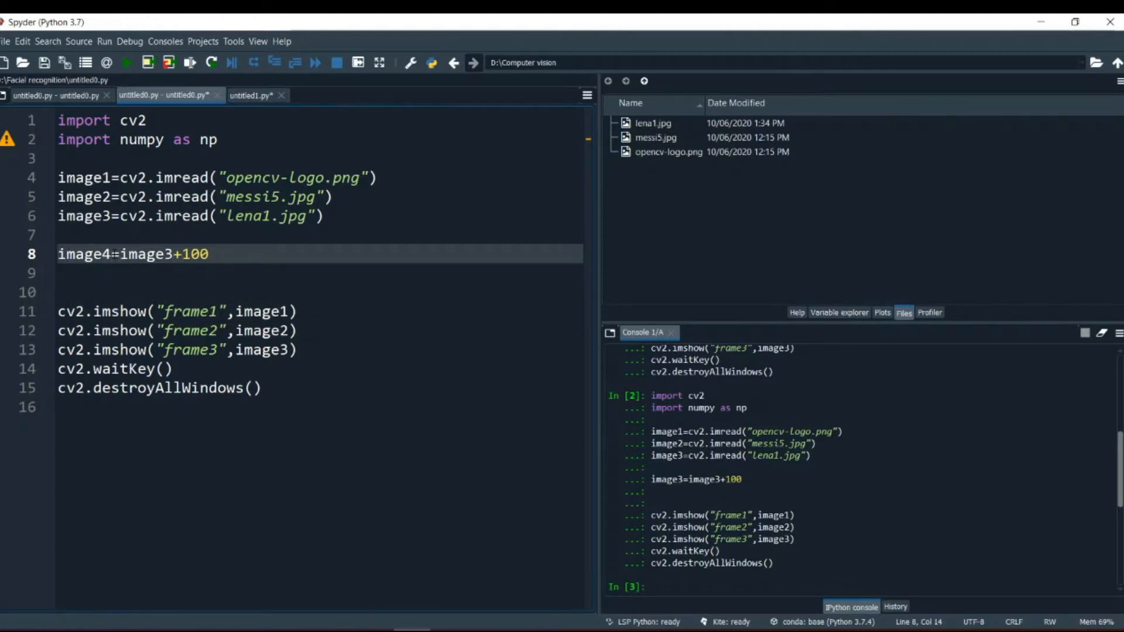
- Rerun the whole script with the brightened result stored in image4
key(ctrl+a)
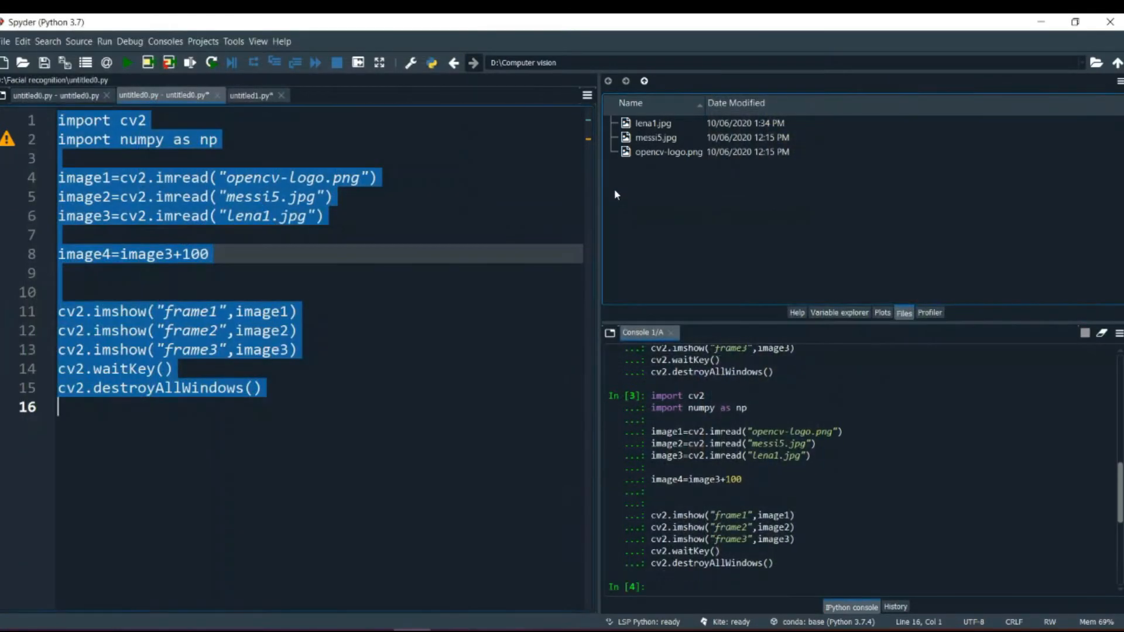
mouse_move(839, 312)
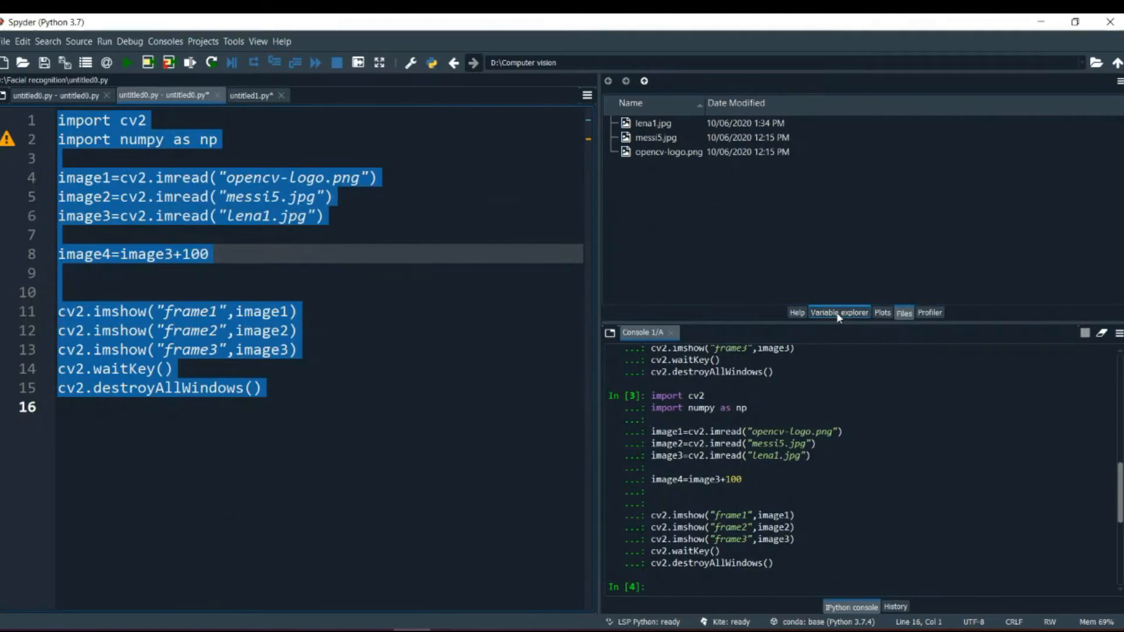
- Inspect image1 through image4 in the Variable Explorer, then deselect the code at line 8
click(839, 312)
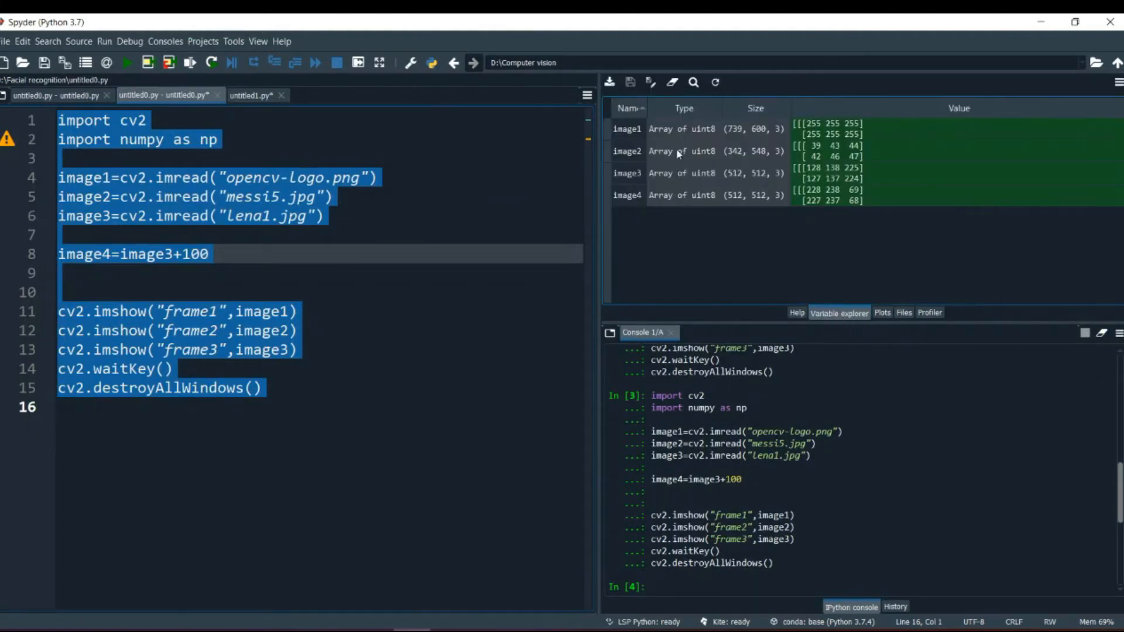
mouse_move(706, 162)
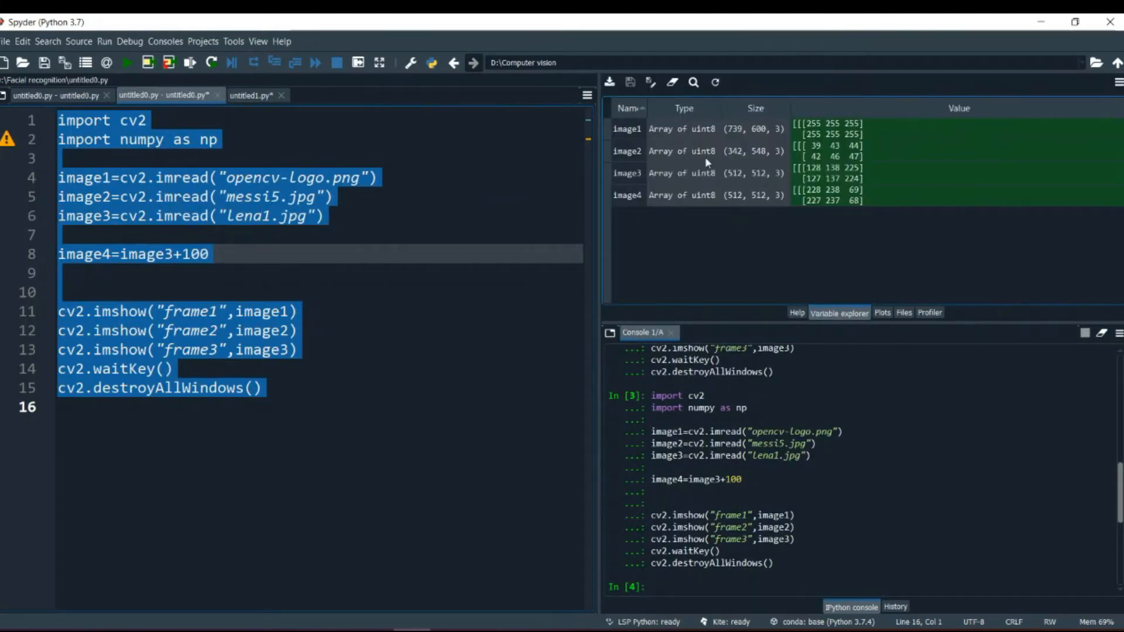
mouse_move(817, 175)
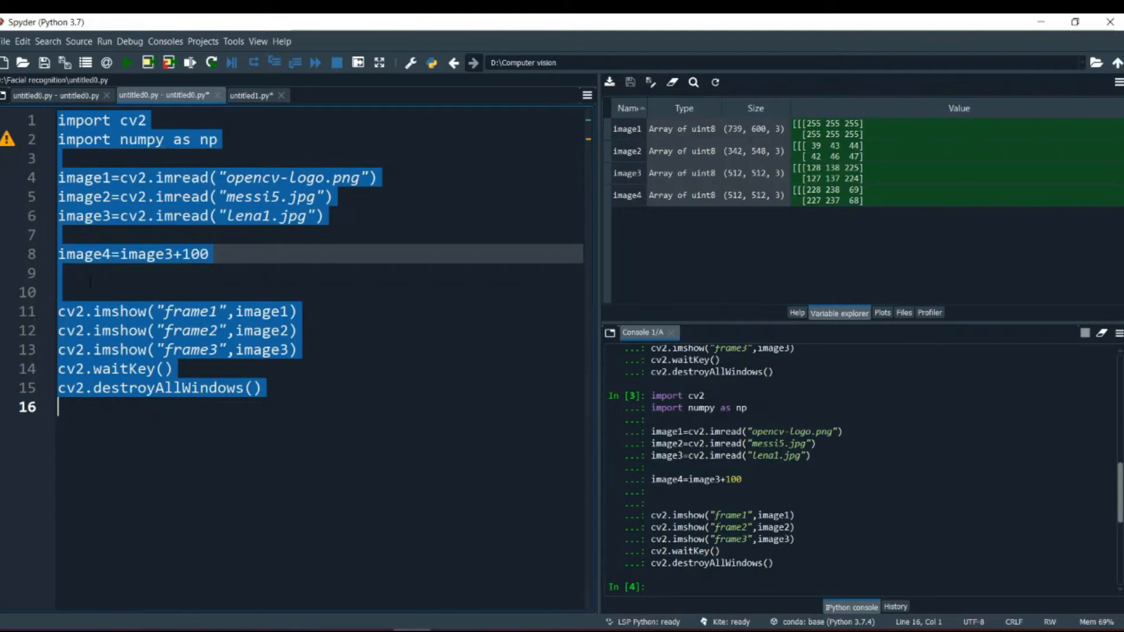
mouse_move(813, 180)
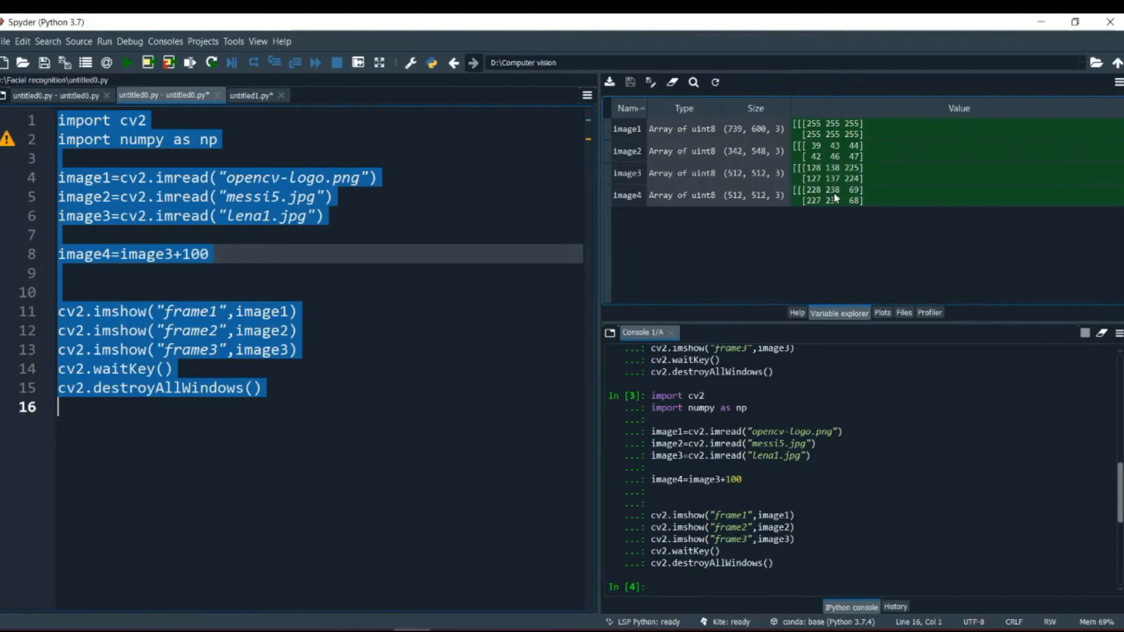
mouse_move(849, 190)
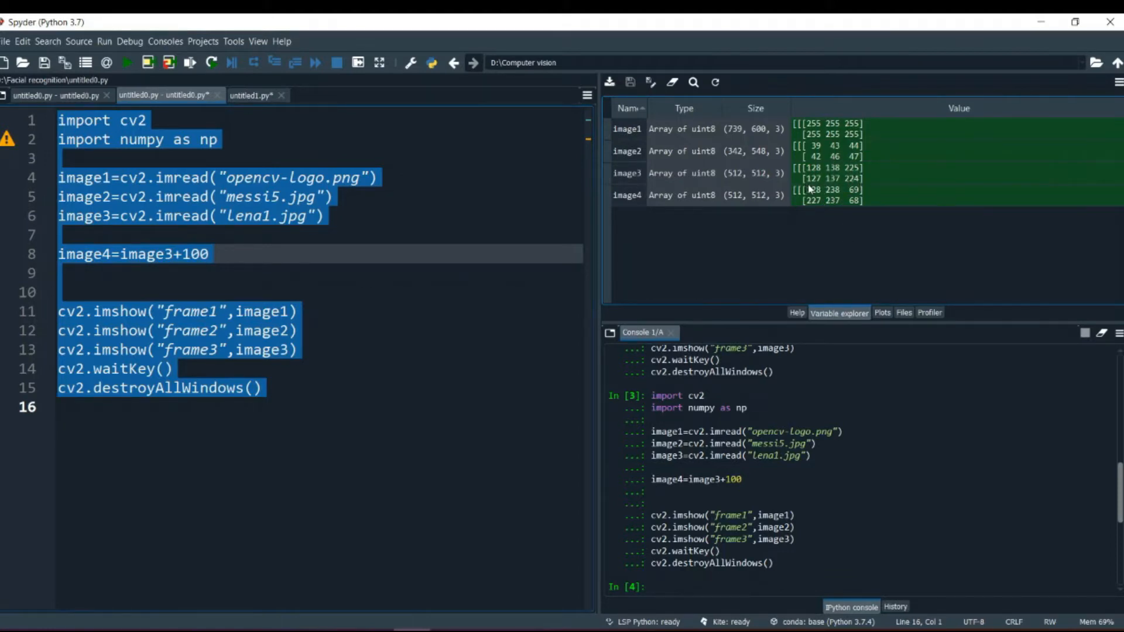
mouse_move(839, 186)
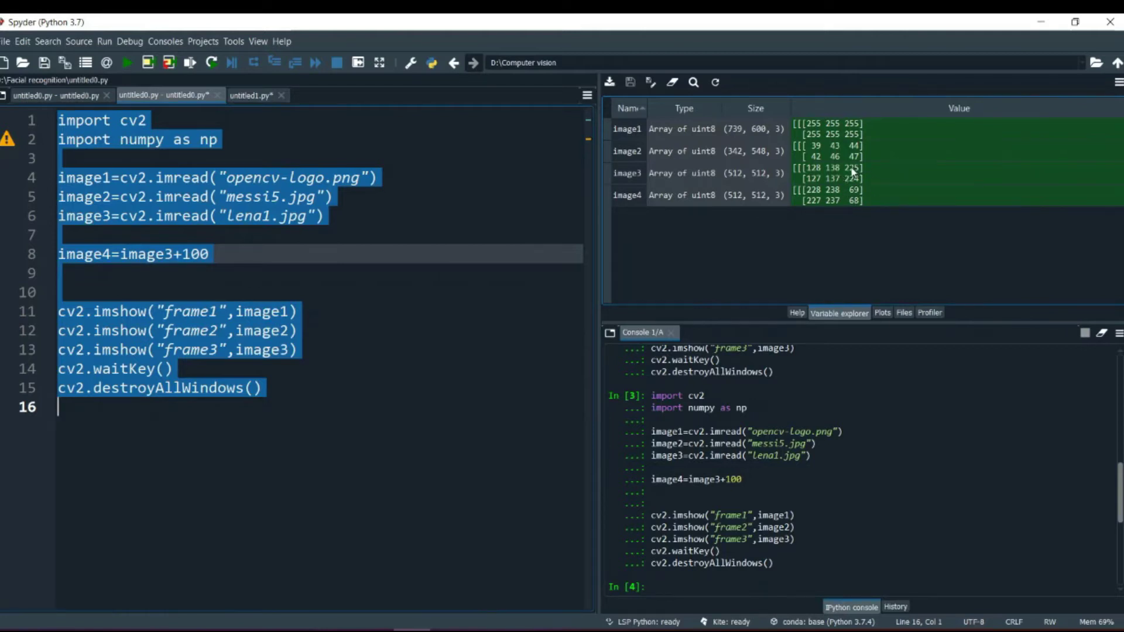
mouse_move(859, 176)
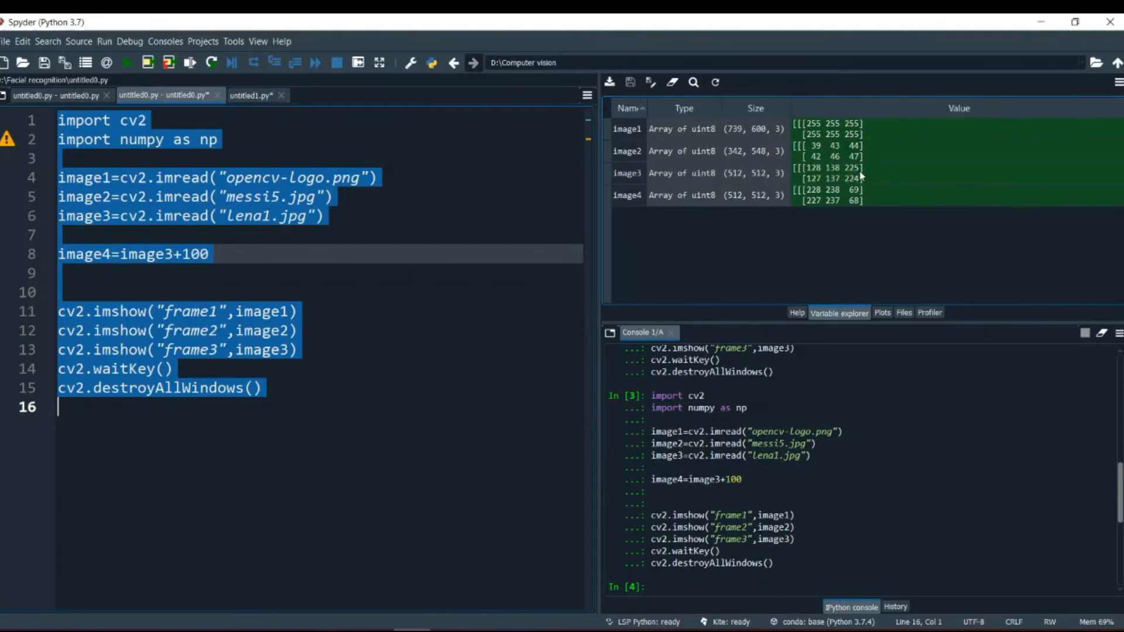
mouse_move(851, 176)
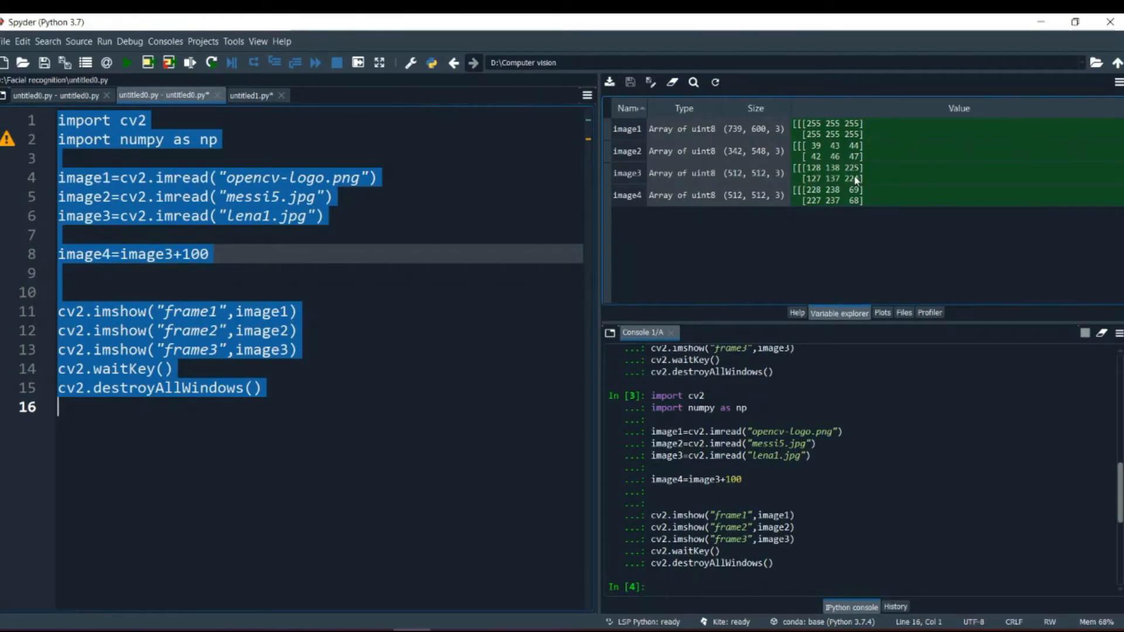
mouse_move(849, 184)
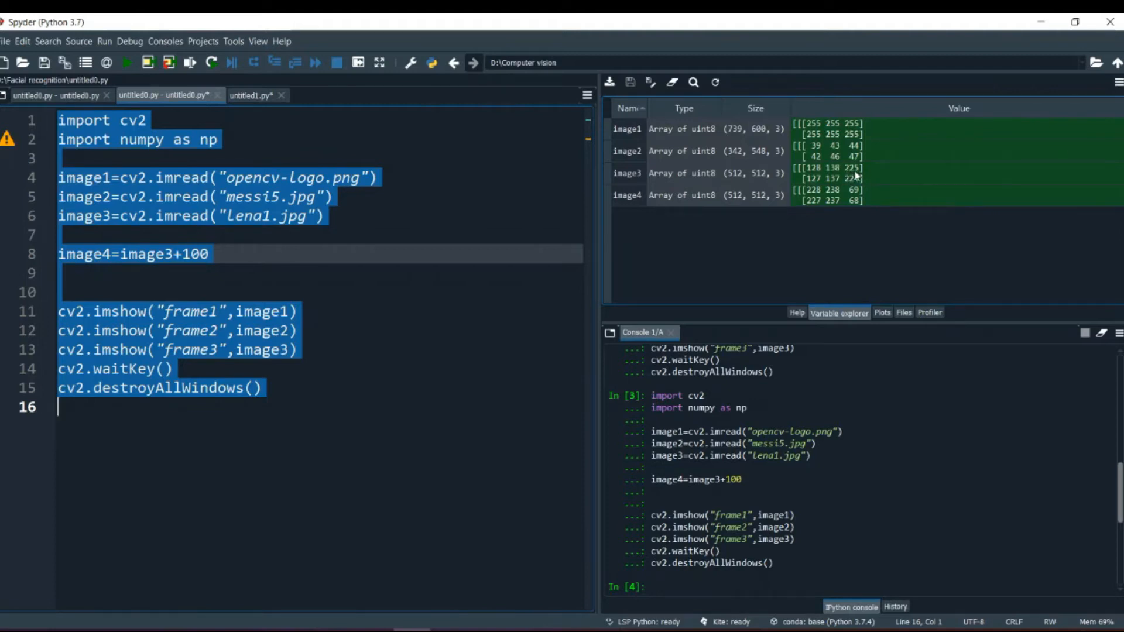
mouse_move(864, 176)
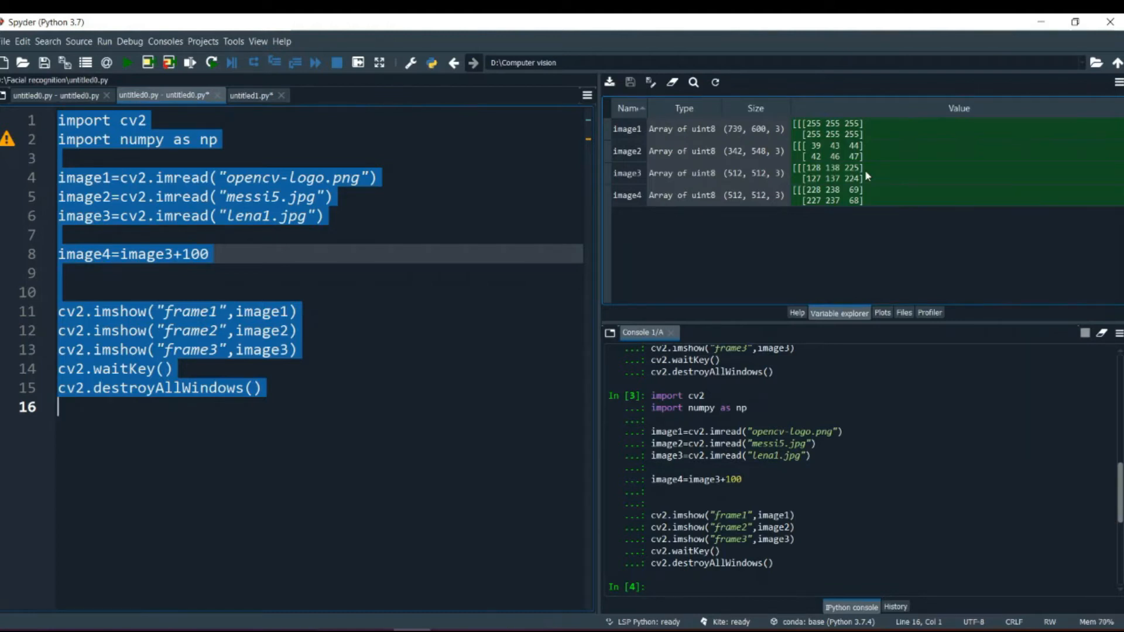
mouse_move(854, 199)
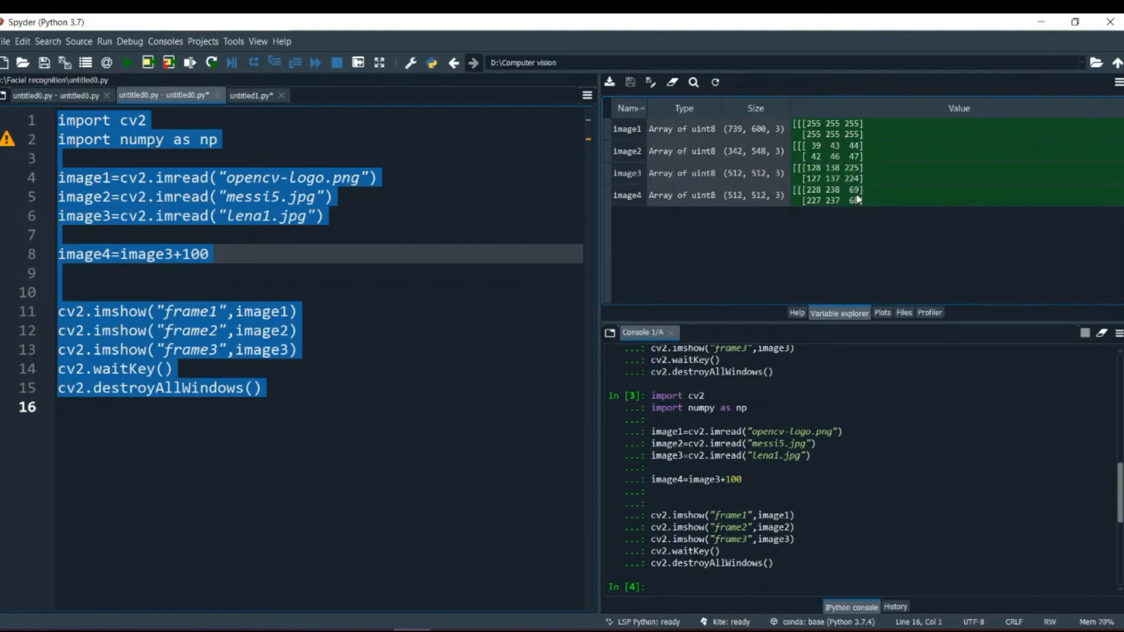
mouse_move(864, 194)
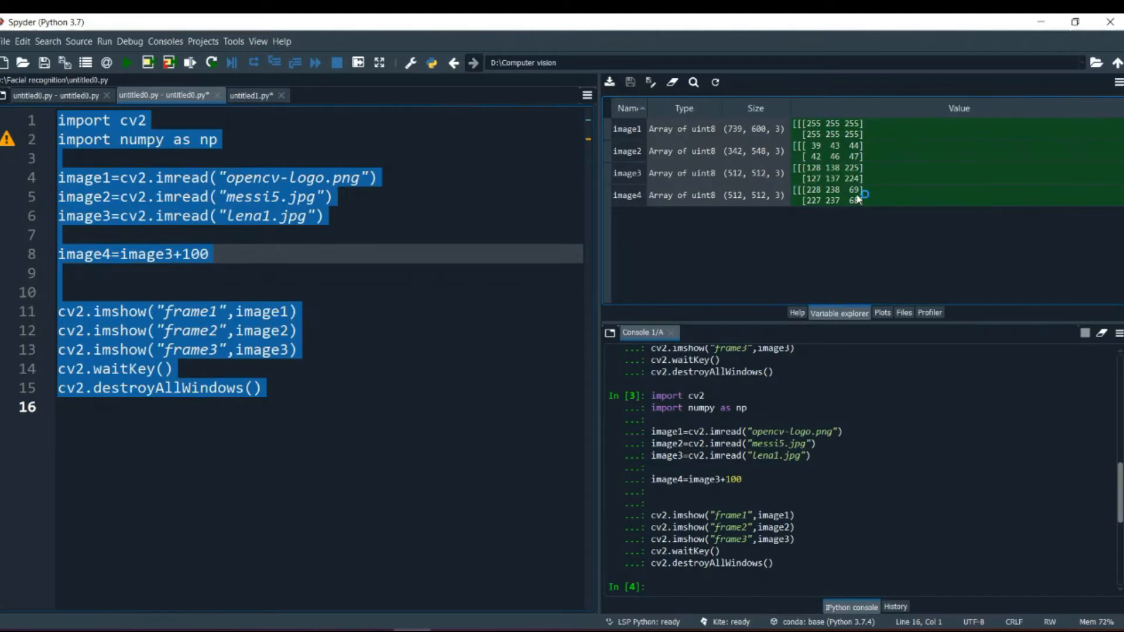
mouse_move(860, 199)
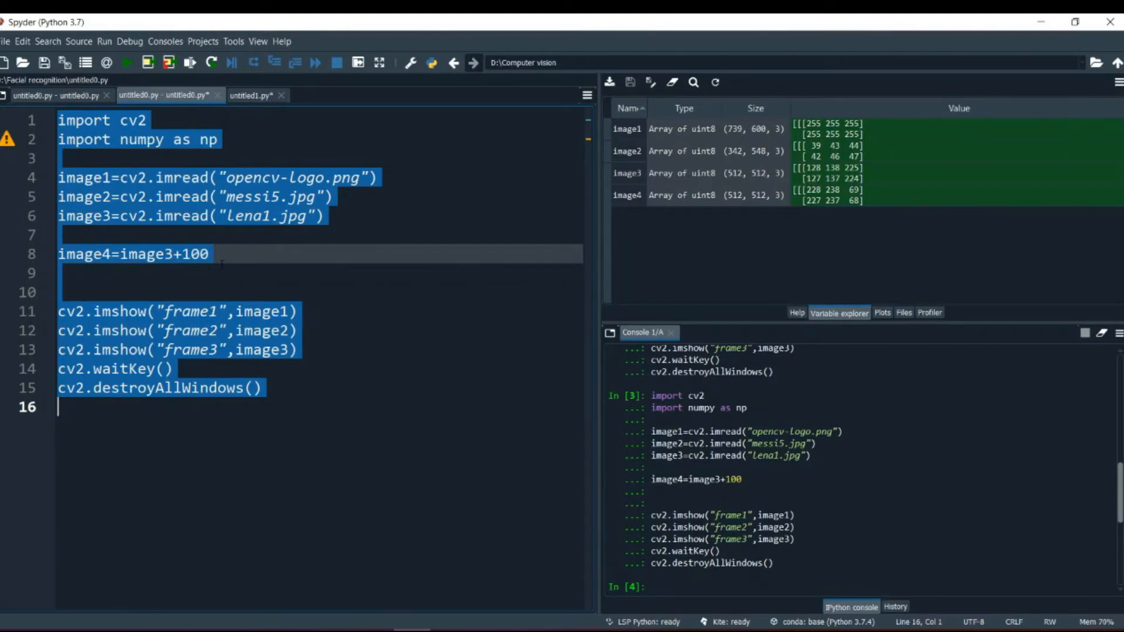
click(215, 234)
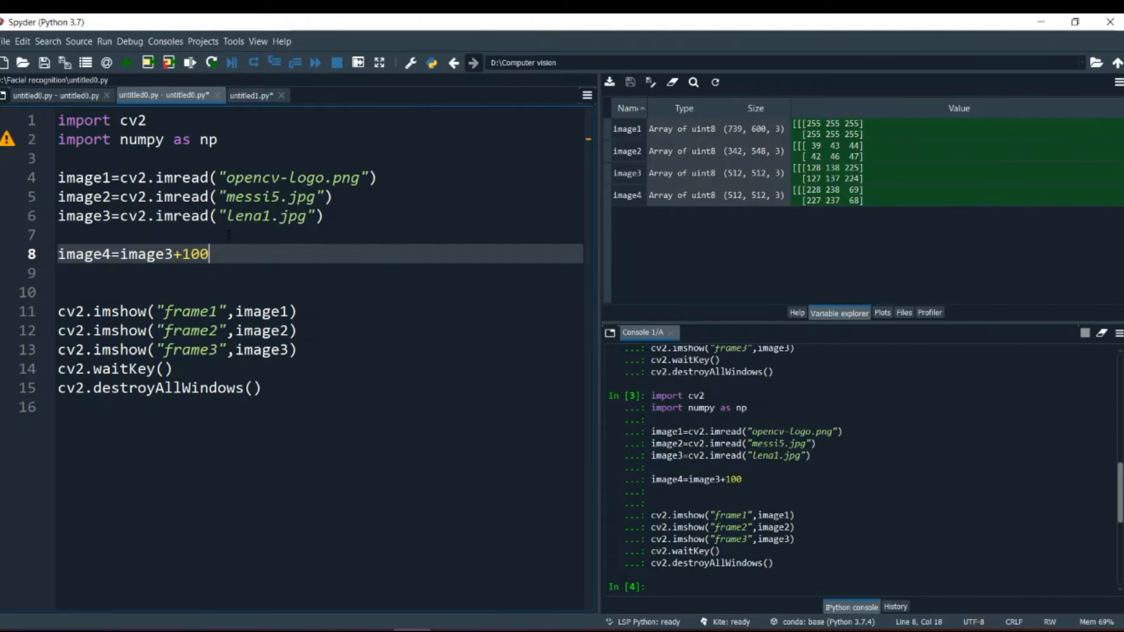
- Change line 8 so image4 is image3 multiplied by 2
key(Backspace)
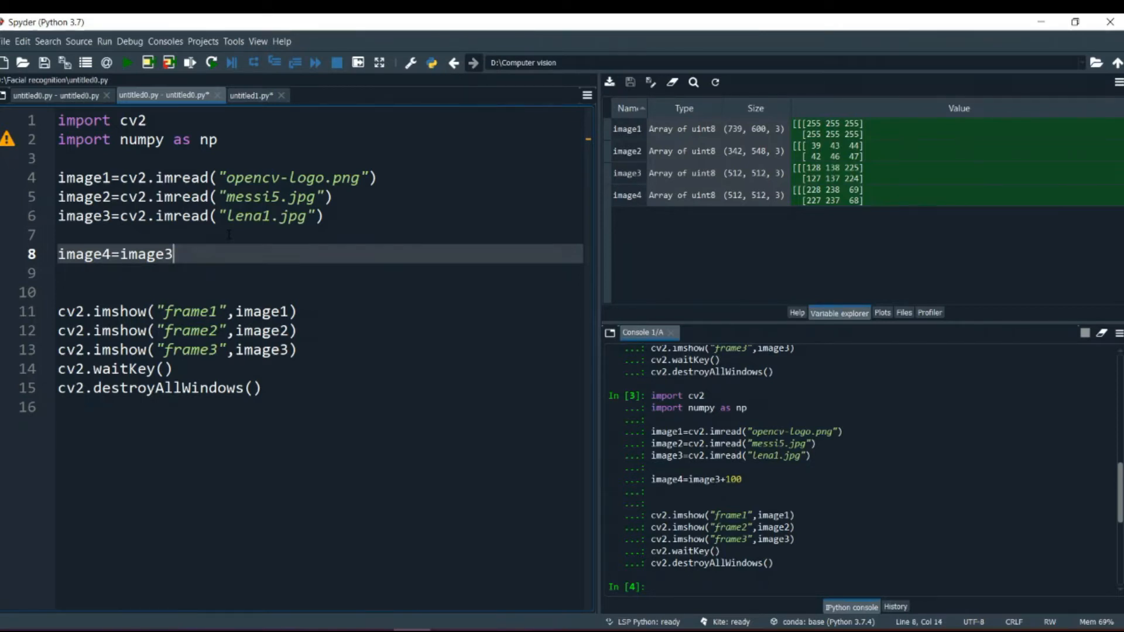
double_click(152, 253)
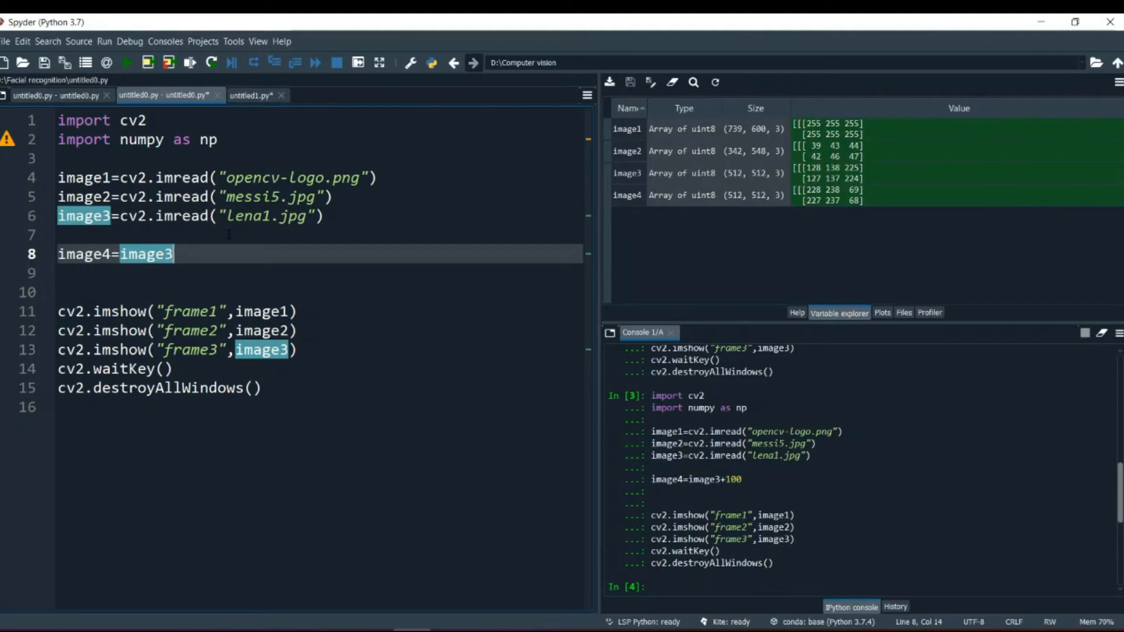
text(*)
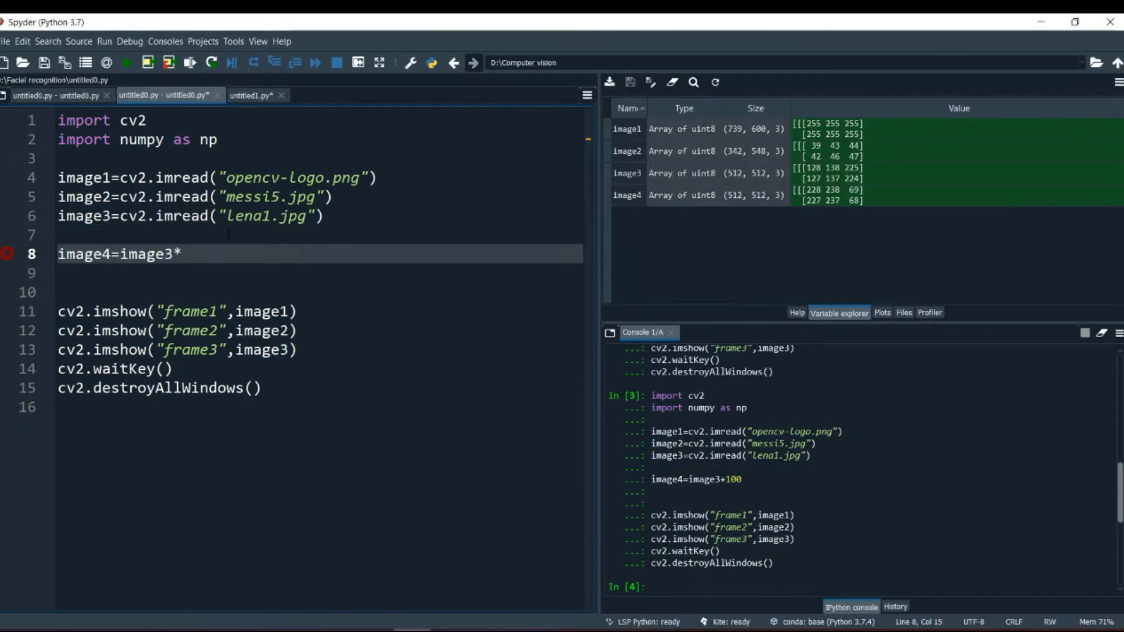
text(2)
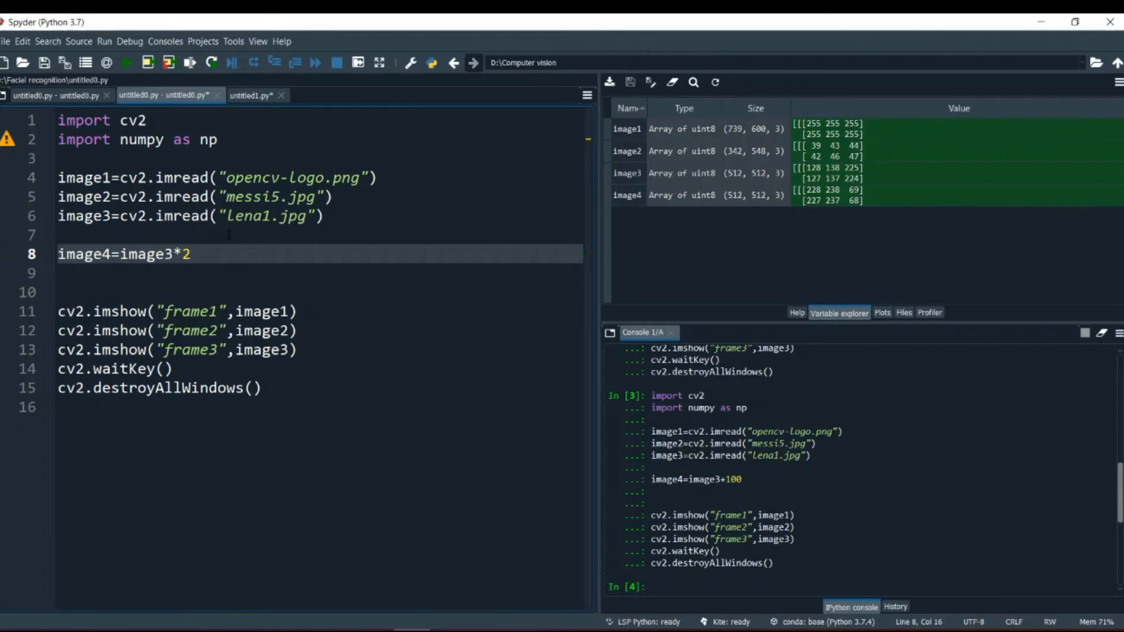
- Add cv2.imshow("frame4",image4) after line 13 to display image4
click(191, 254)
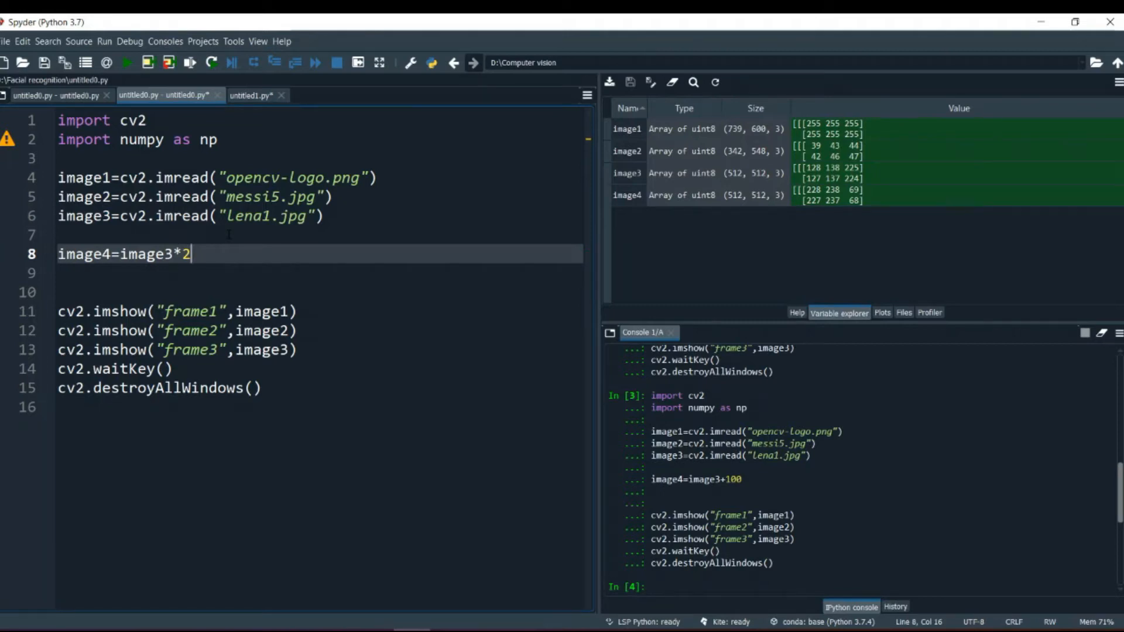
key(ctrl+a)
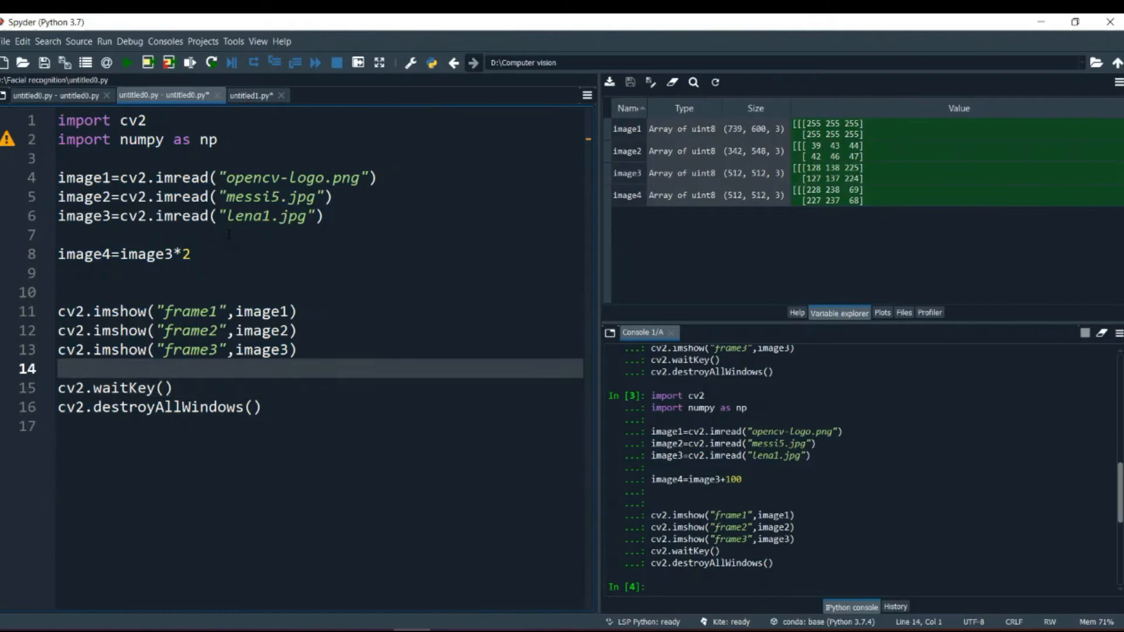
text(cv2)
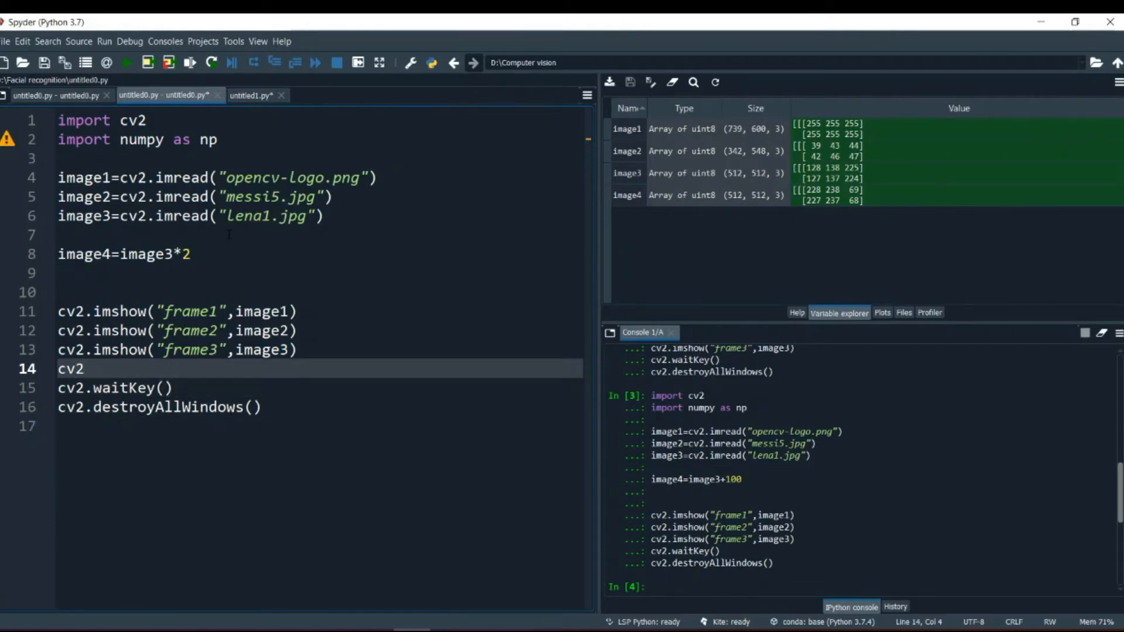
text(.imshow(")
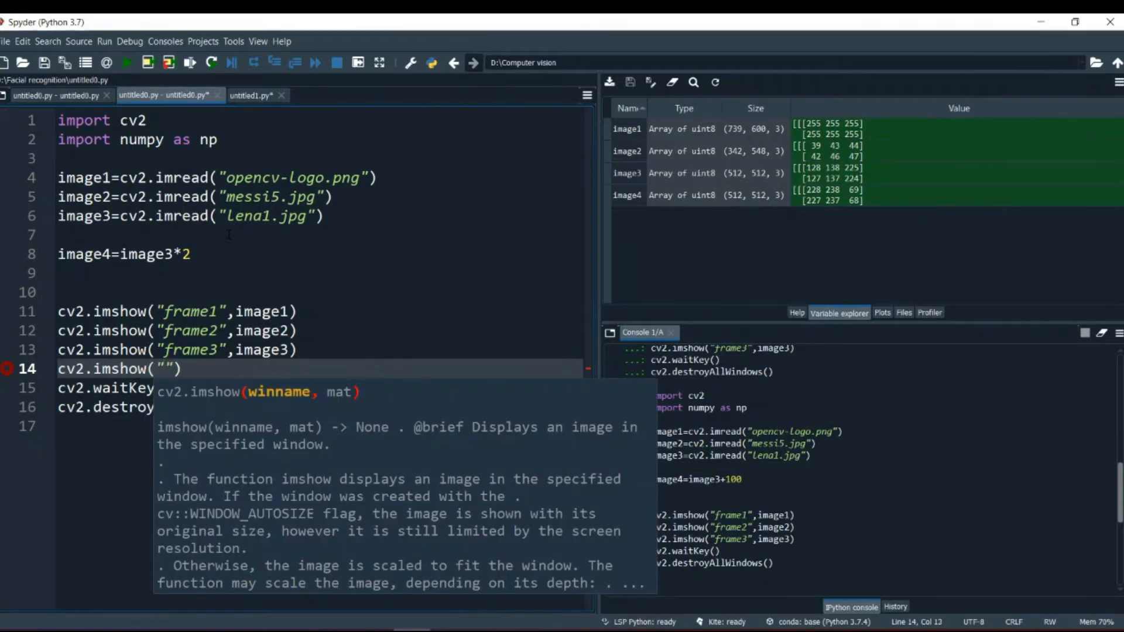
text(frame)
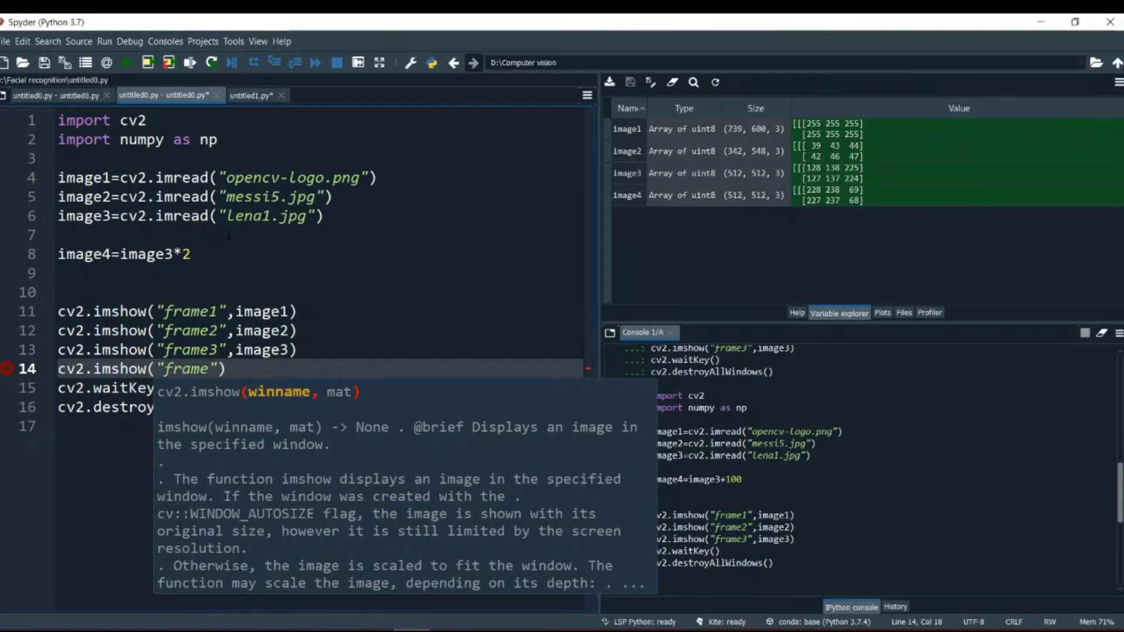
text(4",image)
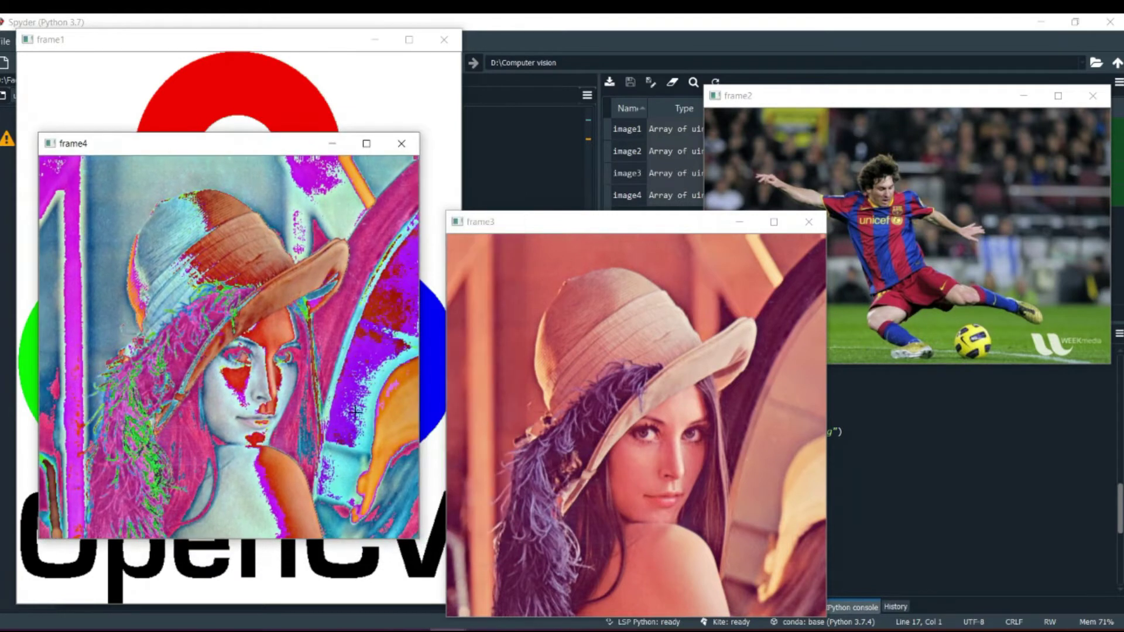
mouse_move(625, 344)
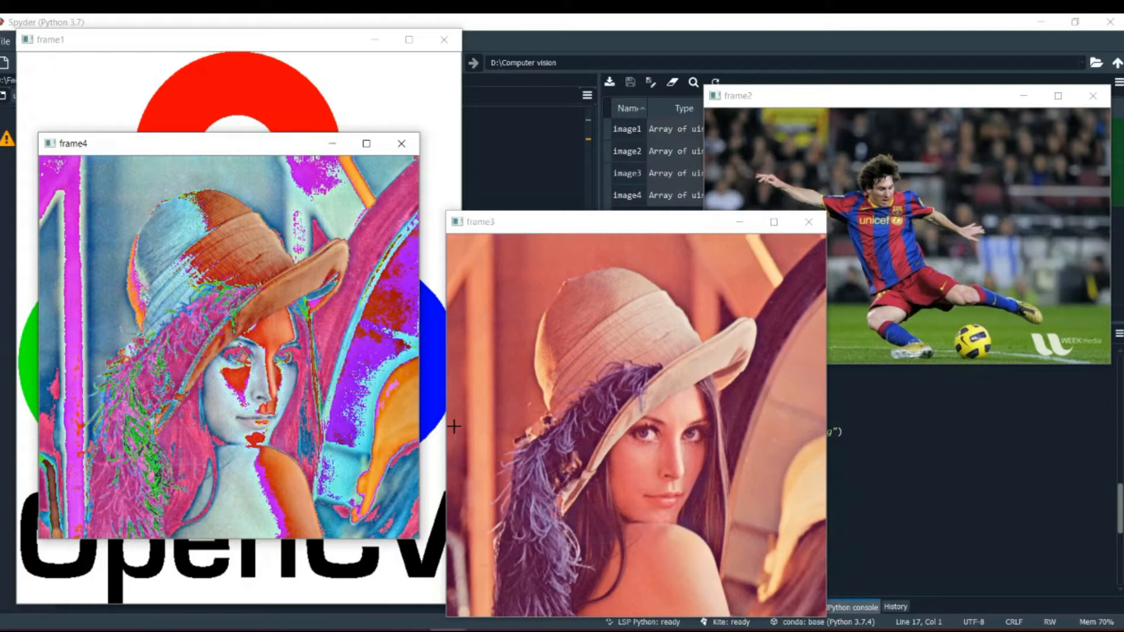
mouse_move(380, 192)
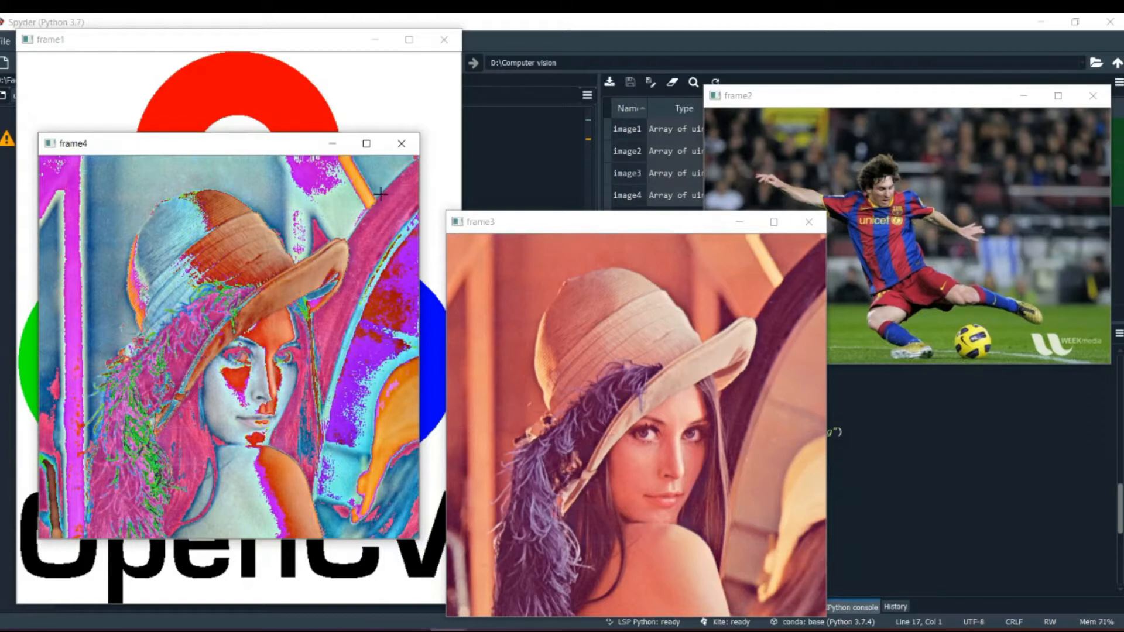
mouse_move(534, 522)
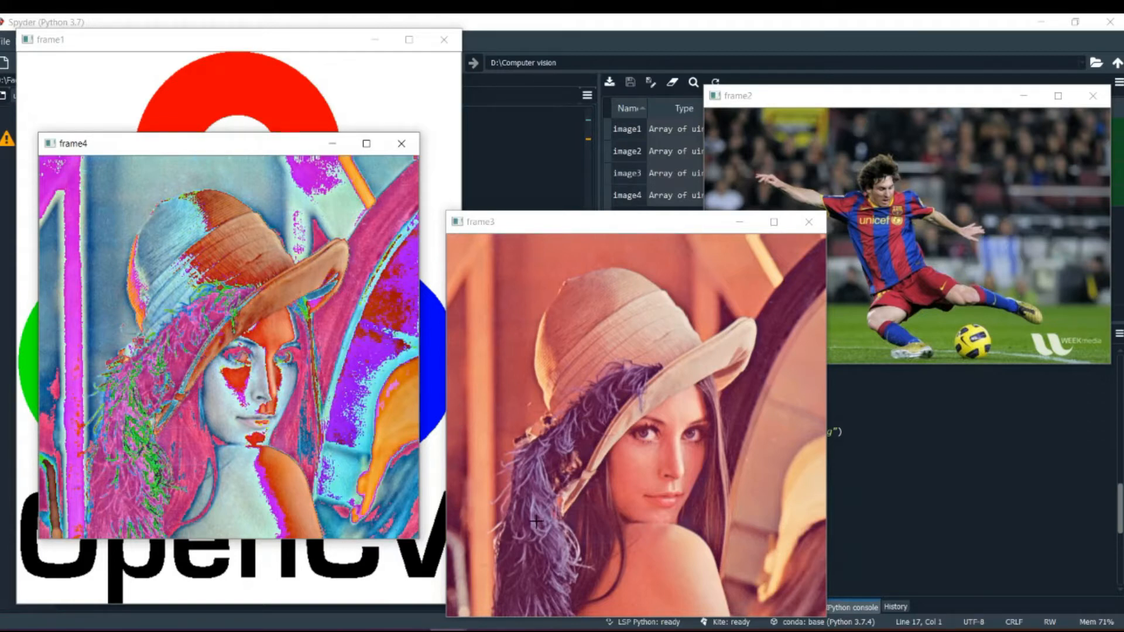
mouse_move(493, 434)
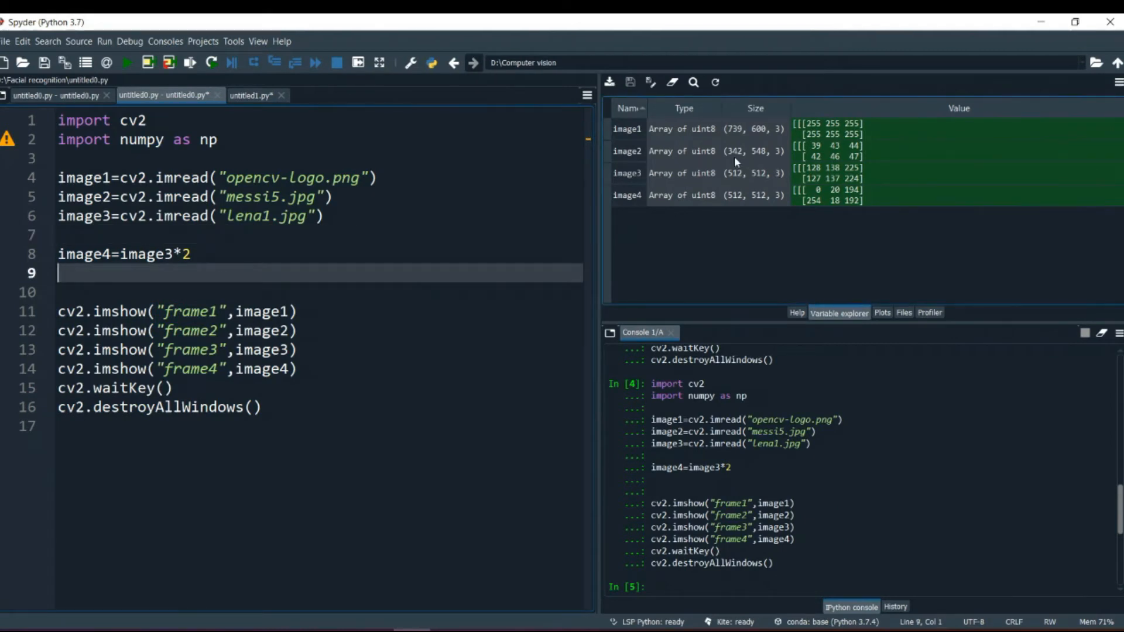
mouse_move(810, 193)
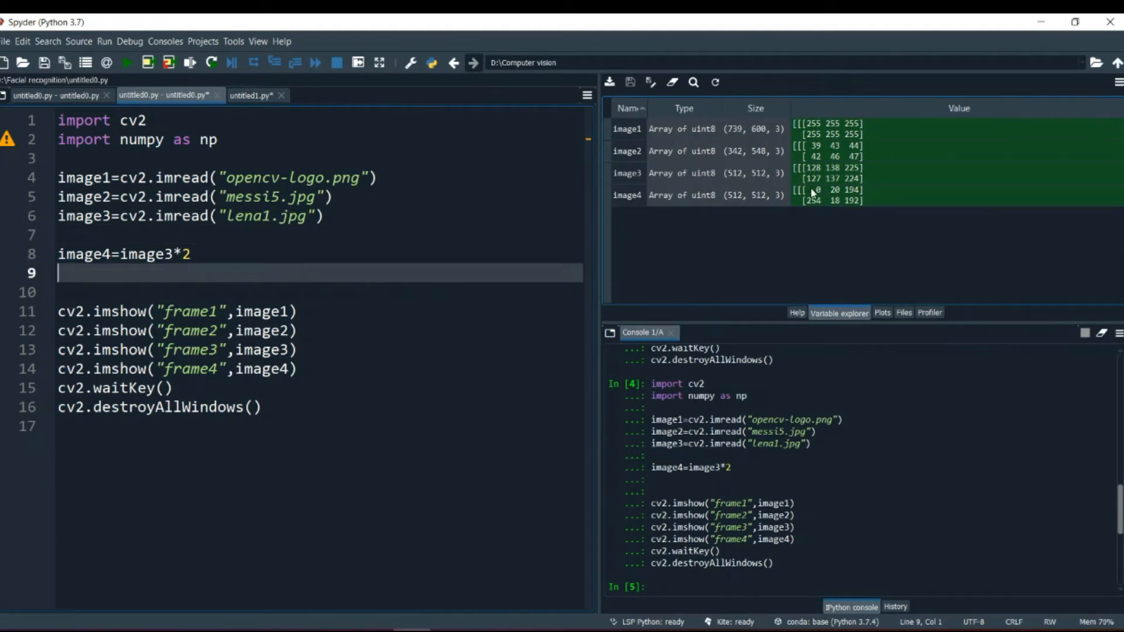
mouse_move(749, 172)
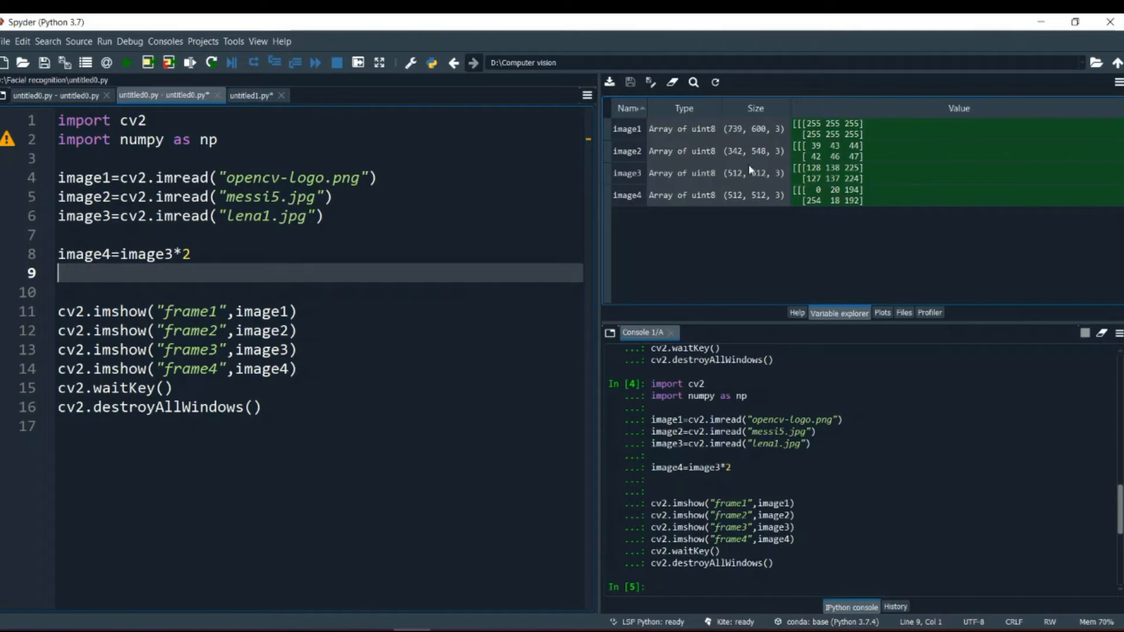
mouse_move(814, 185)
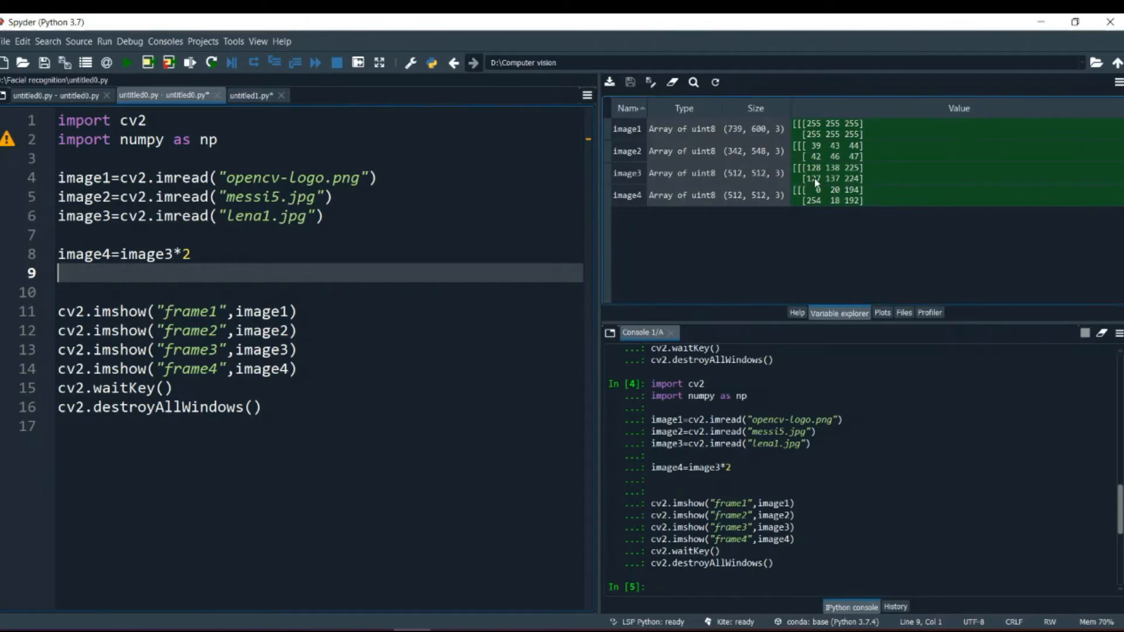
mouse_move(824, 243)
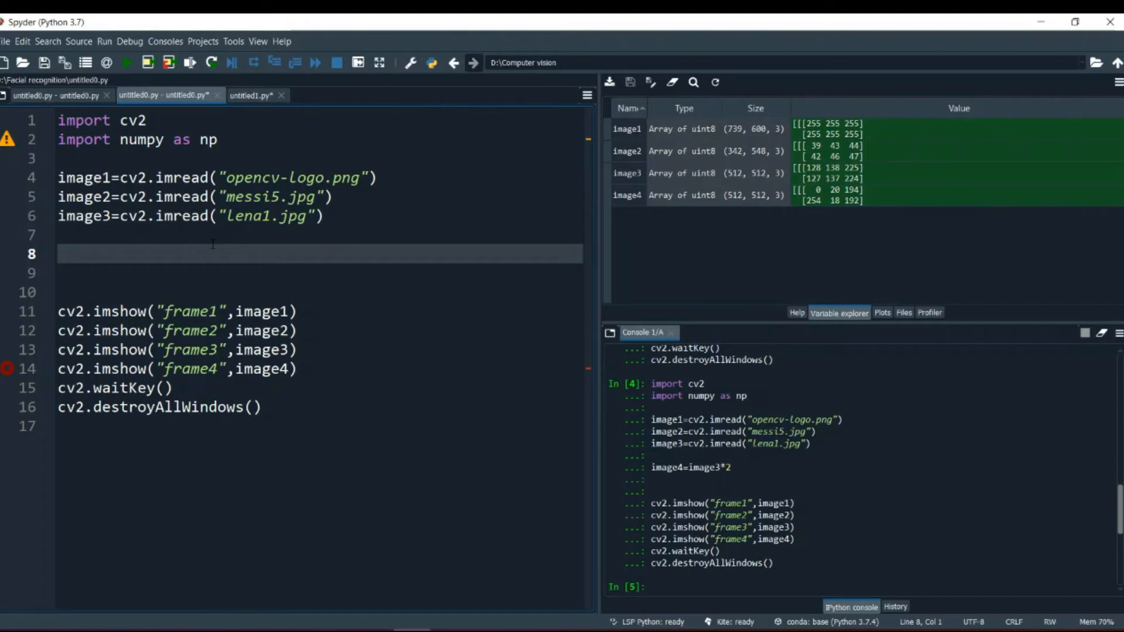
- Write line 8 as image4=cv2.add using image3 and 100
text(image4)
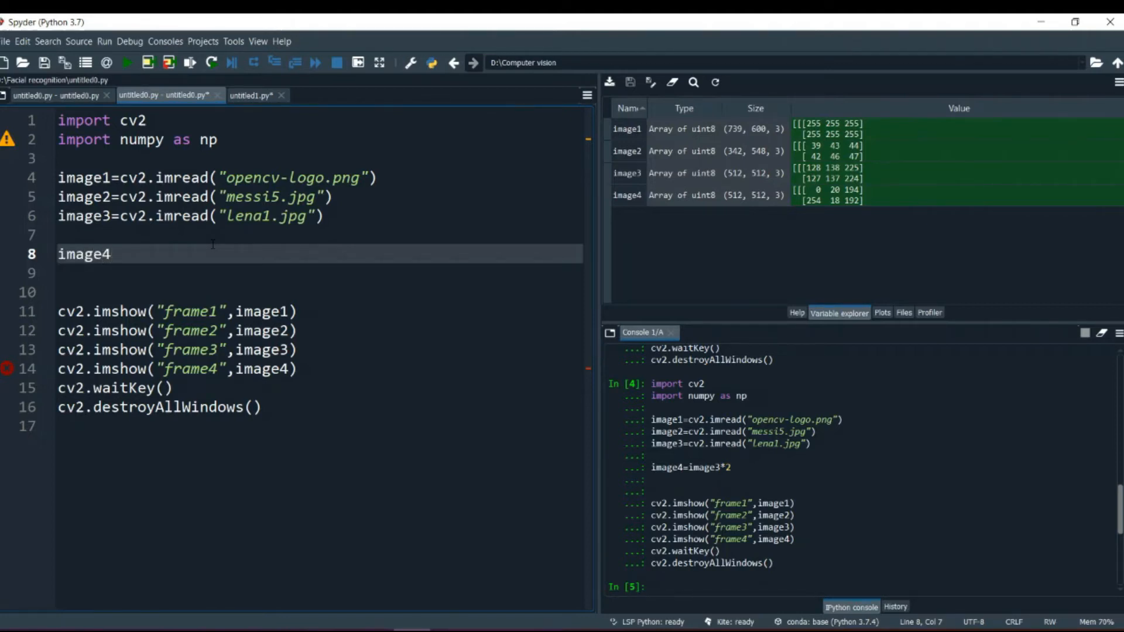
text(=cv2)
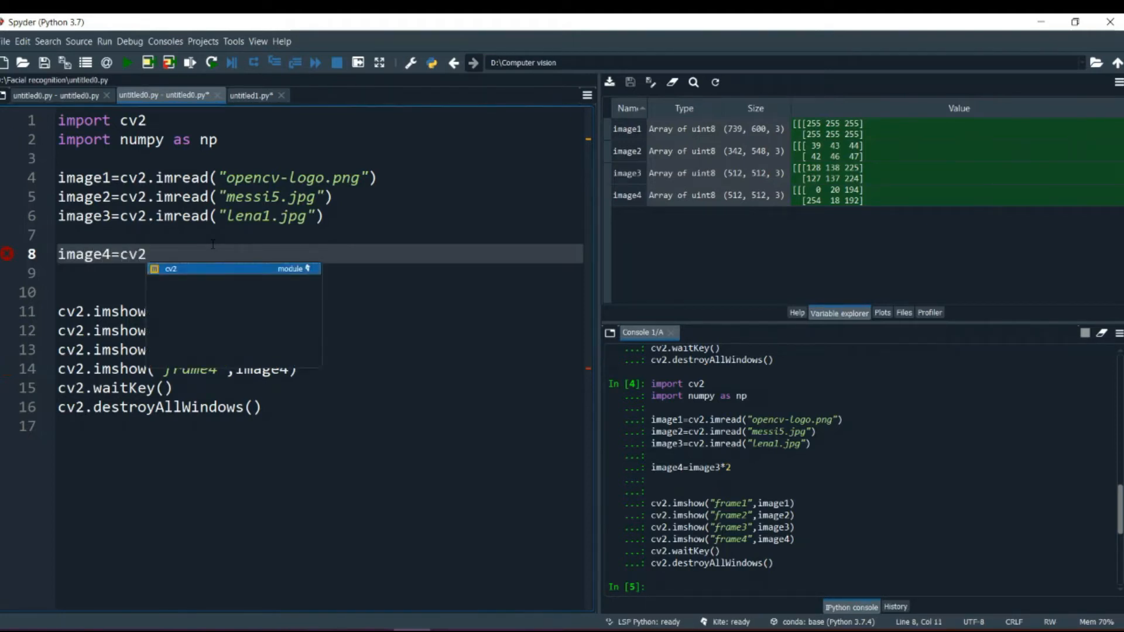
text(.add)
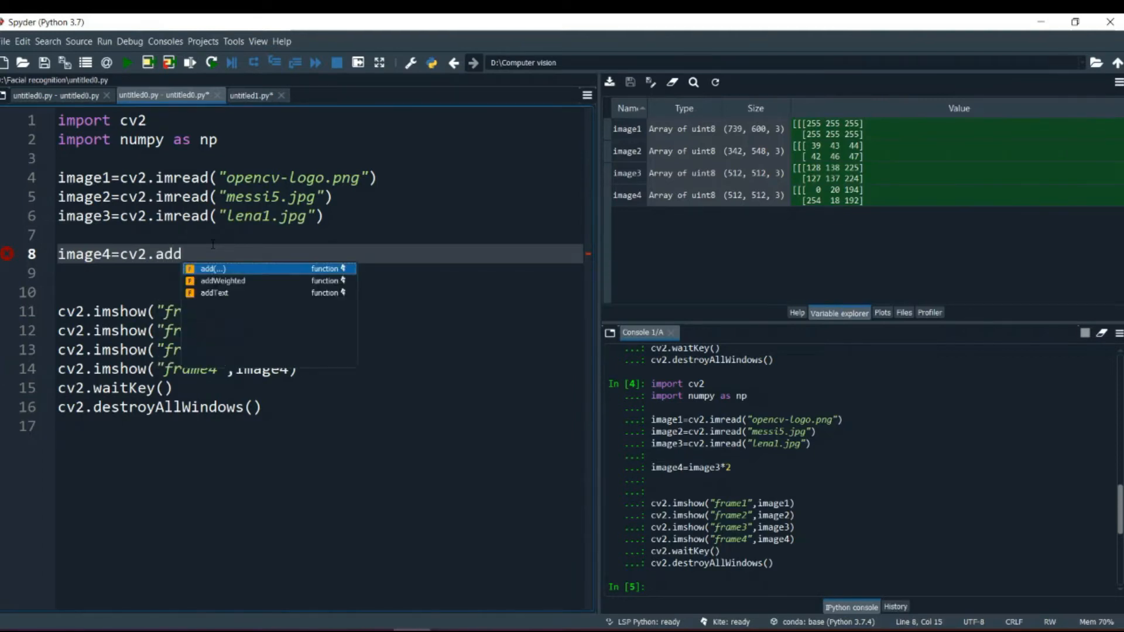
text((image3)
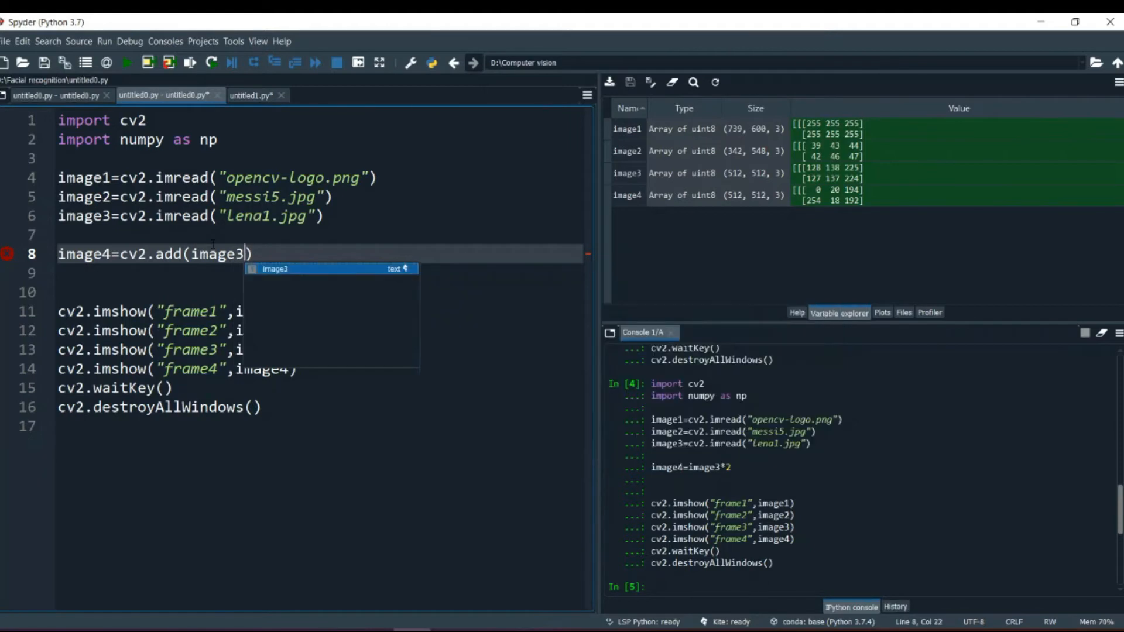
text(+100)
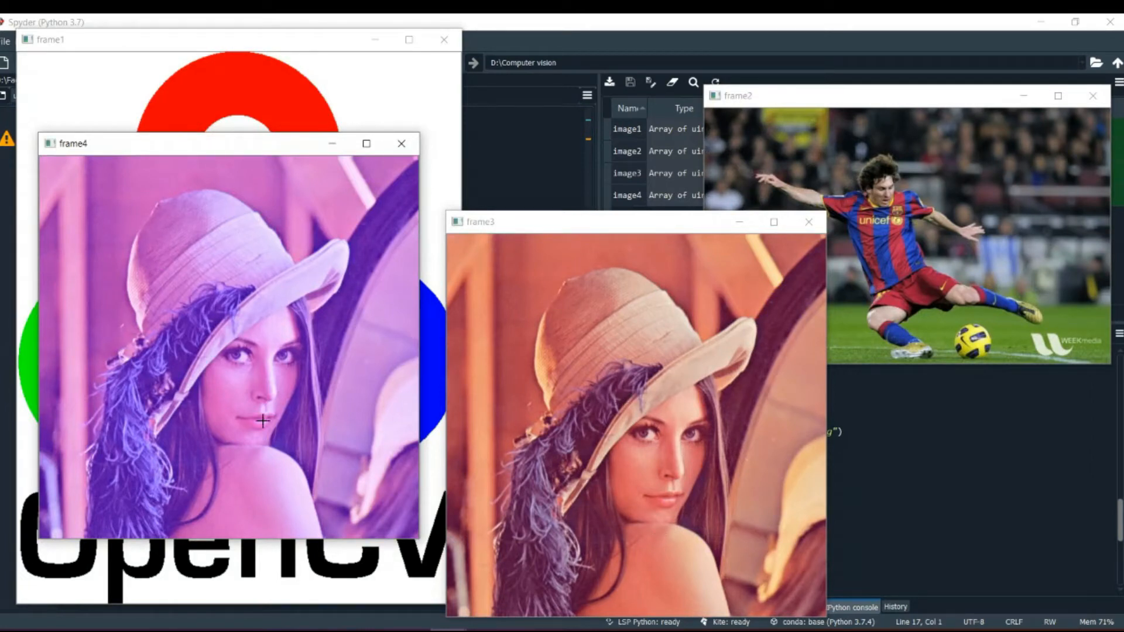
mouse_move(271, 407)
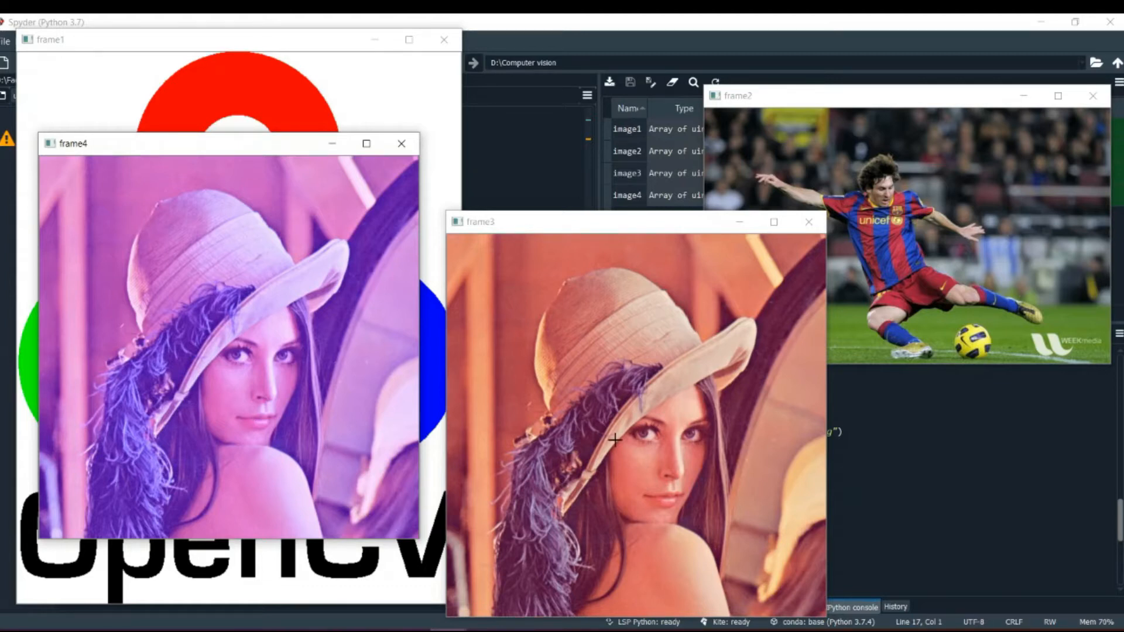
mouse_move(499, 371)
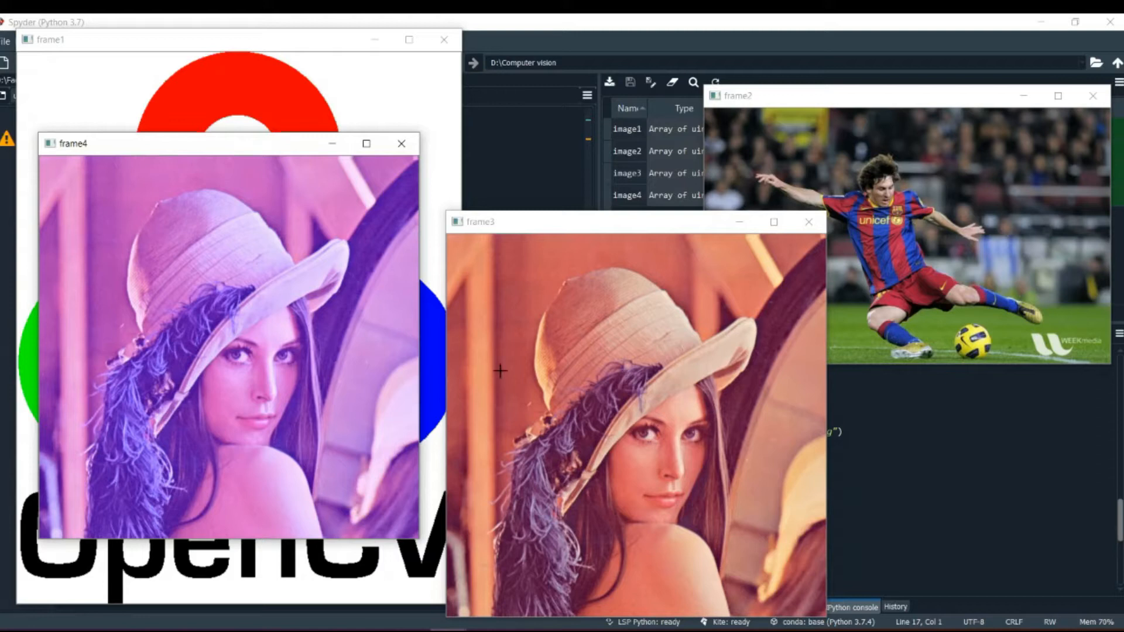
mouse_move(166, 278)
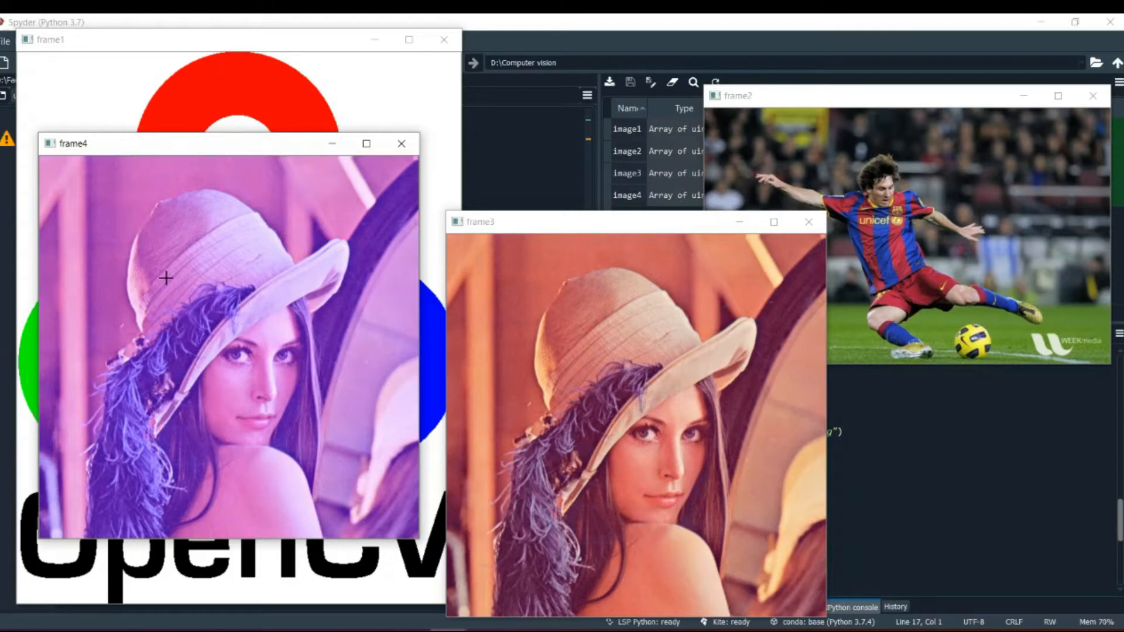
mouse_move(210, 459)
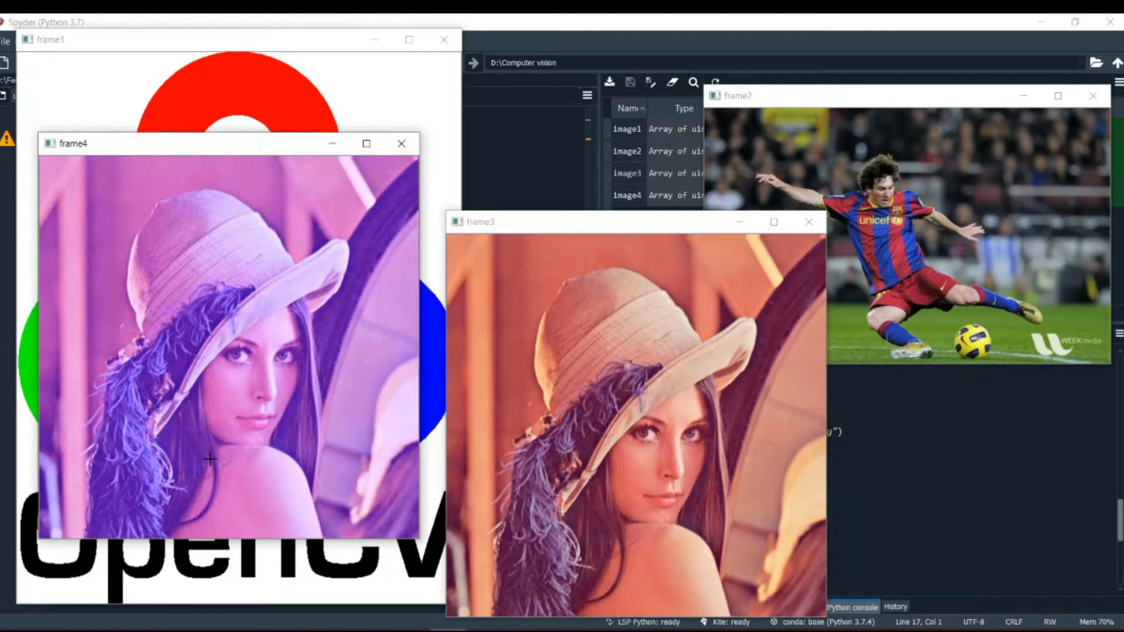
mouse_move(647, 450)
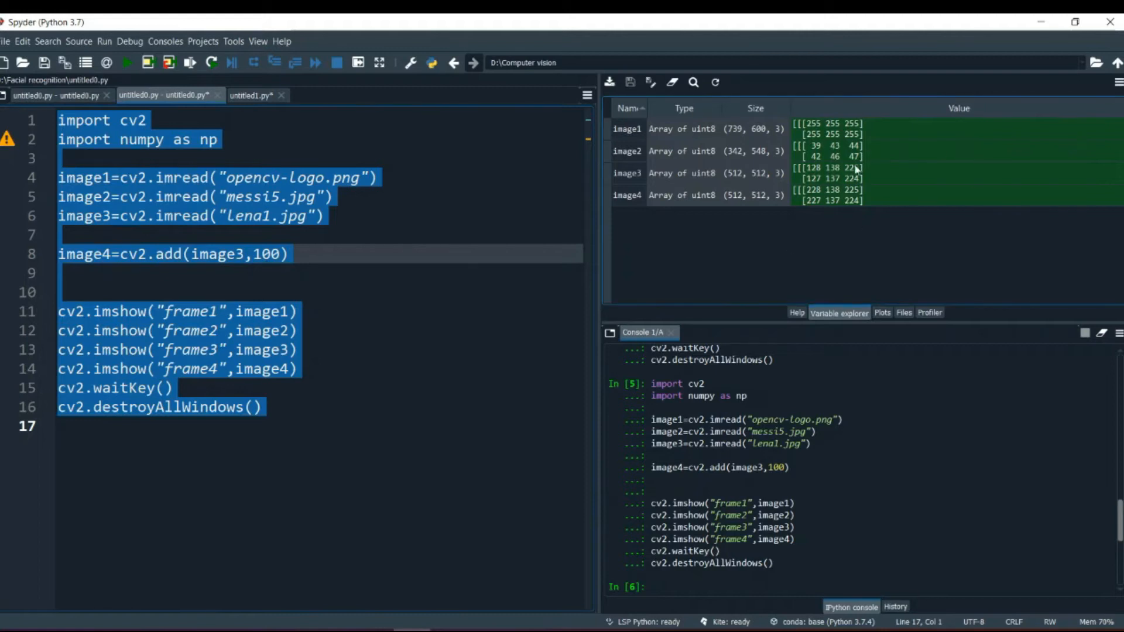
mouse_move(857, 191)
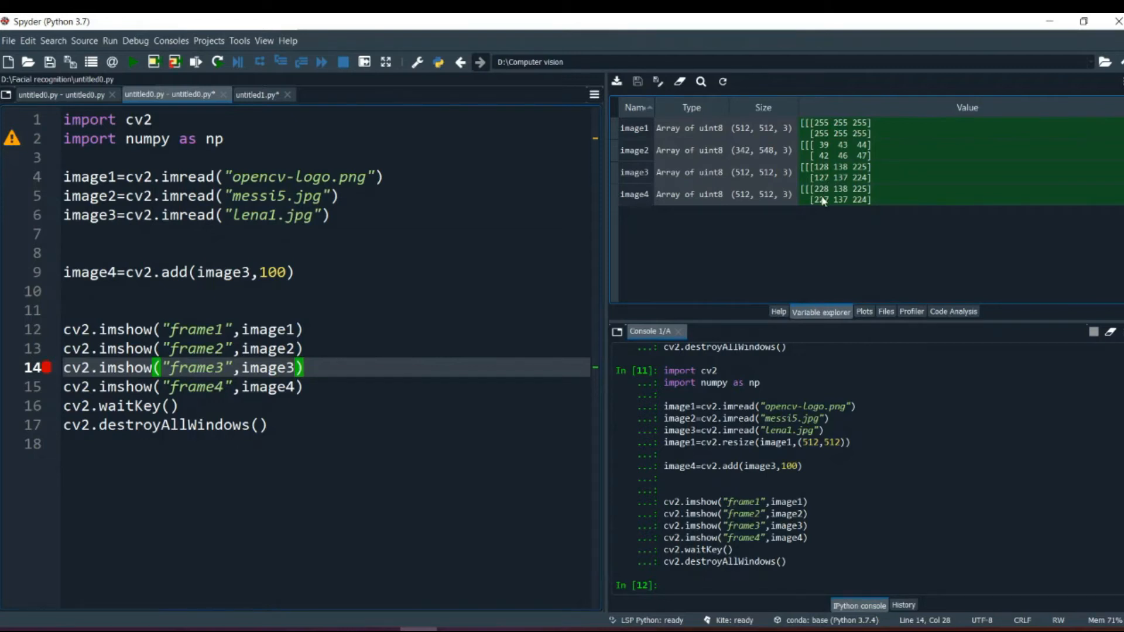
mouse_move(855, 172)
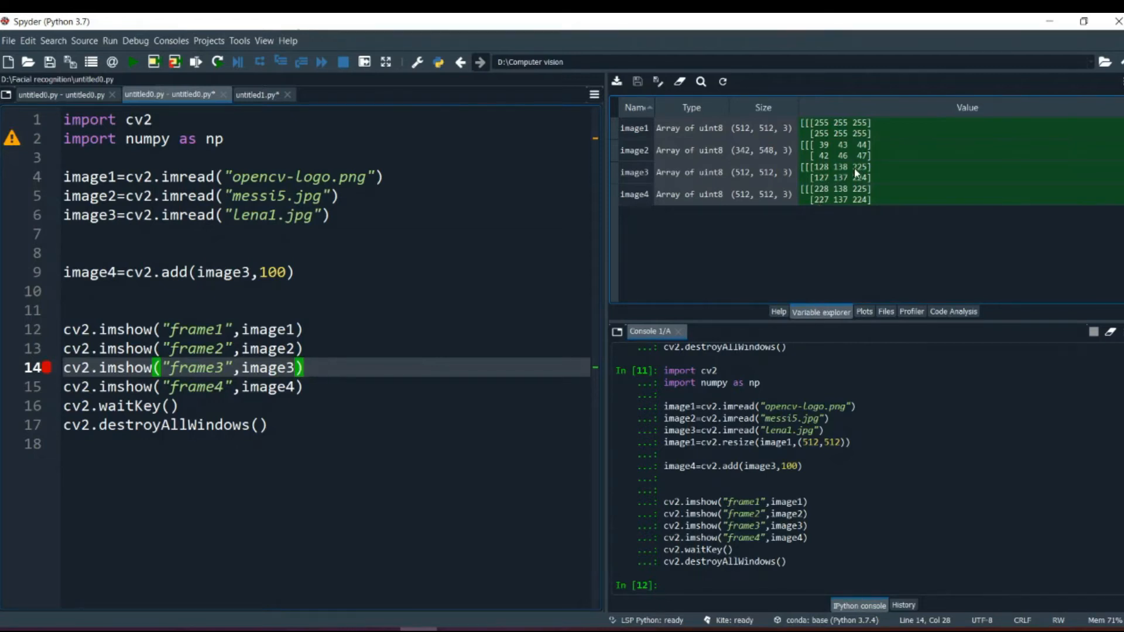
mouse_move(762, 181)
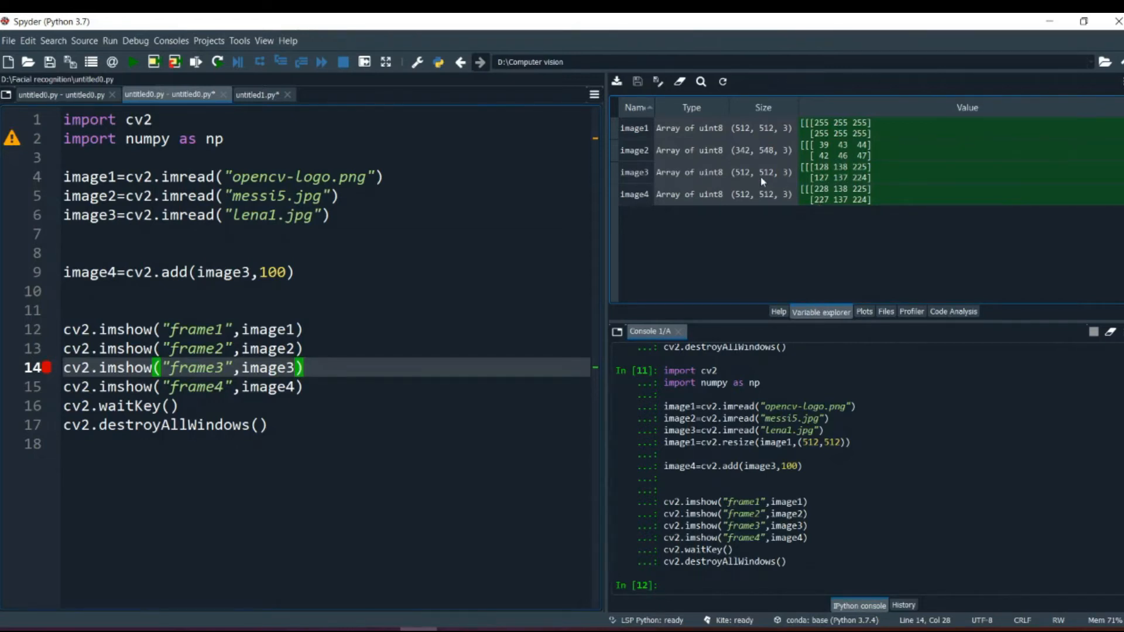
- Open the image3 and image4 array viewers from the Variable Explorer
double_click(633, 172)
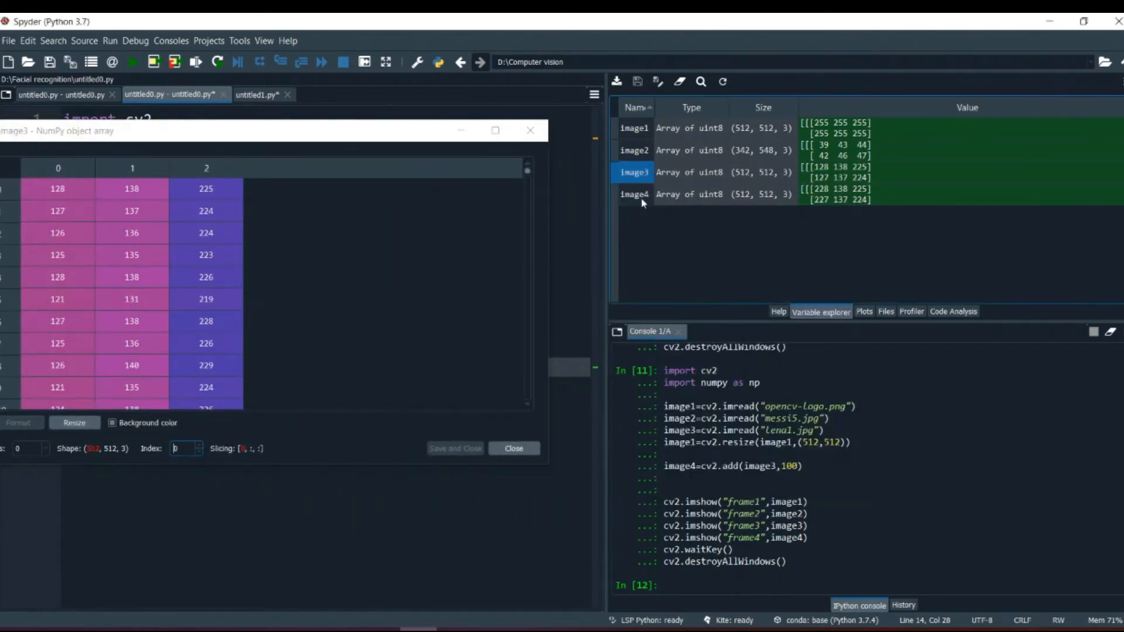
double_click(633, 194)
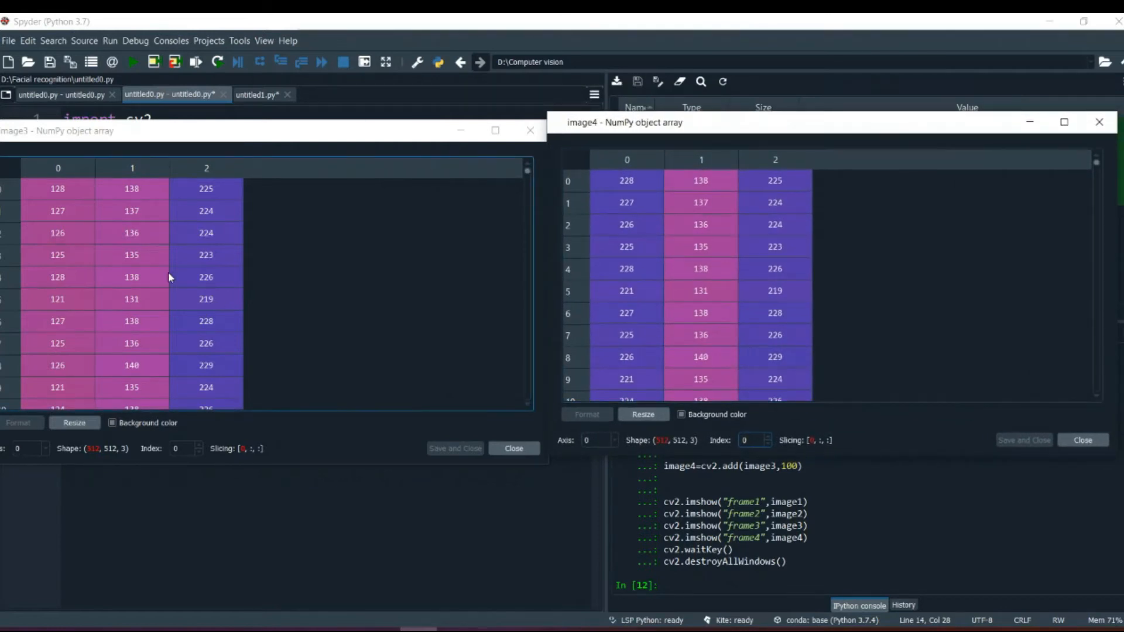
mouse_move(79, 256)
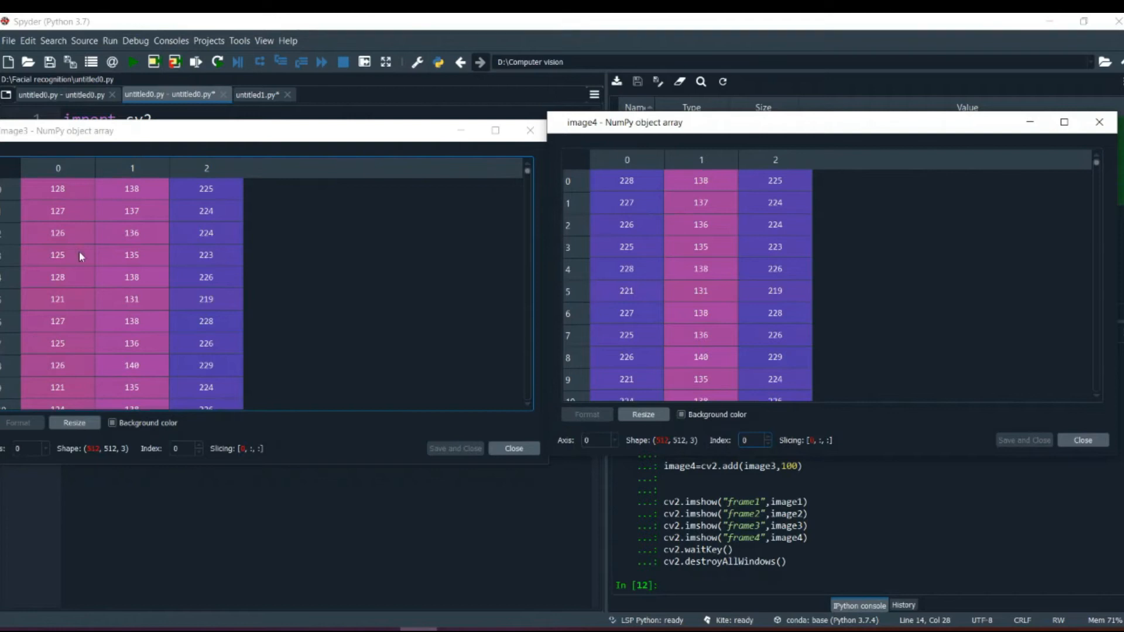
mouse_move(56, 217)
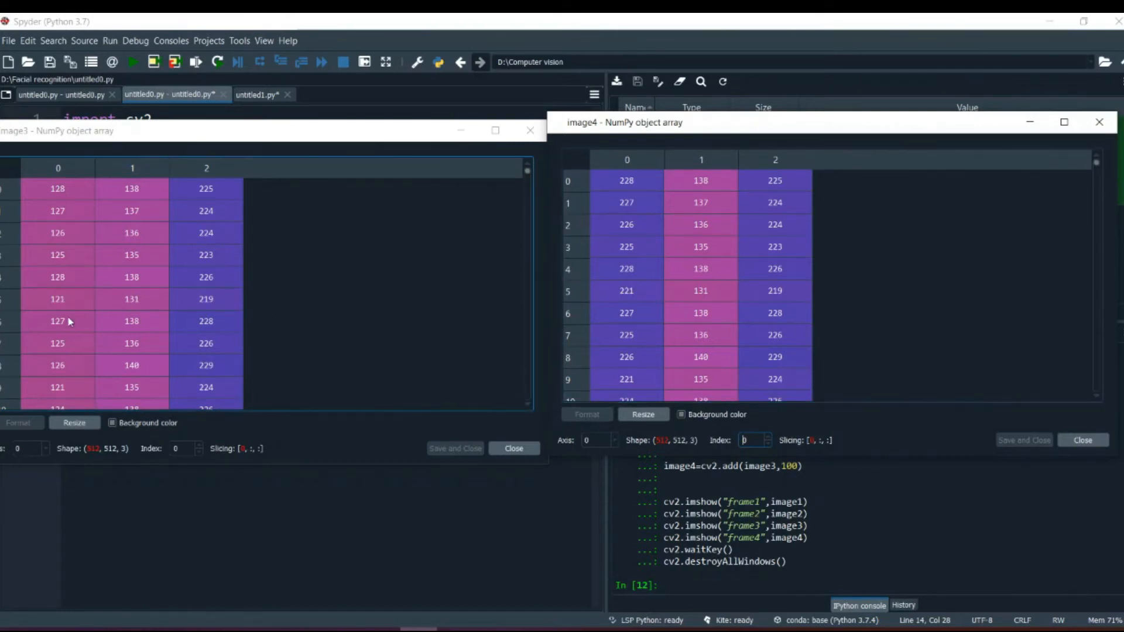
mouse_move(530, 131)
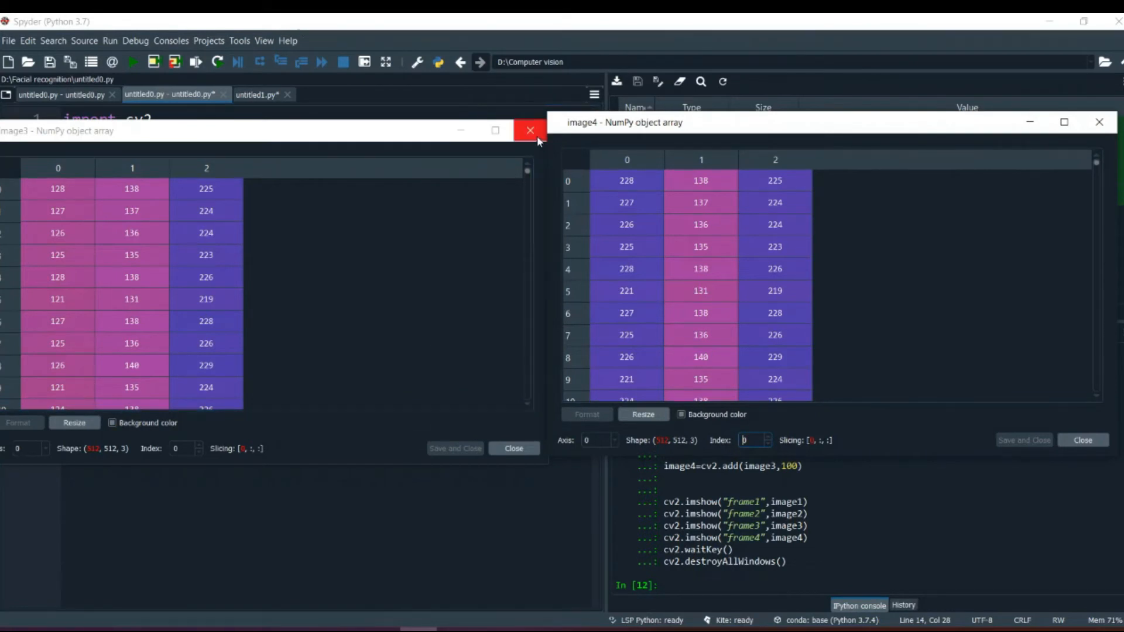
- Close the array viewers and rerun the full script to show frame1 through frame4
click(529, 131)
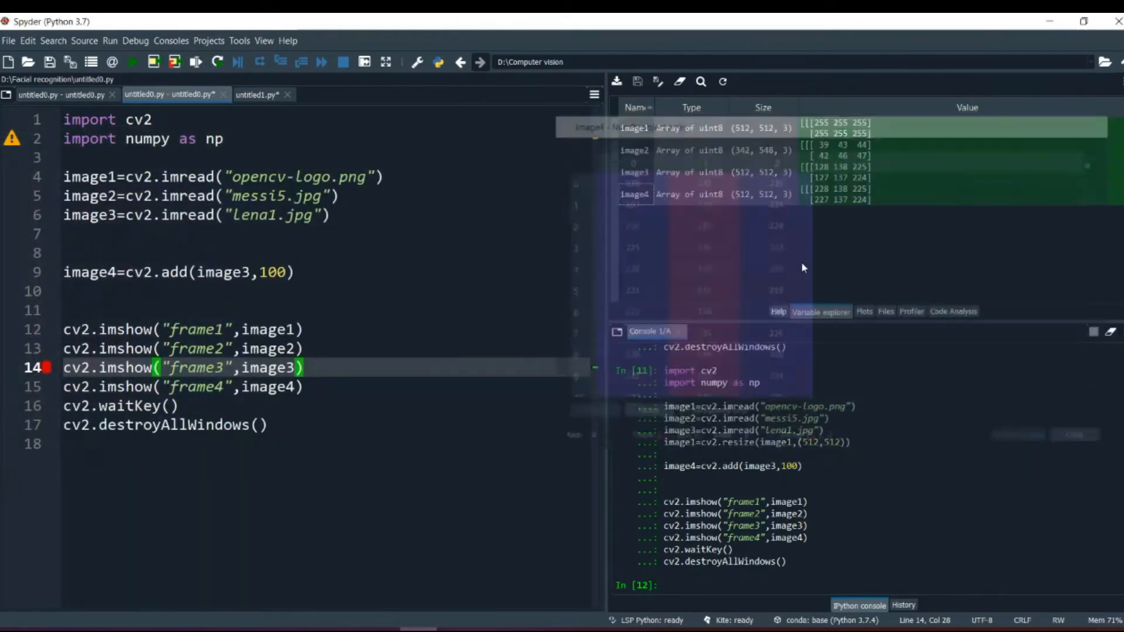
key(ctrl+a)
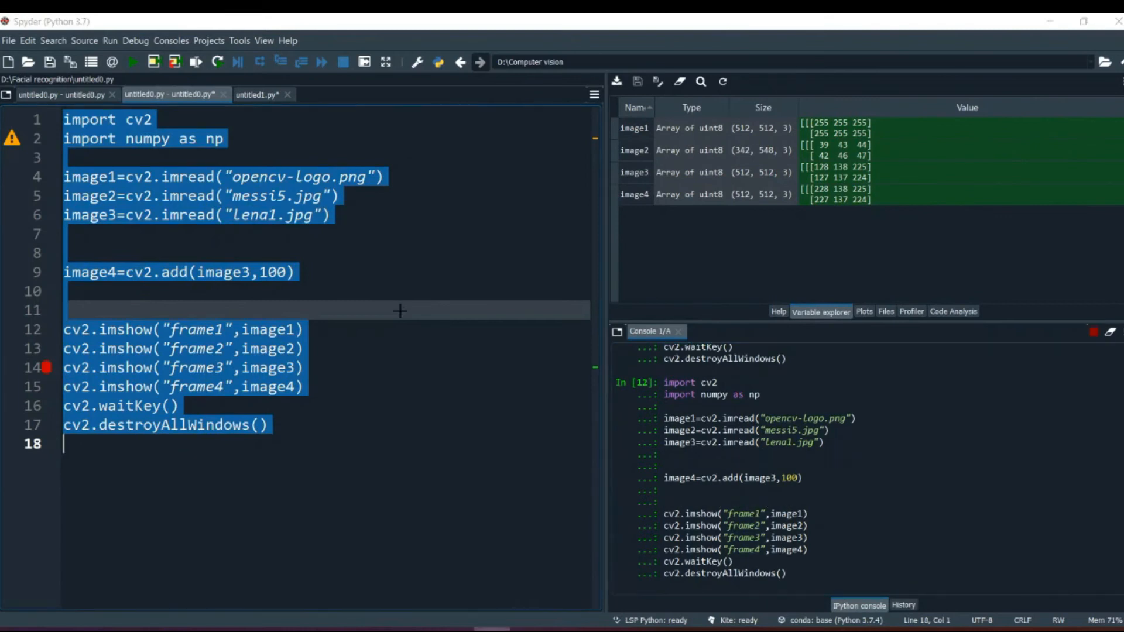
click(133, 61)
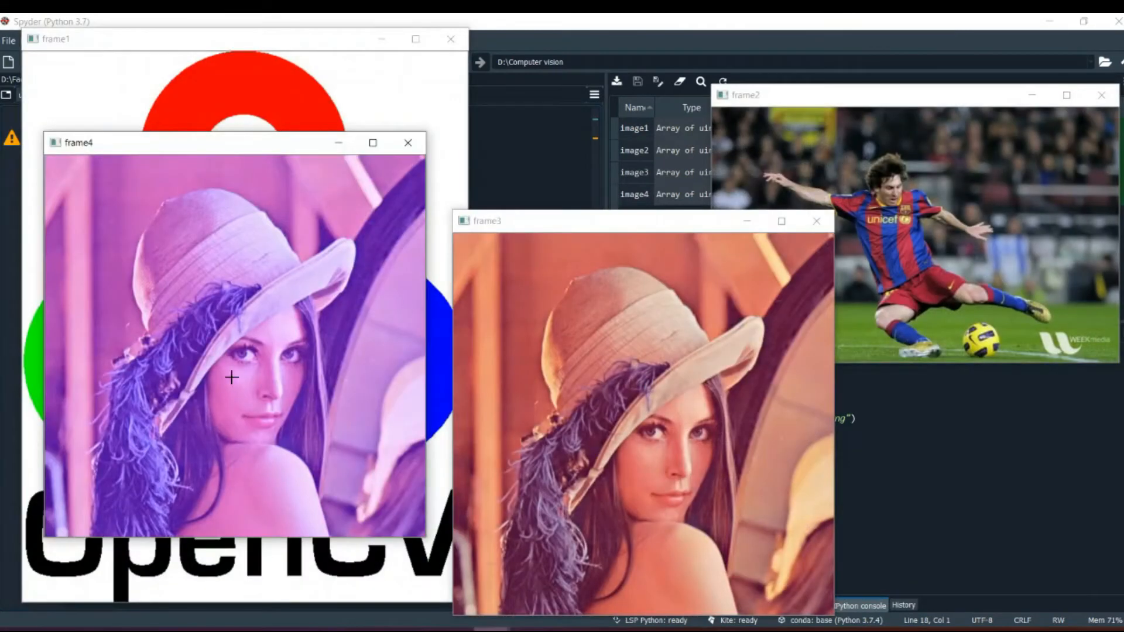
mouse_move(212, 350)
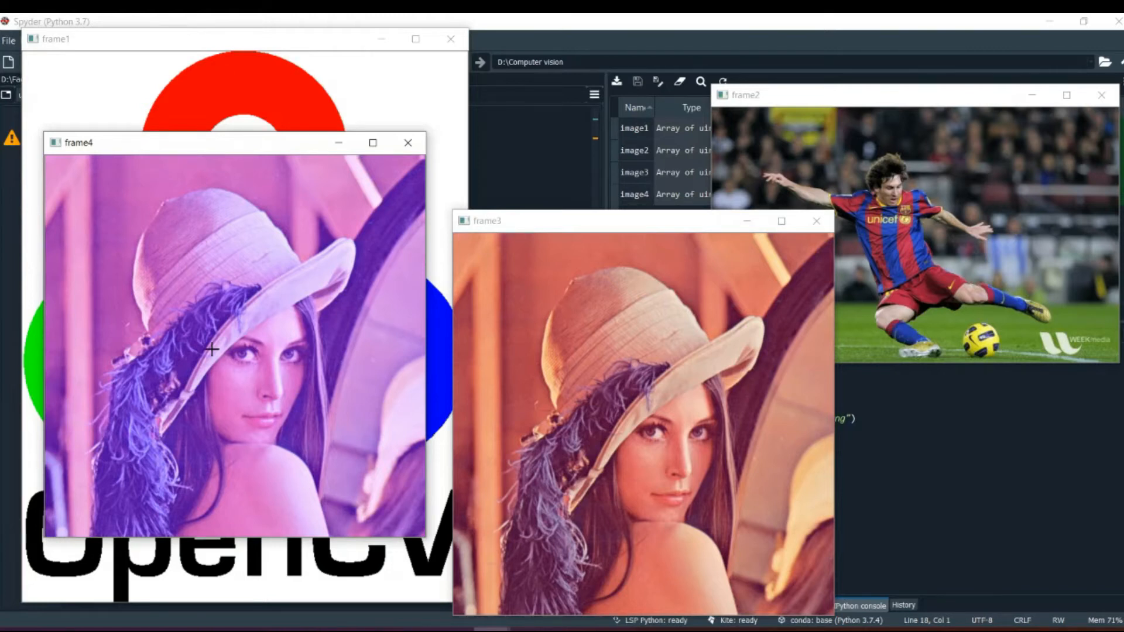
mouse_move(355, 220)
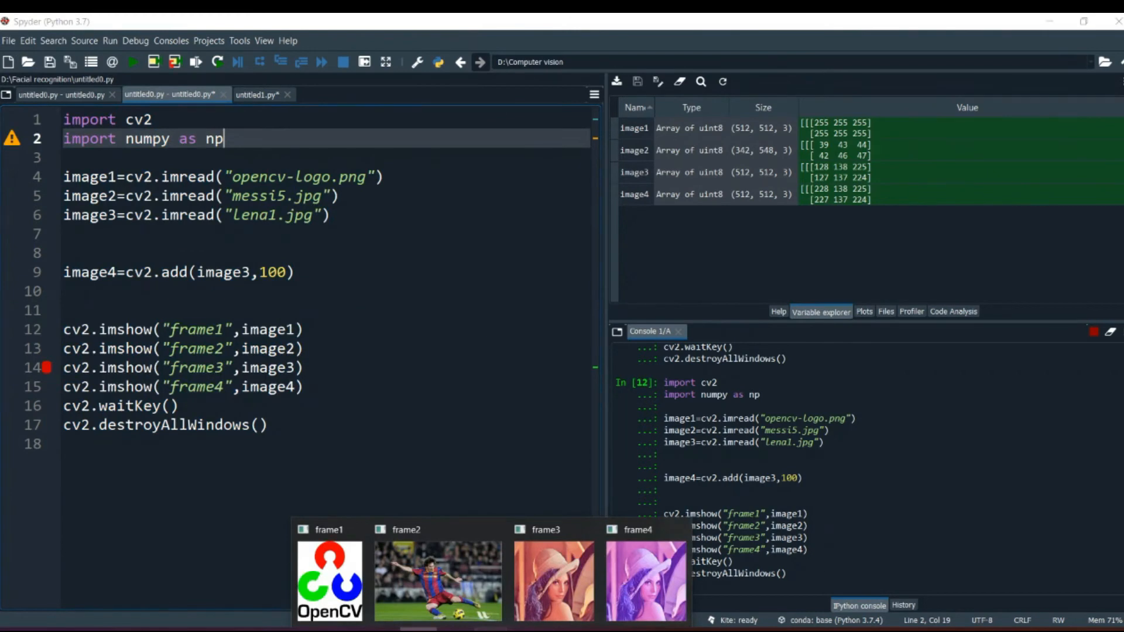
- Add an image5 line creating an np.zeros array shaped like the Lena image
click(405, 580)
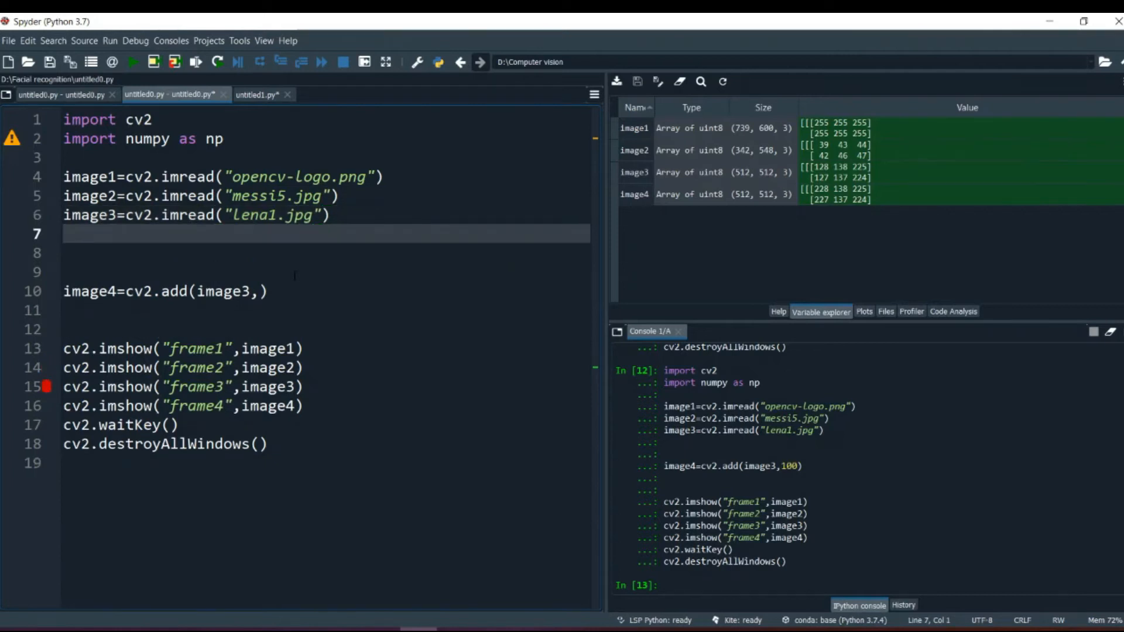
text(np)
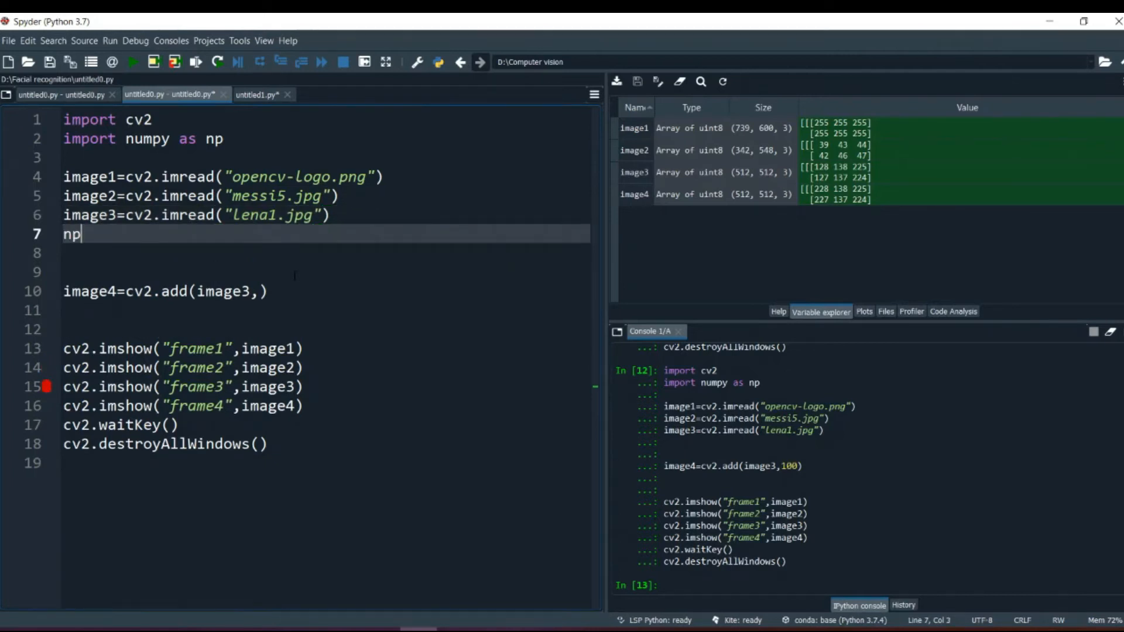
key(Backspace)
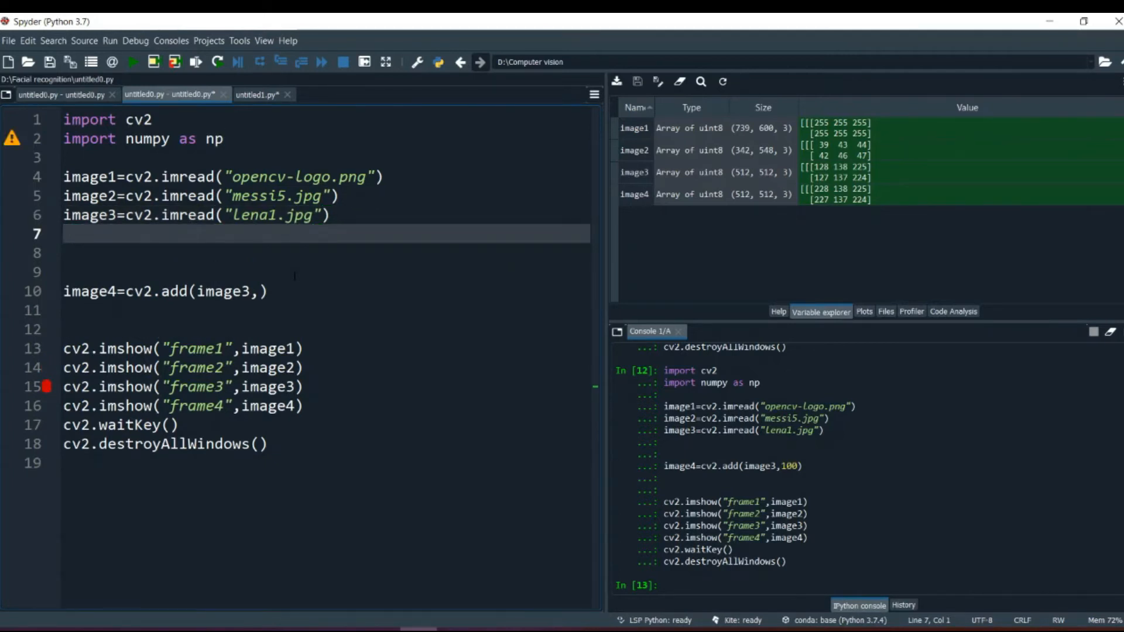
text(image)
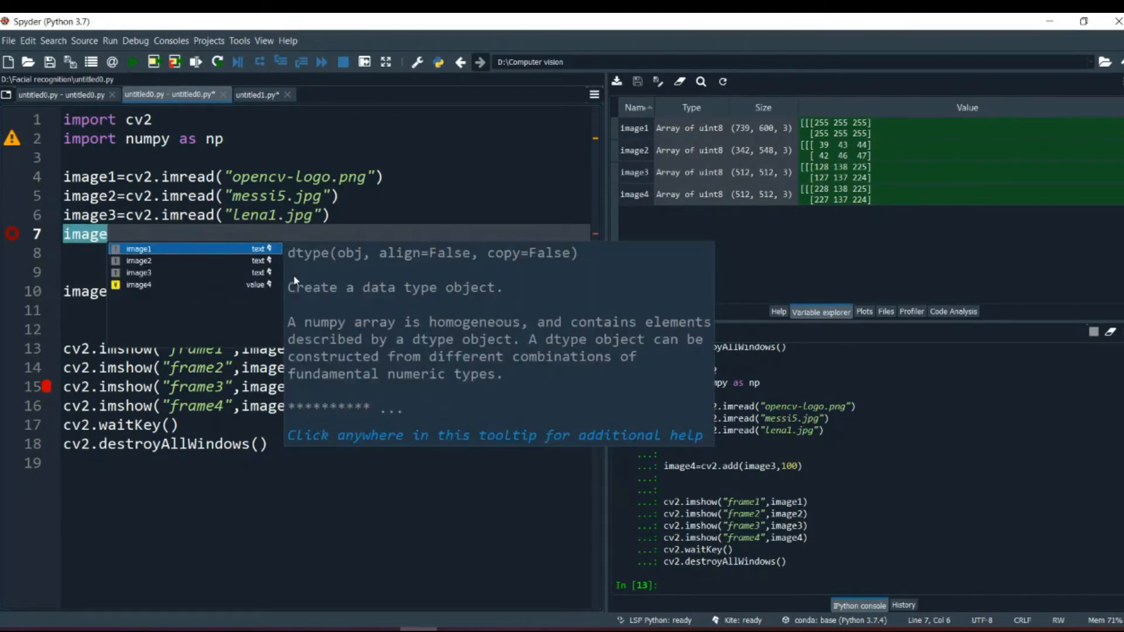
text(5)
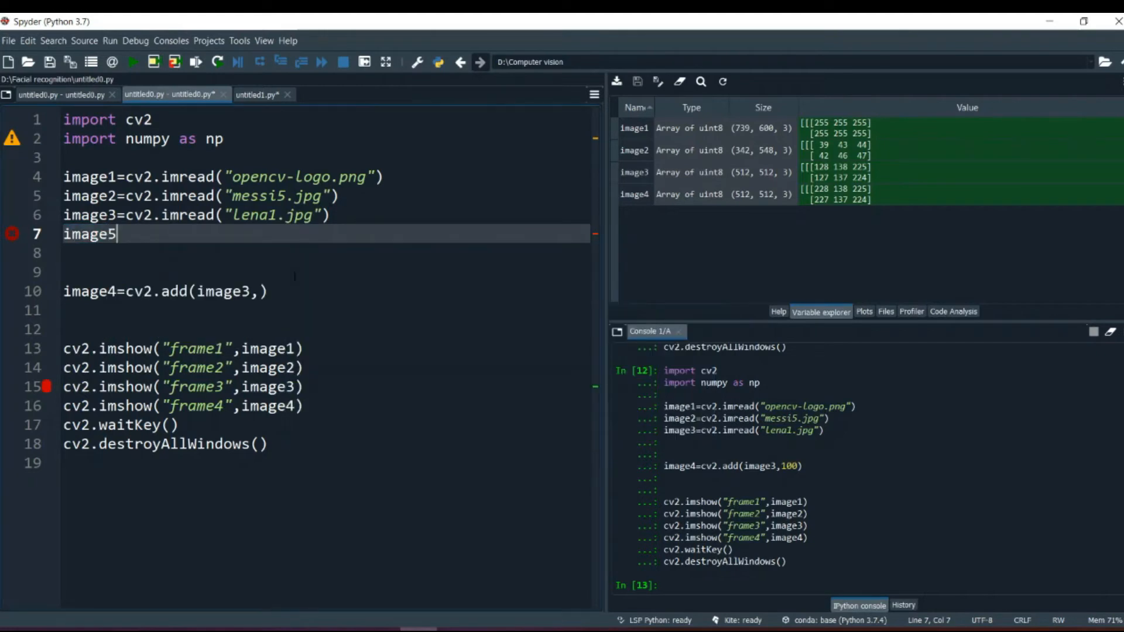
text(=np)
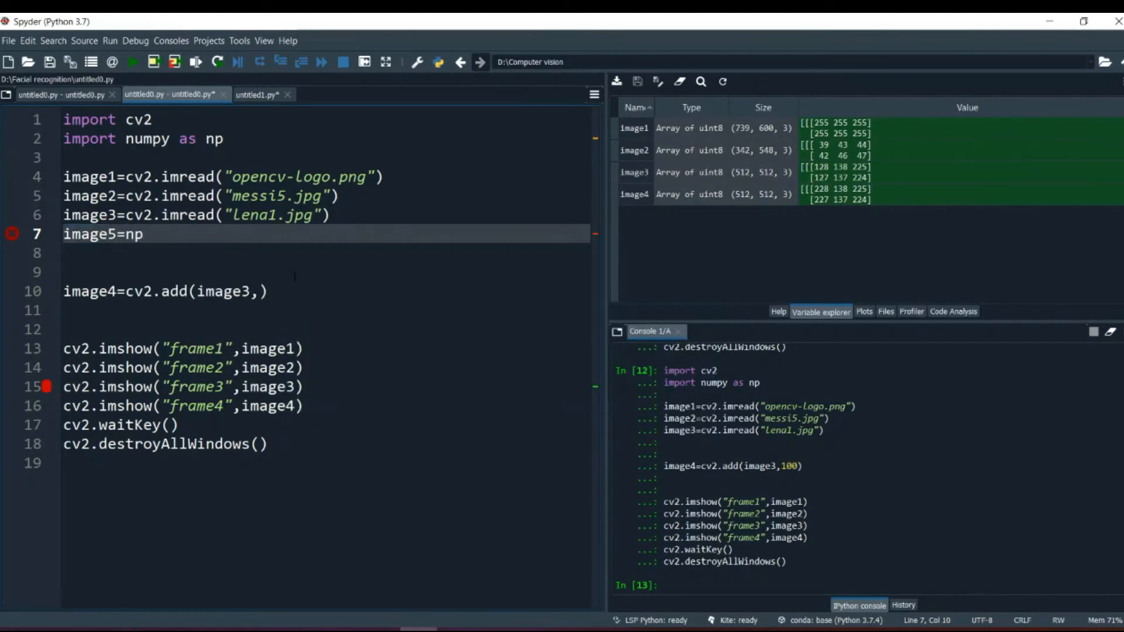
text(.zeroes)
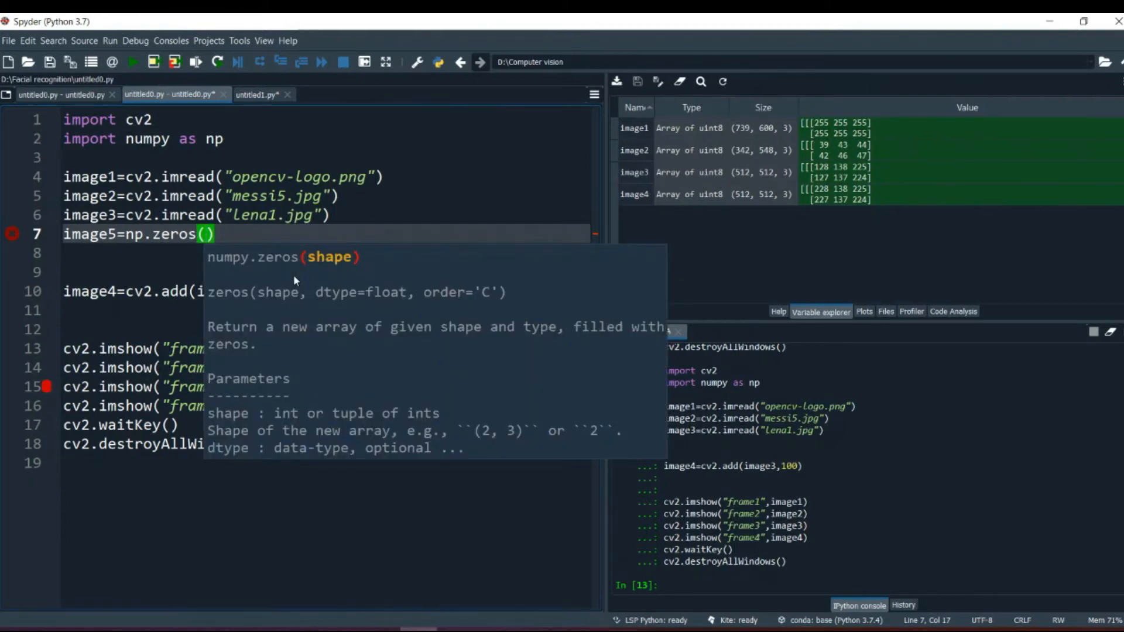
mouse_move(204, 284)
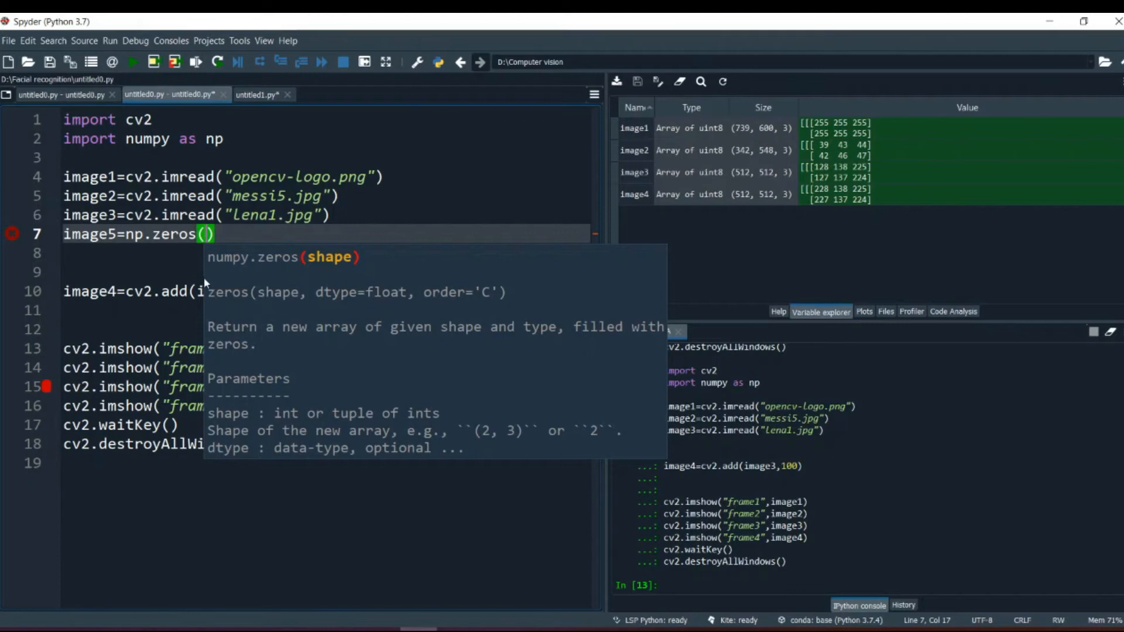
text(image3.shape,)
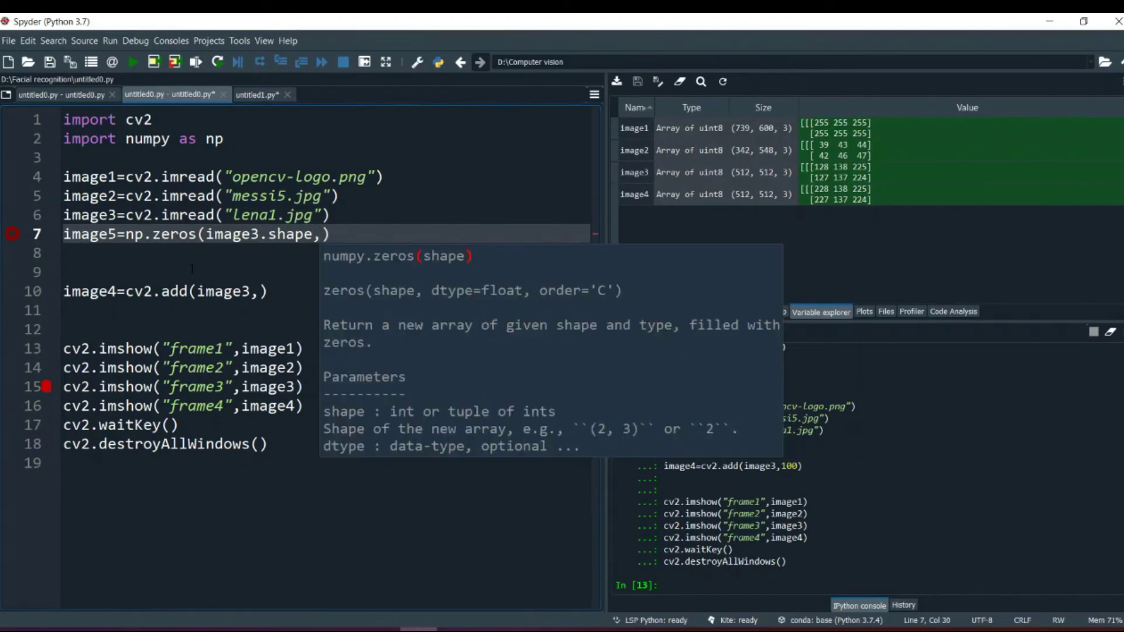
text(npint8)
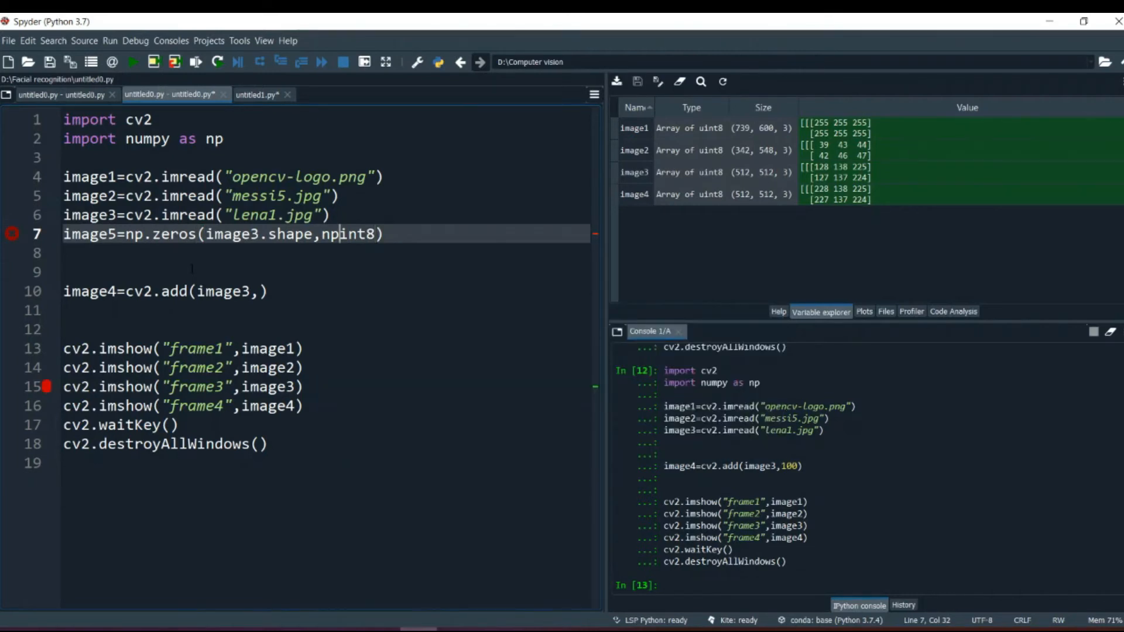
text(.u)
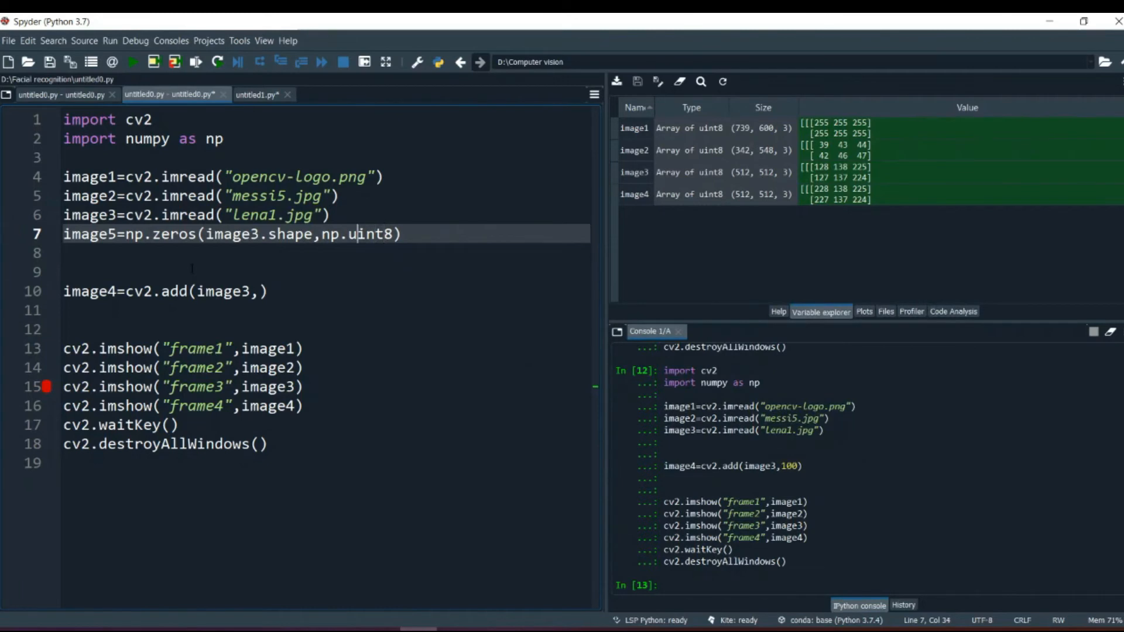
- Change np.zeros to np.ones so image5 becomes an array of ones
click(172, 233)
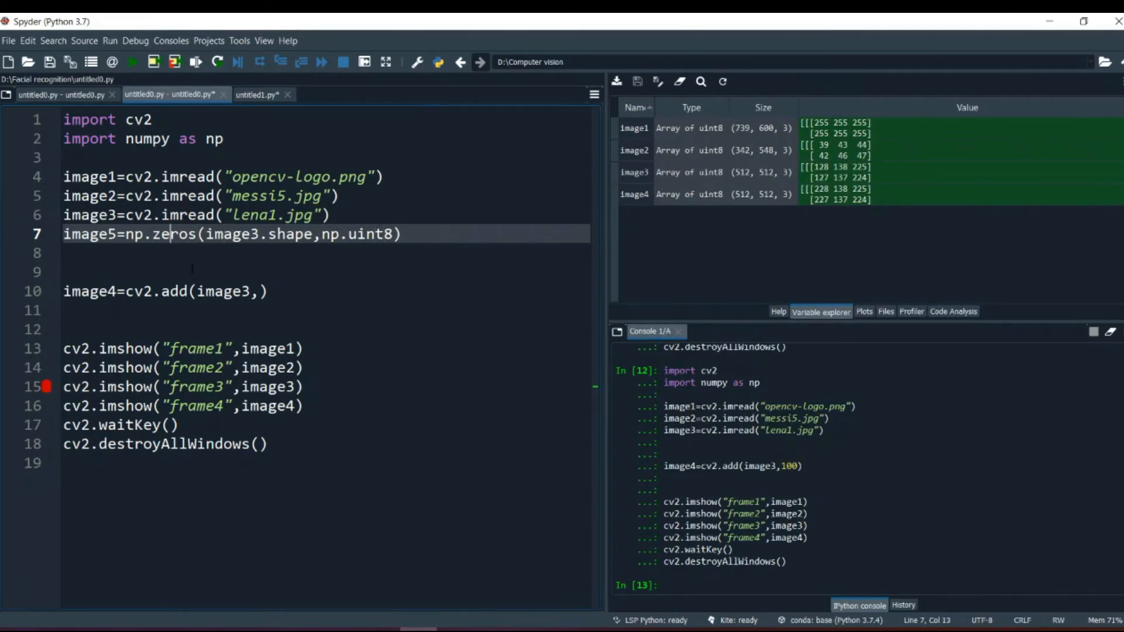
click(402, 233)
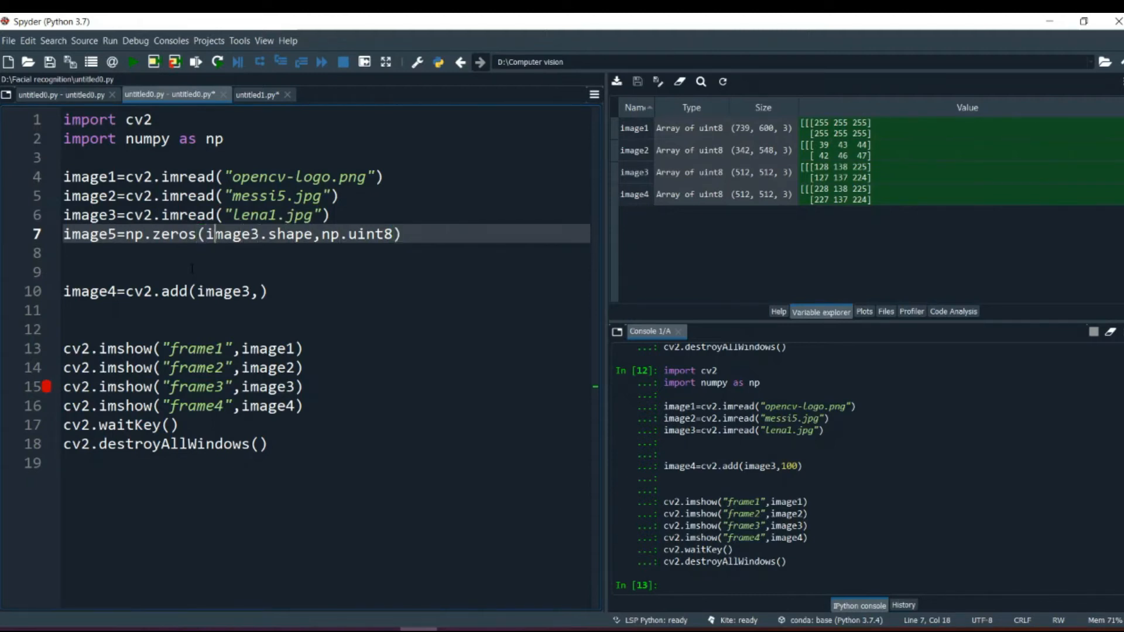
key(backspace)
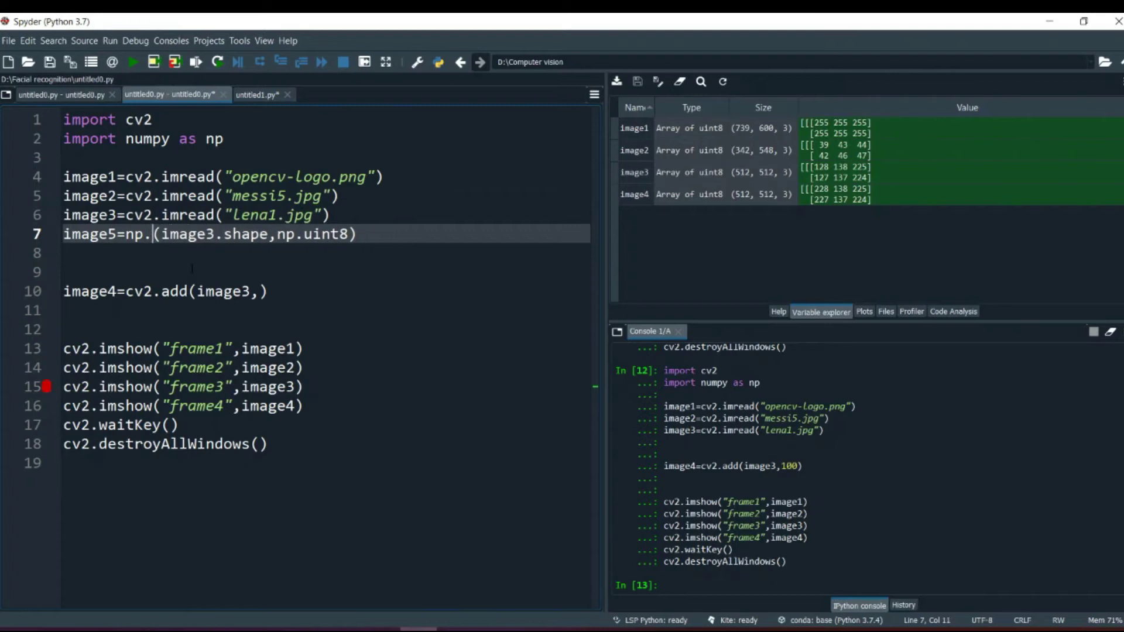
text(ones)
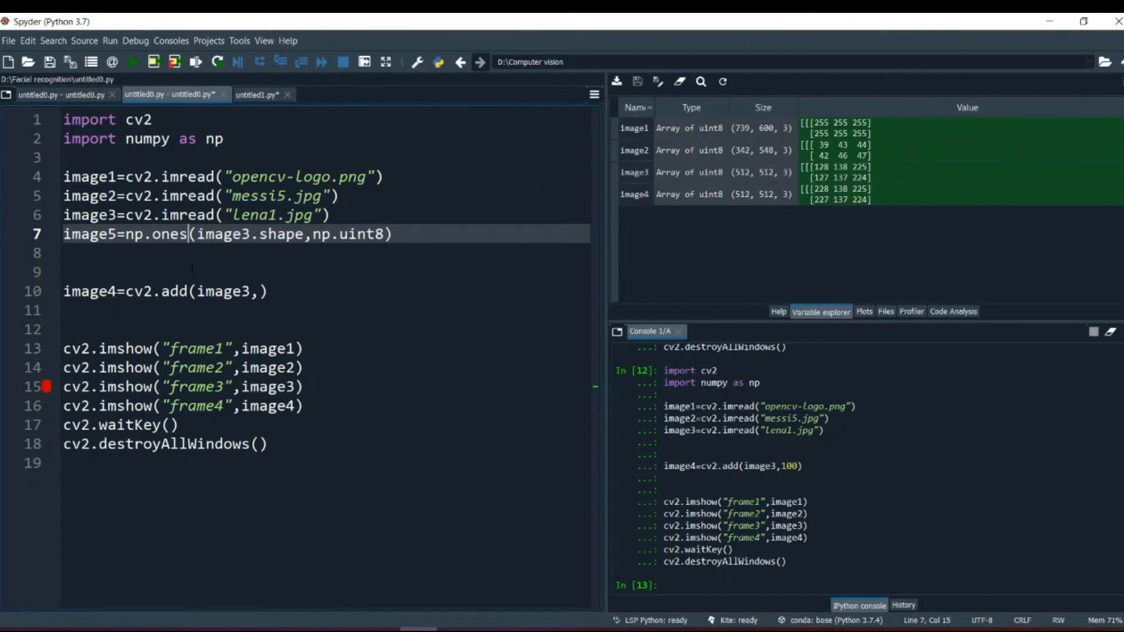
click(92, 233)
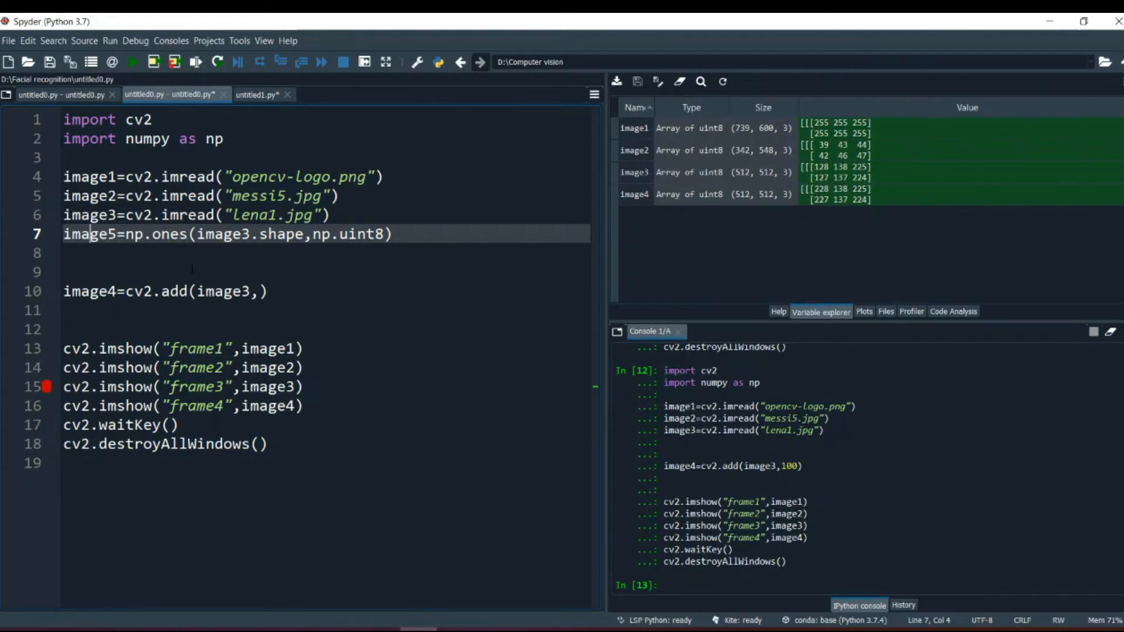
double_click(87, 233)
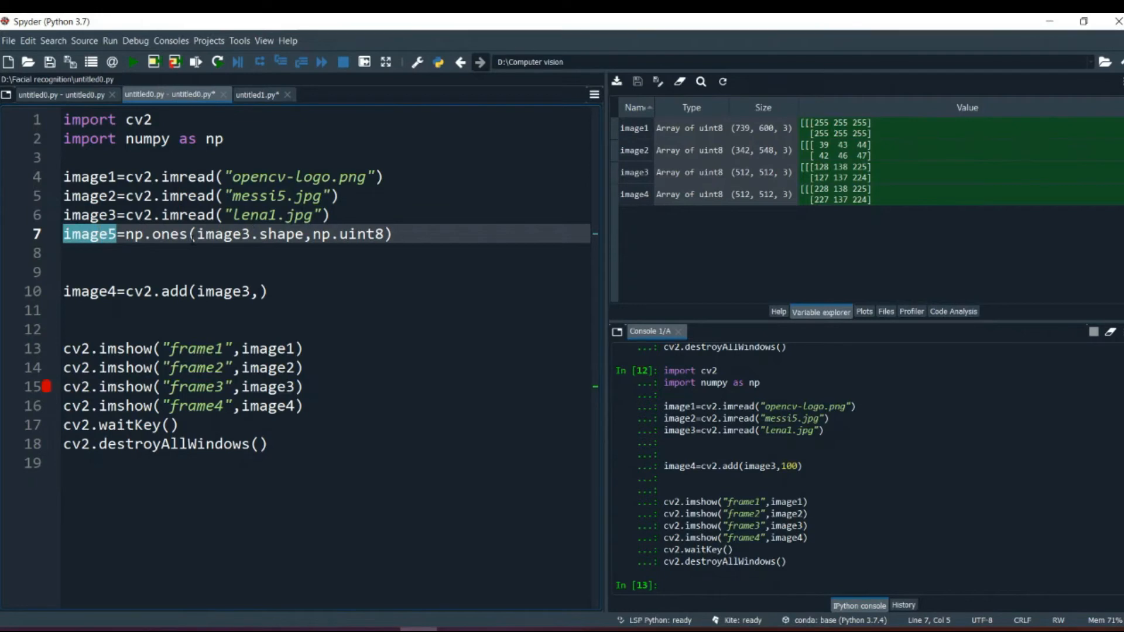
- Add a new line image5=image5*100 to make image5 uniformly 100
key(enter)
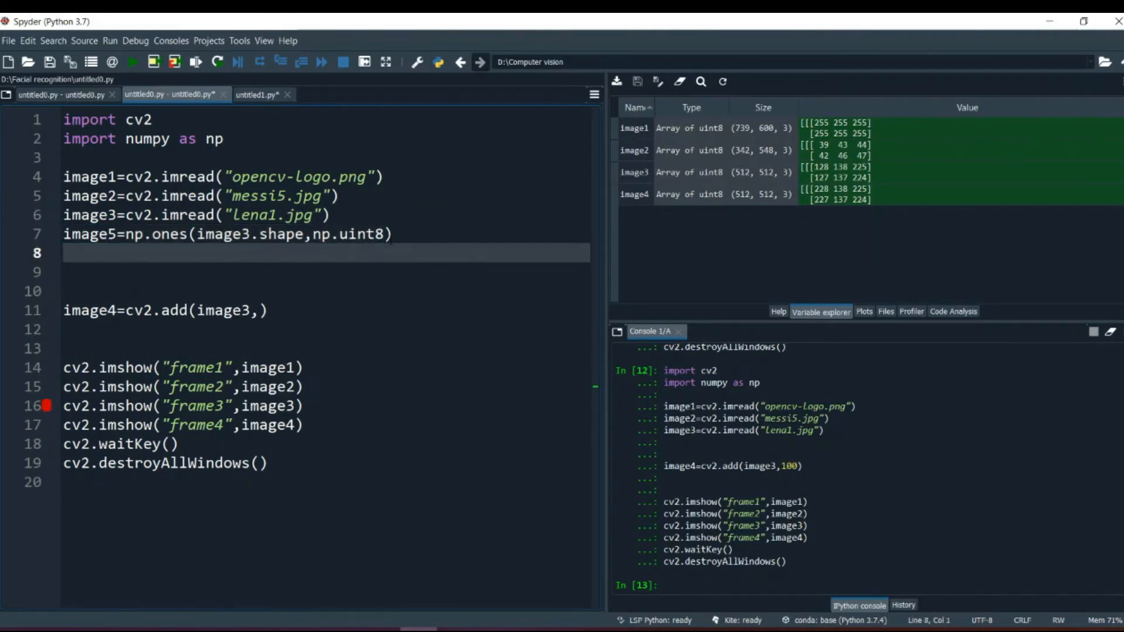
text(image5=im)
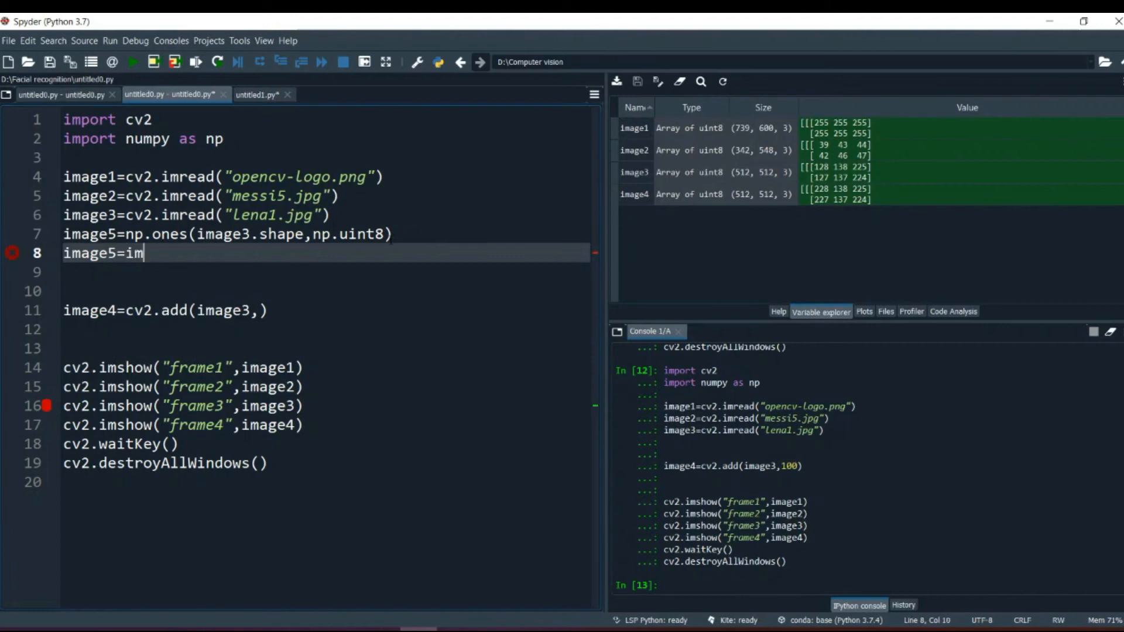
text(age5)
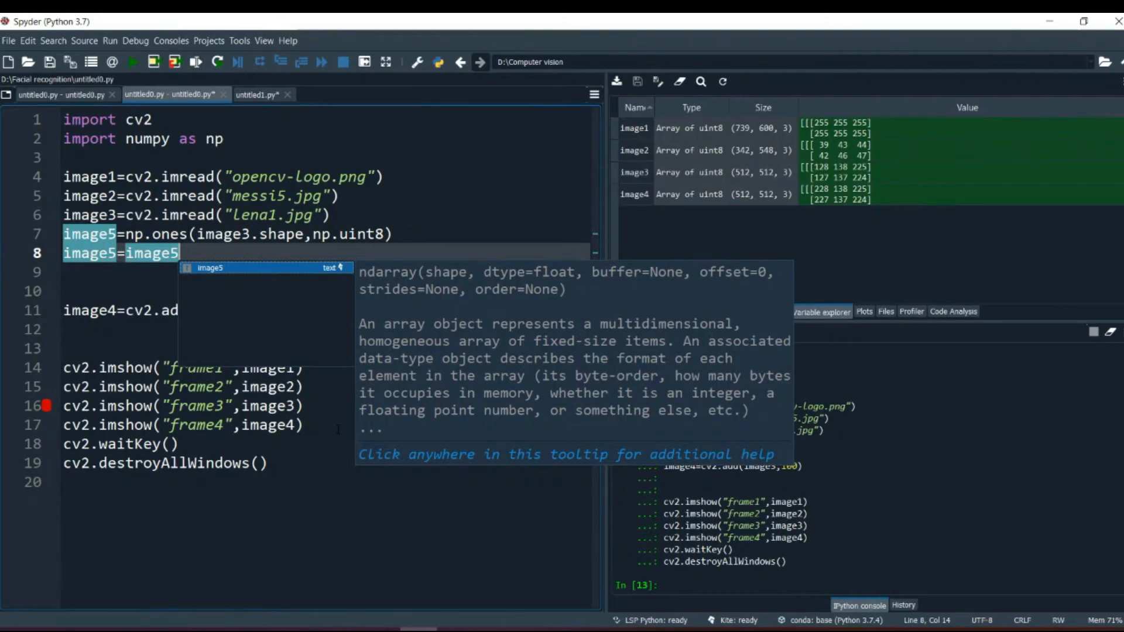
text(*100)
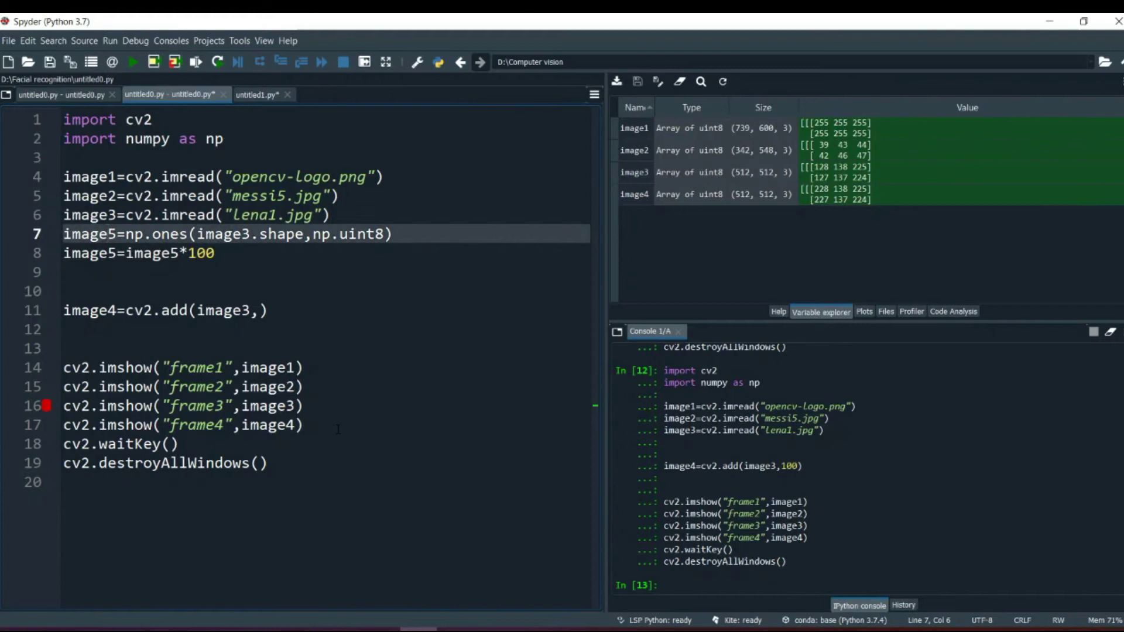
click(64, 233)
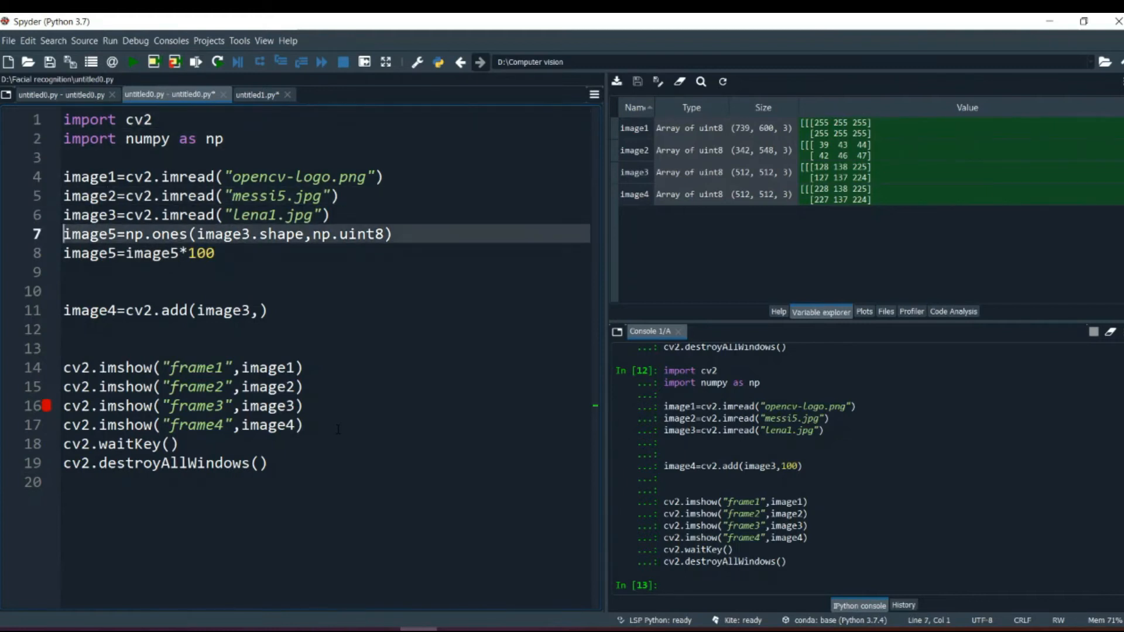
- Display image5 with cv2.imshow("frame5",image5) and pass image5 to cv2.add
click(165, 463)
text(cv2.imshoe)
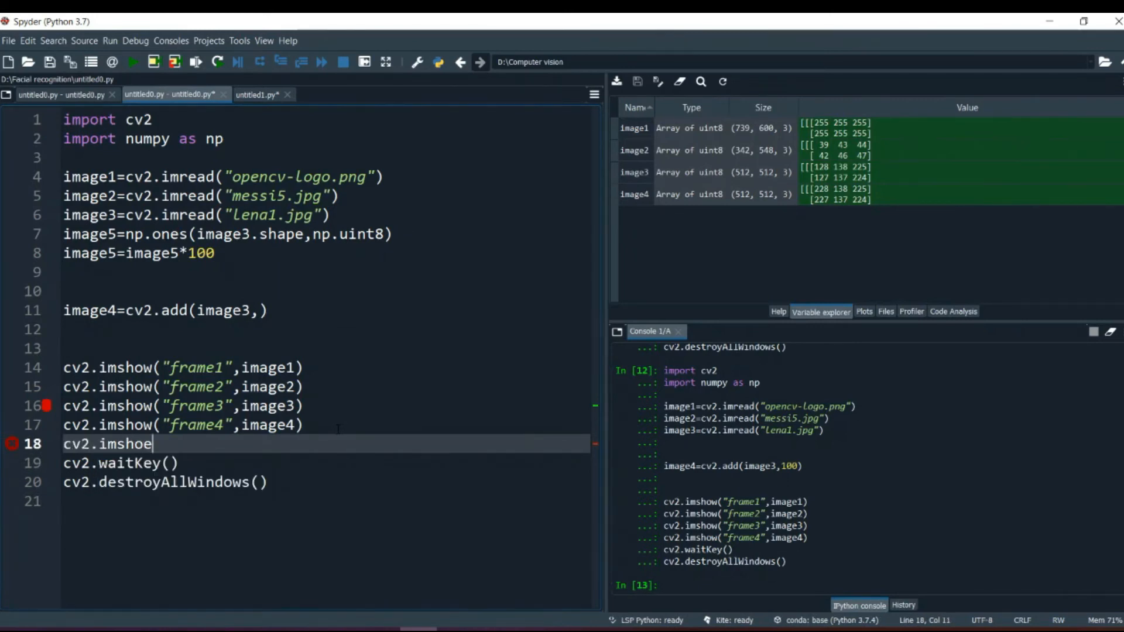
text(())
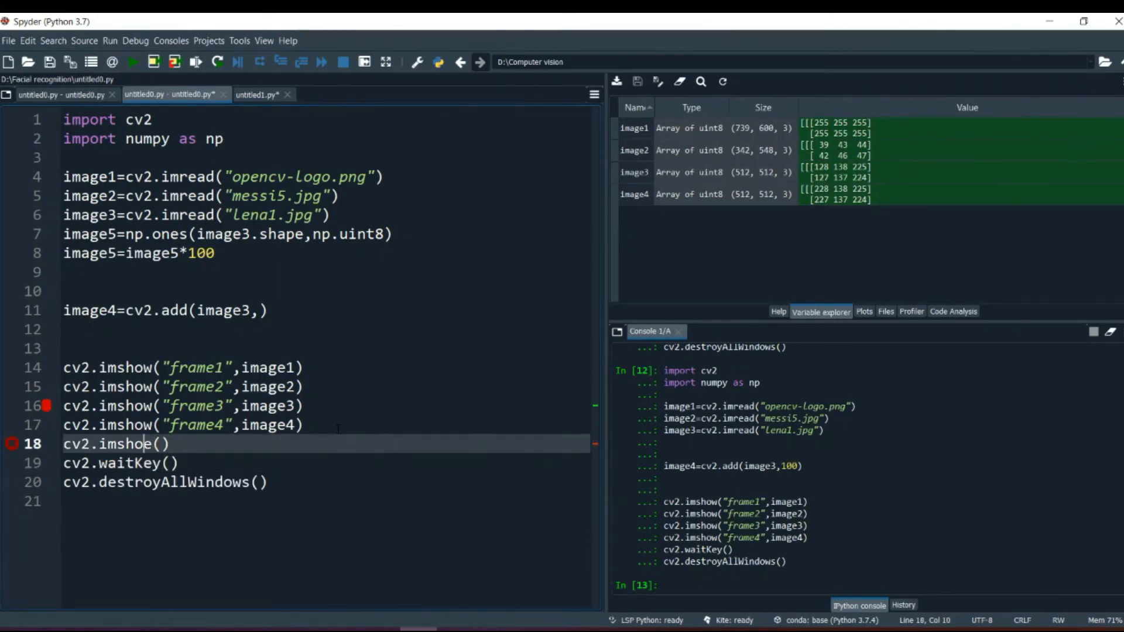
text(")
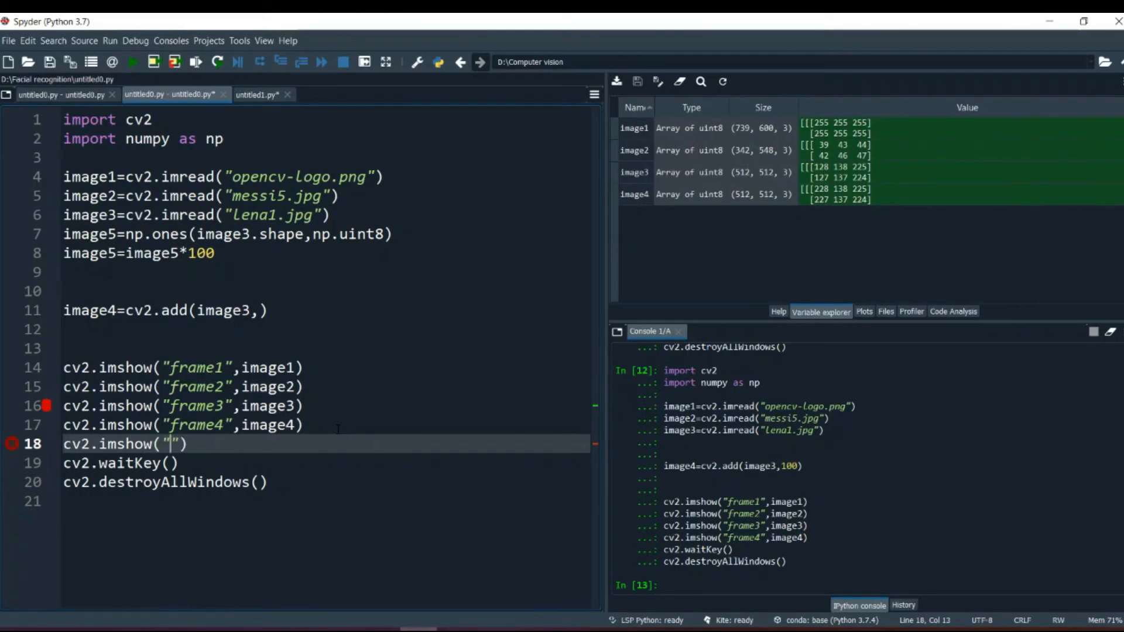
text(frame5)
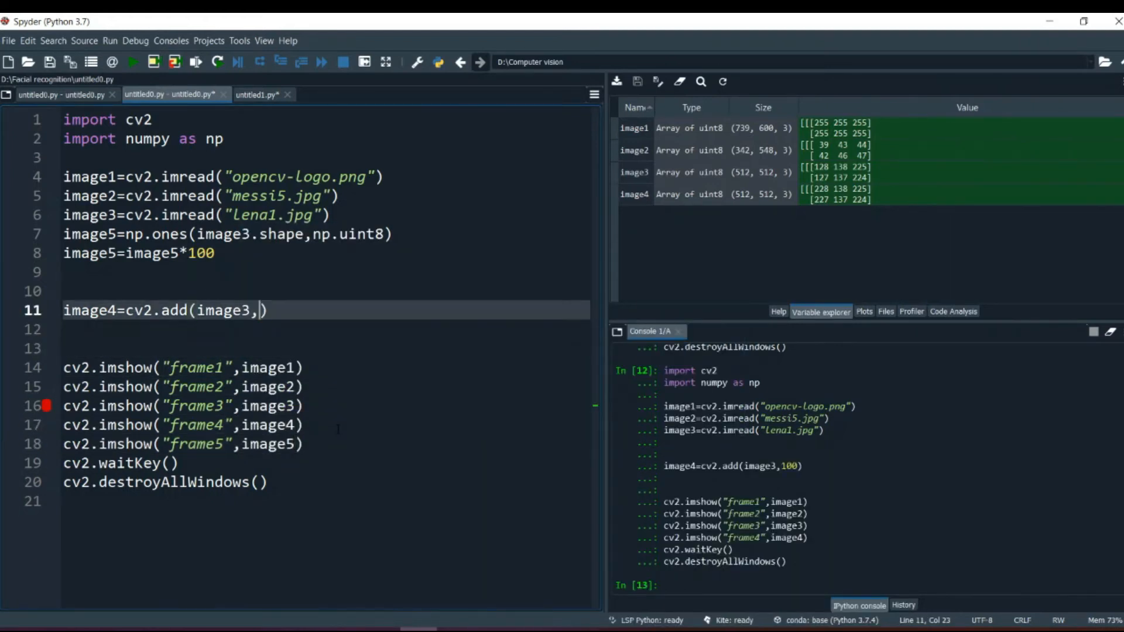
text(image5)
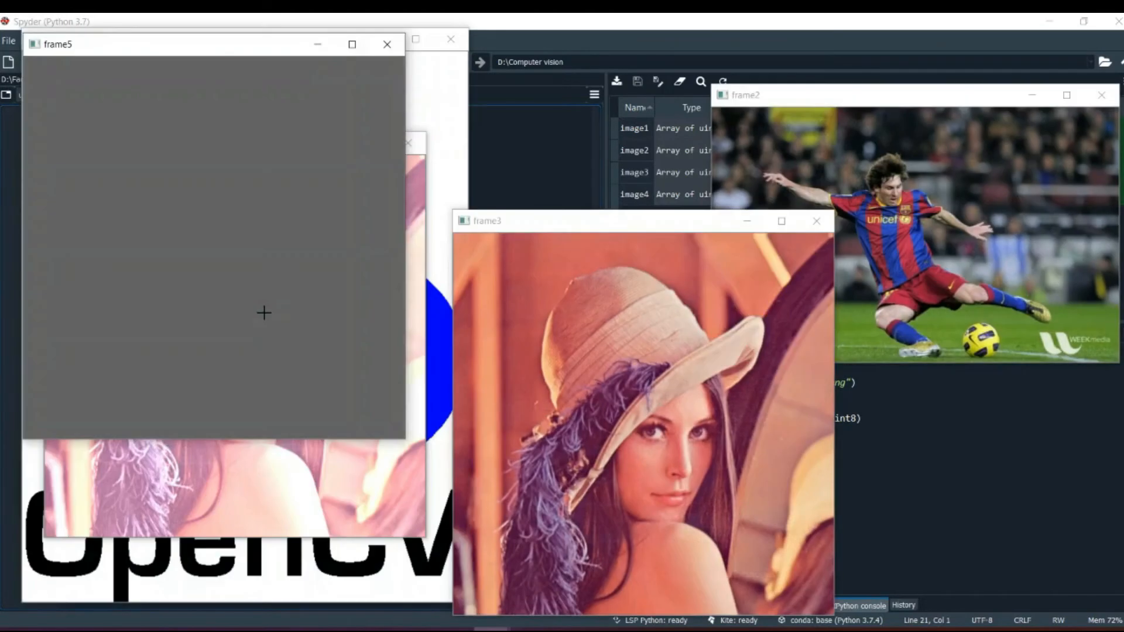
mouse_move(204, 134)
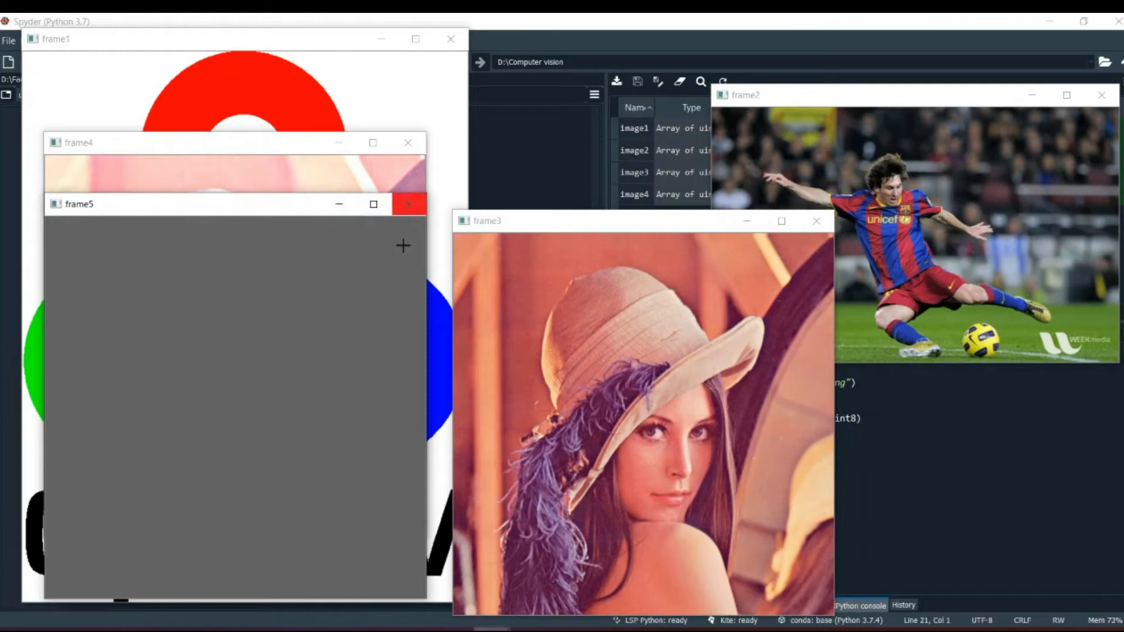
- Close the flat gray frame5 window
click(408, 203)
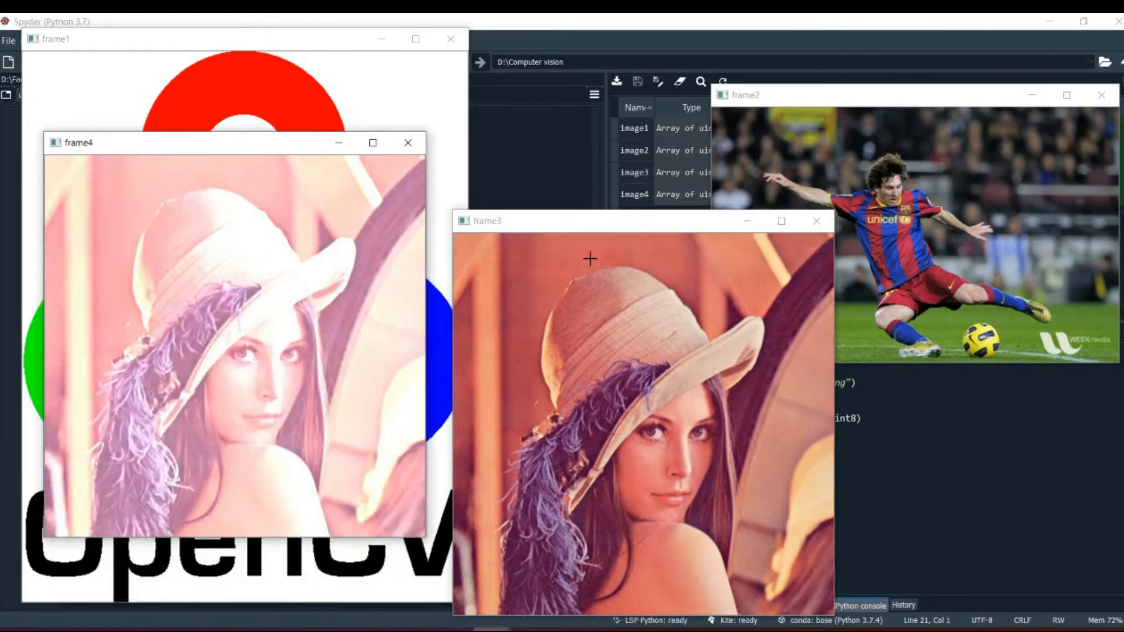
mouse_move(224, 247)
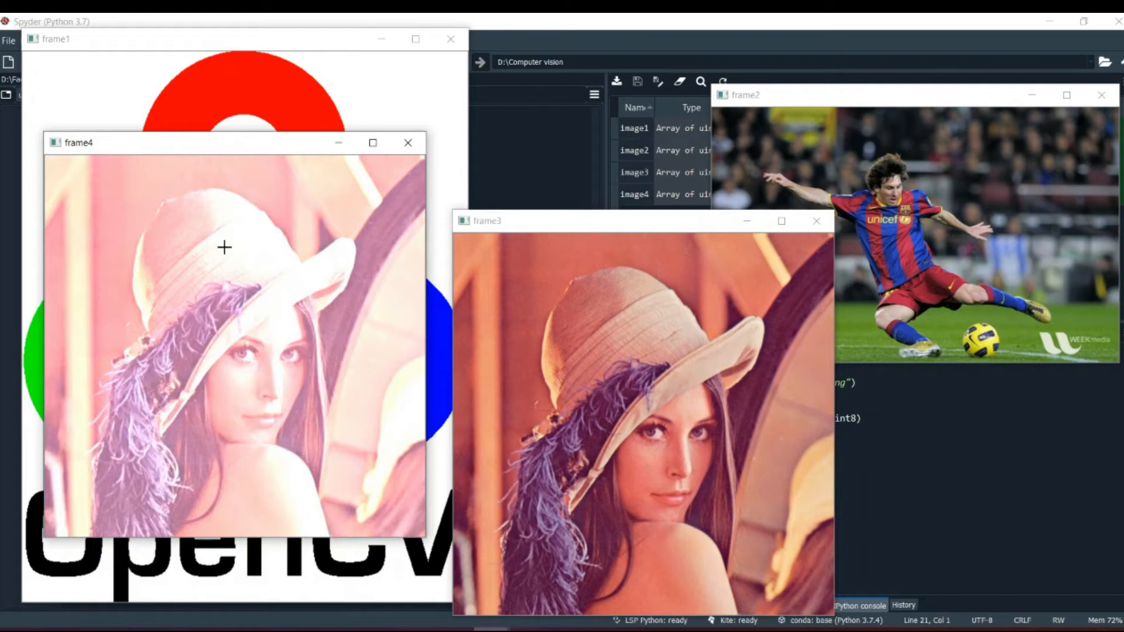
mouse_move(629, 454)
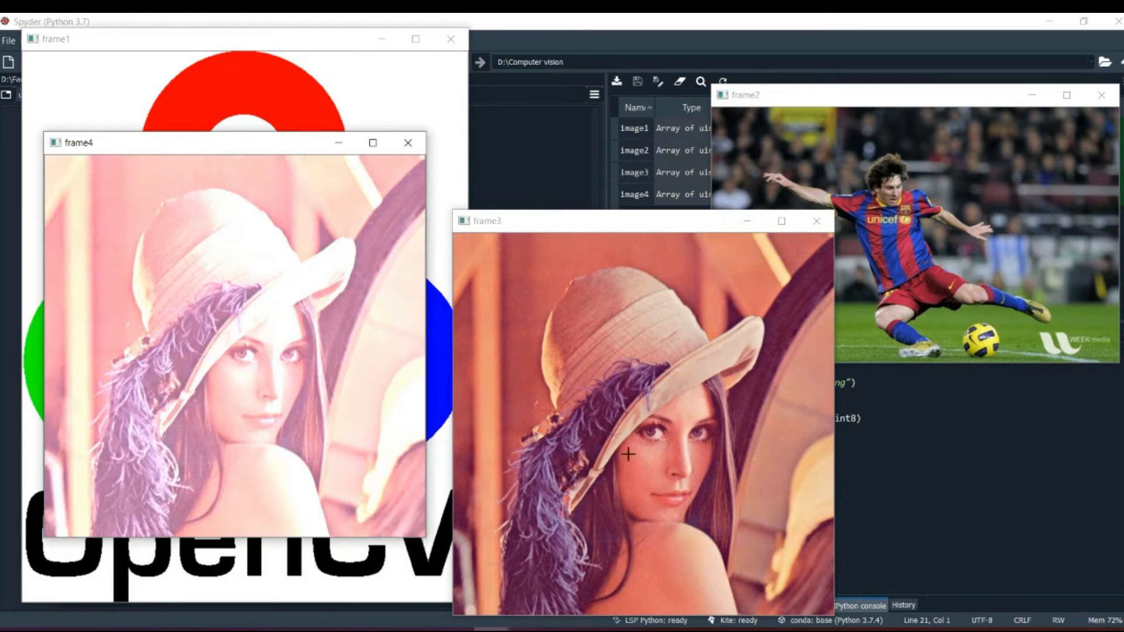
mouse_move(658, 448)
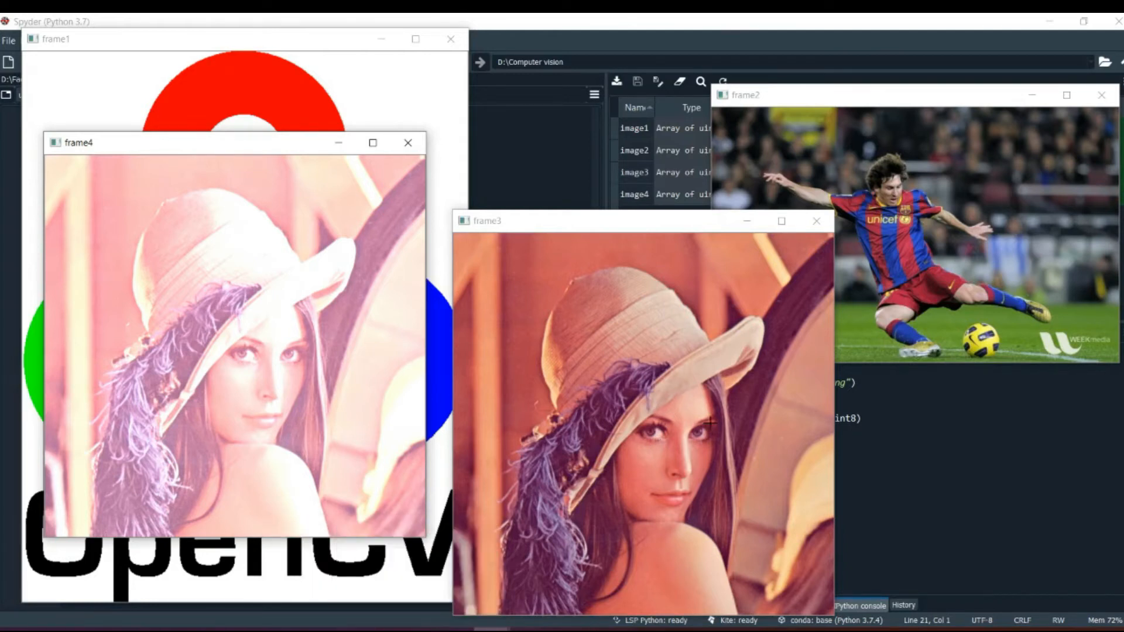
mouse_move(706, 405)
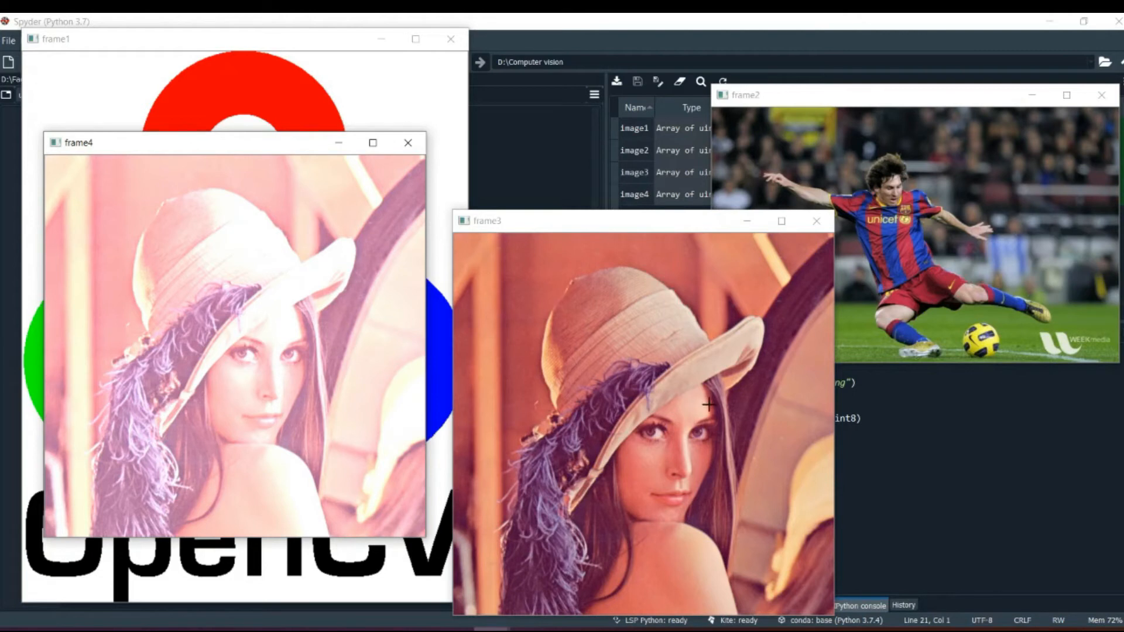
mouse_move(250, 268)
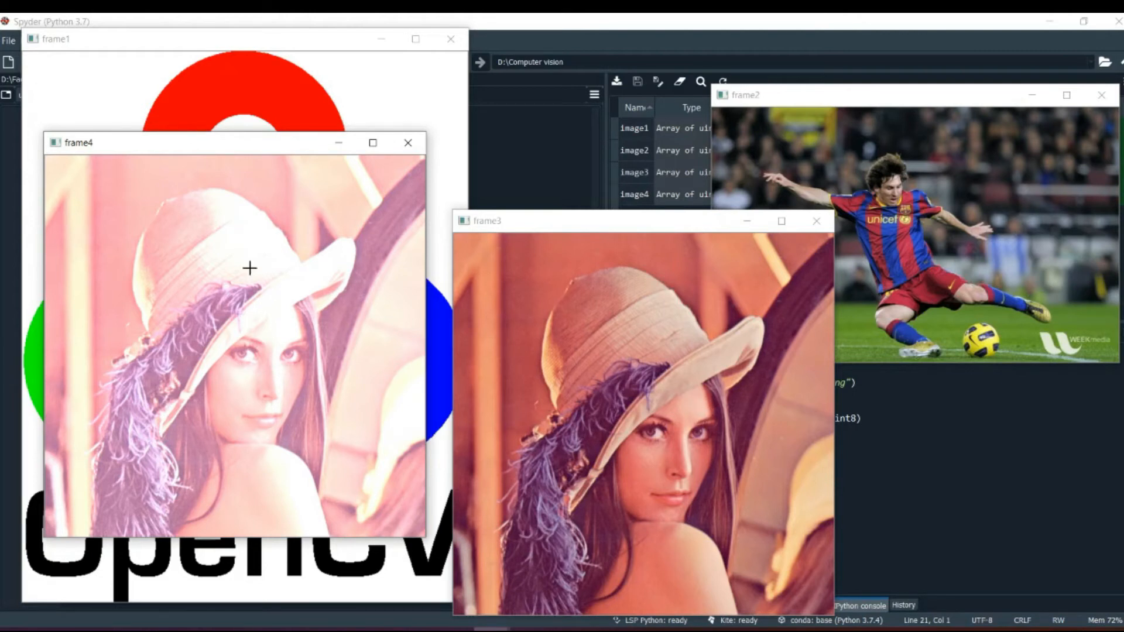
mouse_move(313, 330)
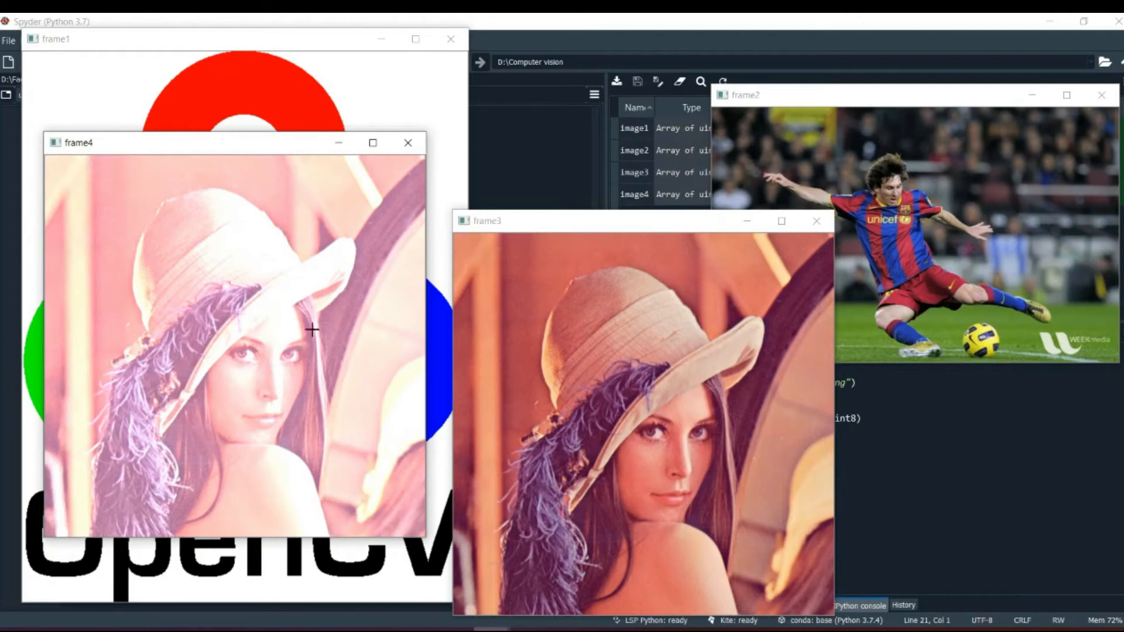
mouse_move(71, 529)
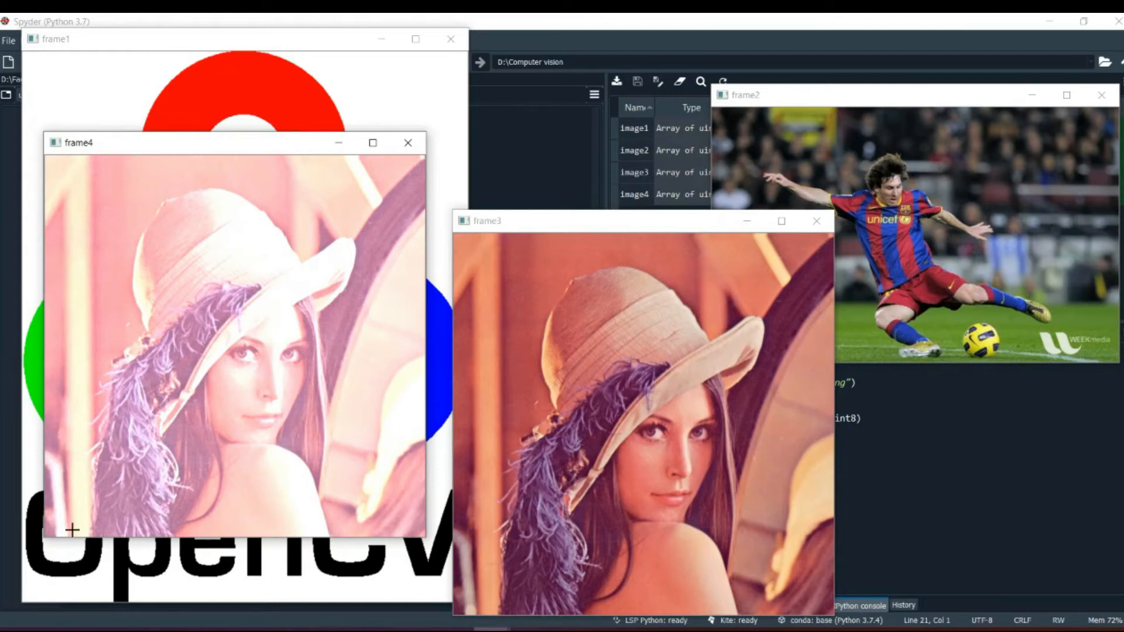
mouse_move(233, 347)
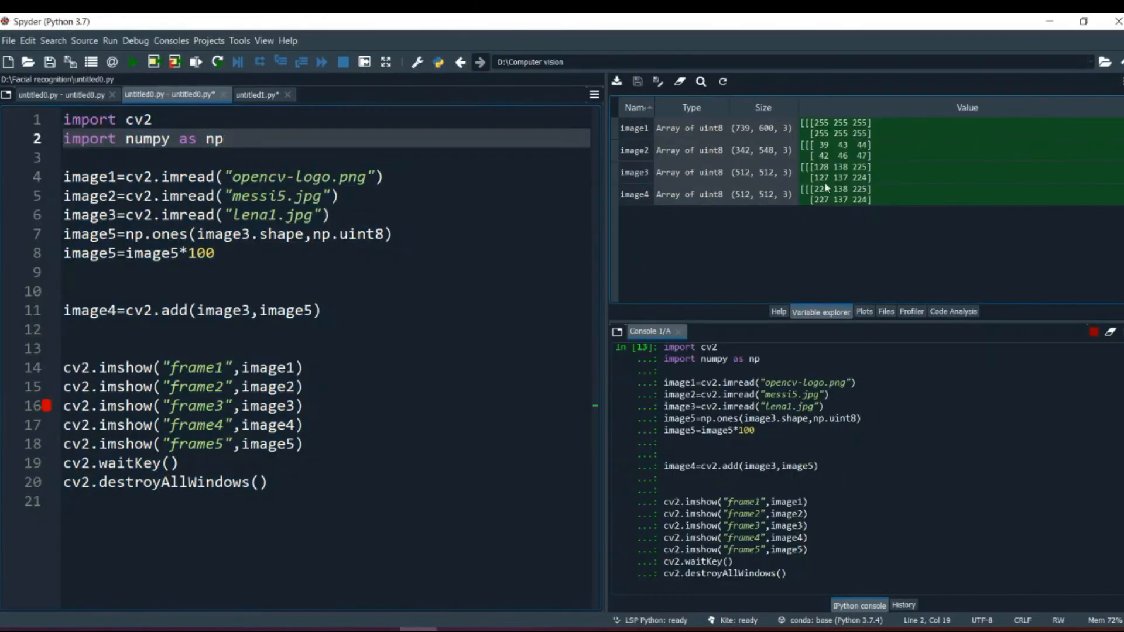
- Bring the image windows forward to close them, then delete image5 from cv2.add
double_click(212, 138)
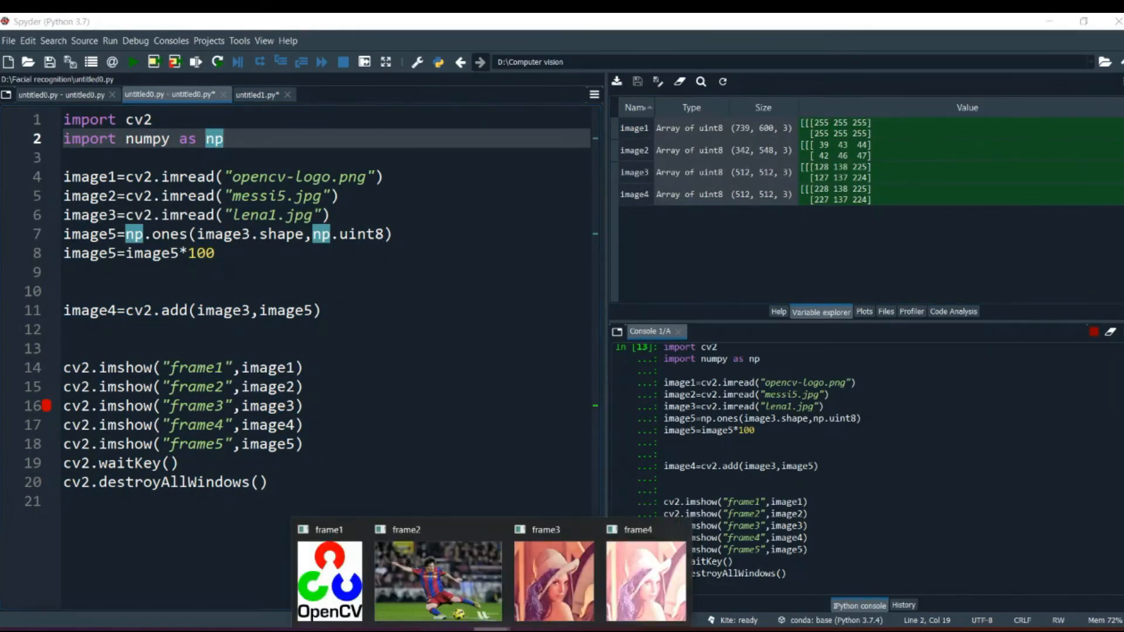
mouse_move(472, 561)
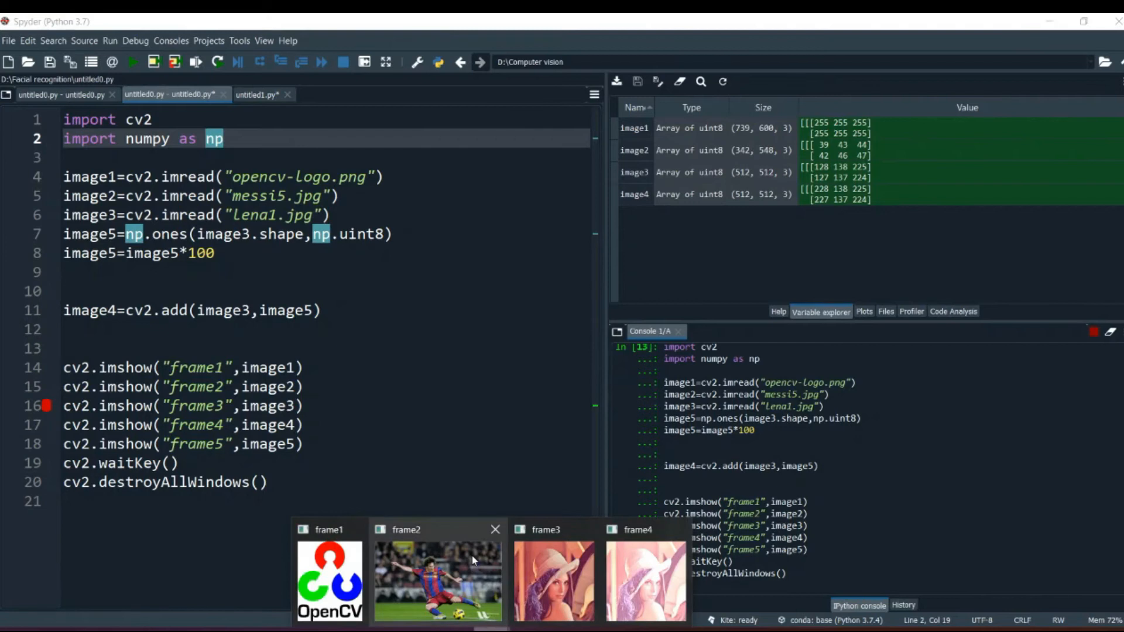
click(131, 61)
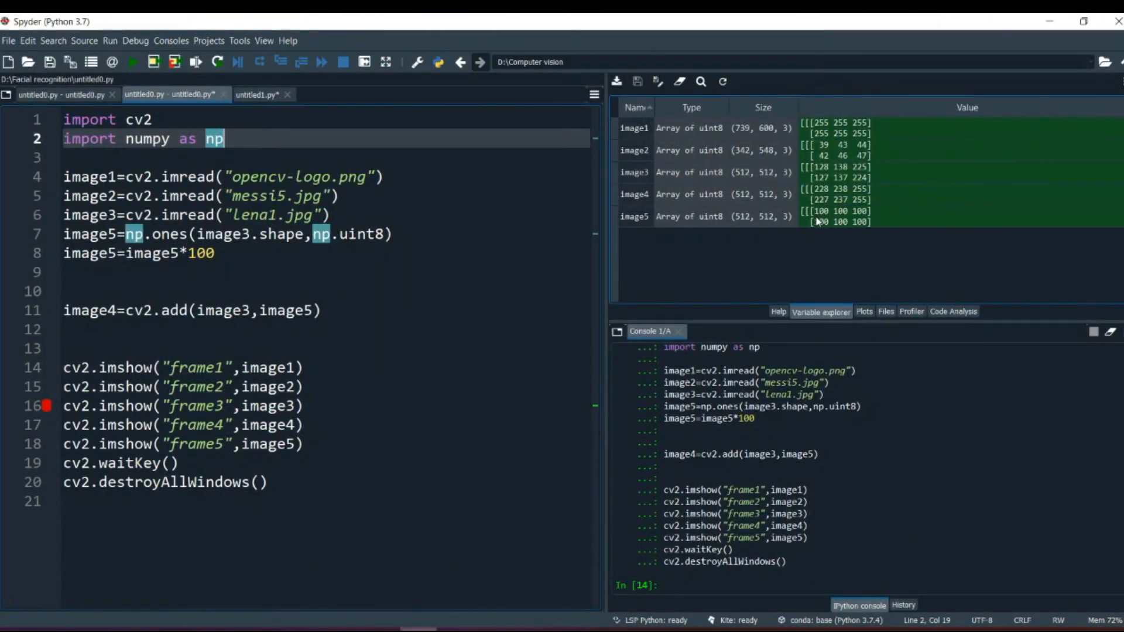
mouse_move(670, 194)
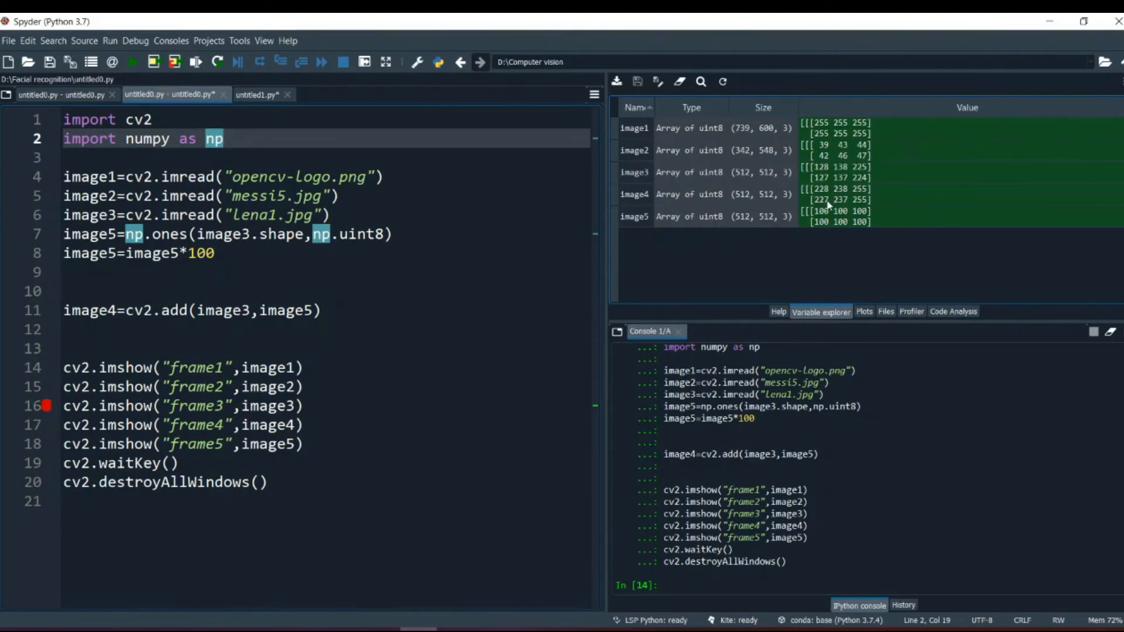
mouse_move(863, 176)
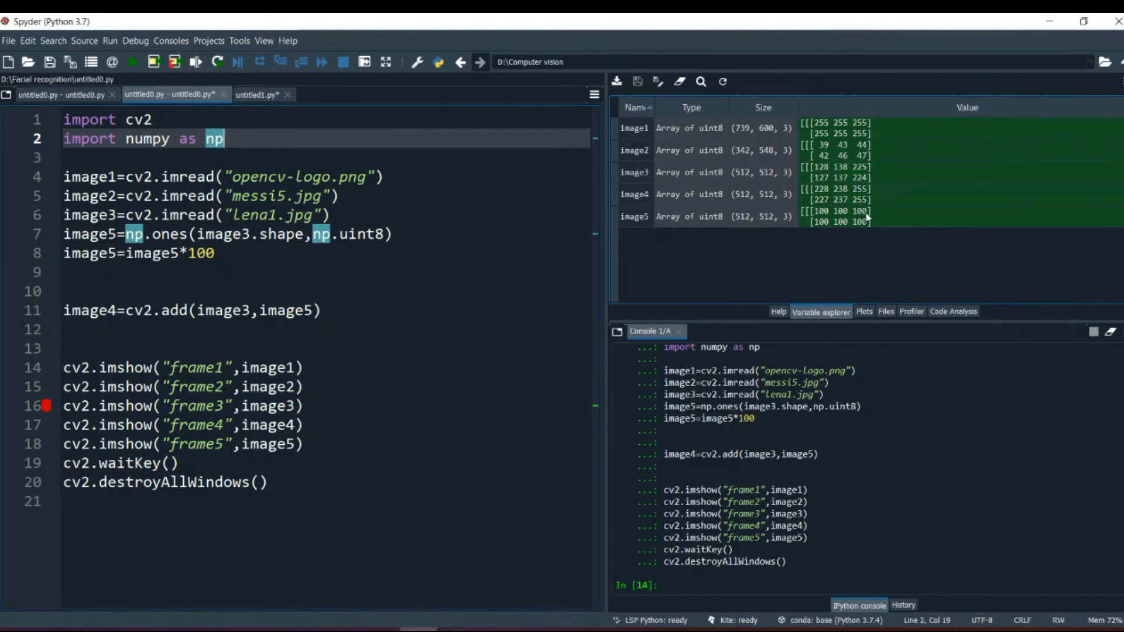
mouse_move(856, 197)
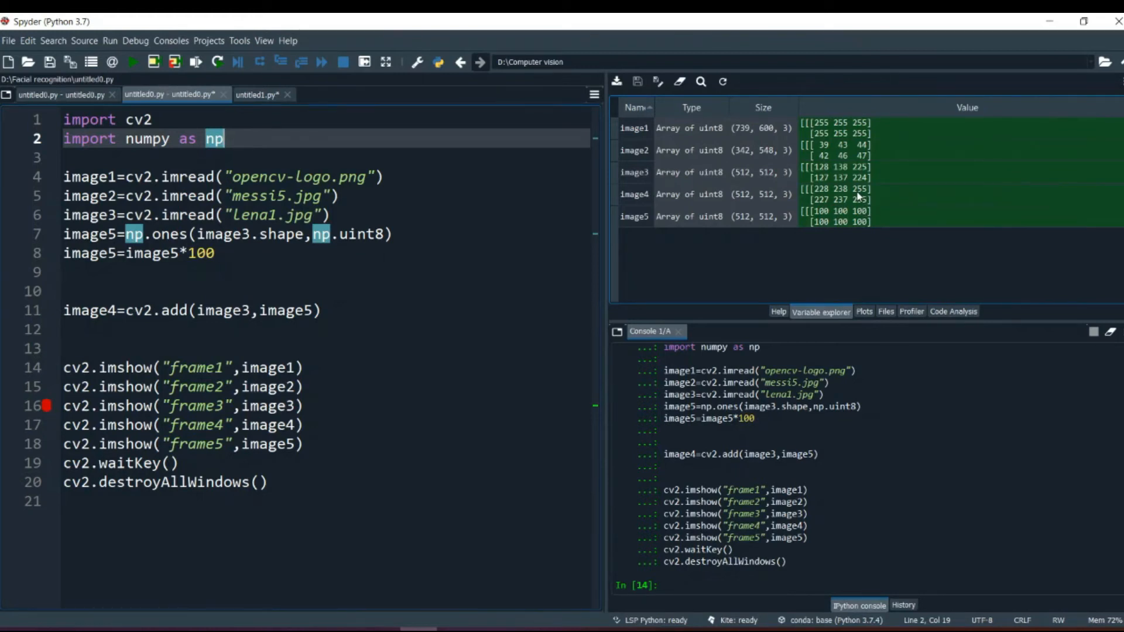
mouse_move(886, 198)
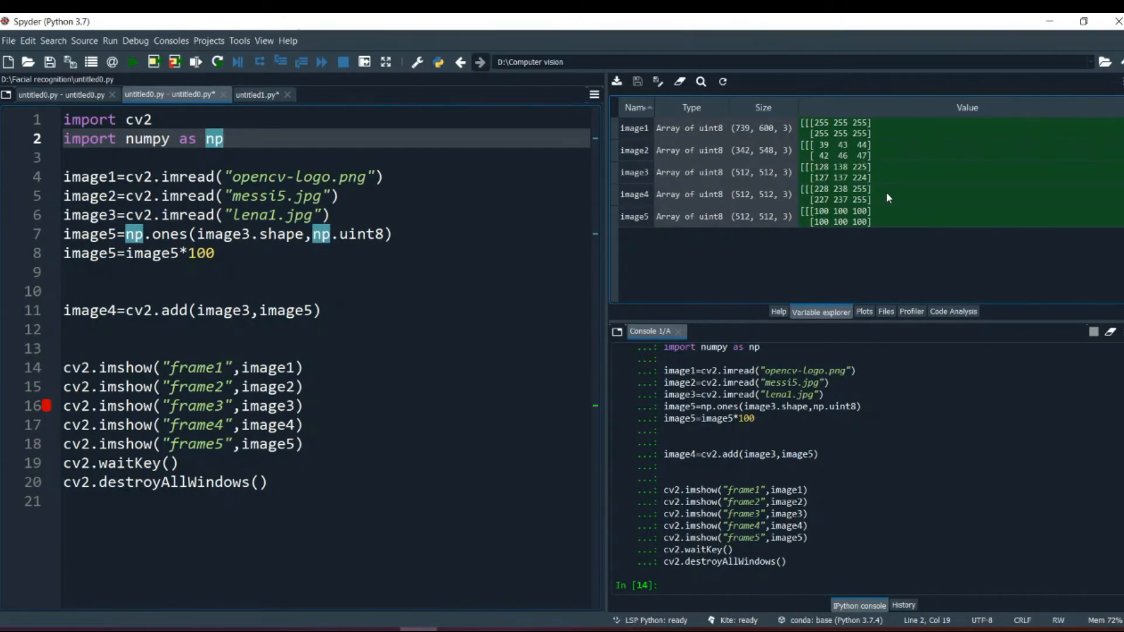
mouse_move(878, 198)
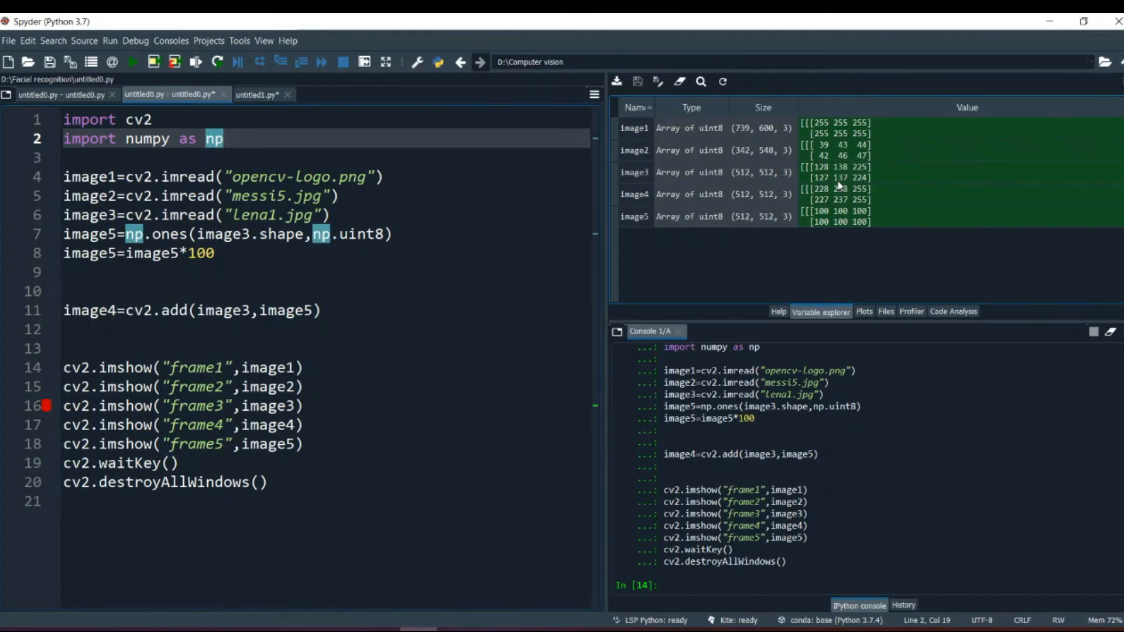
mouse_move(864, 237)
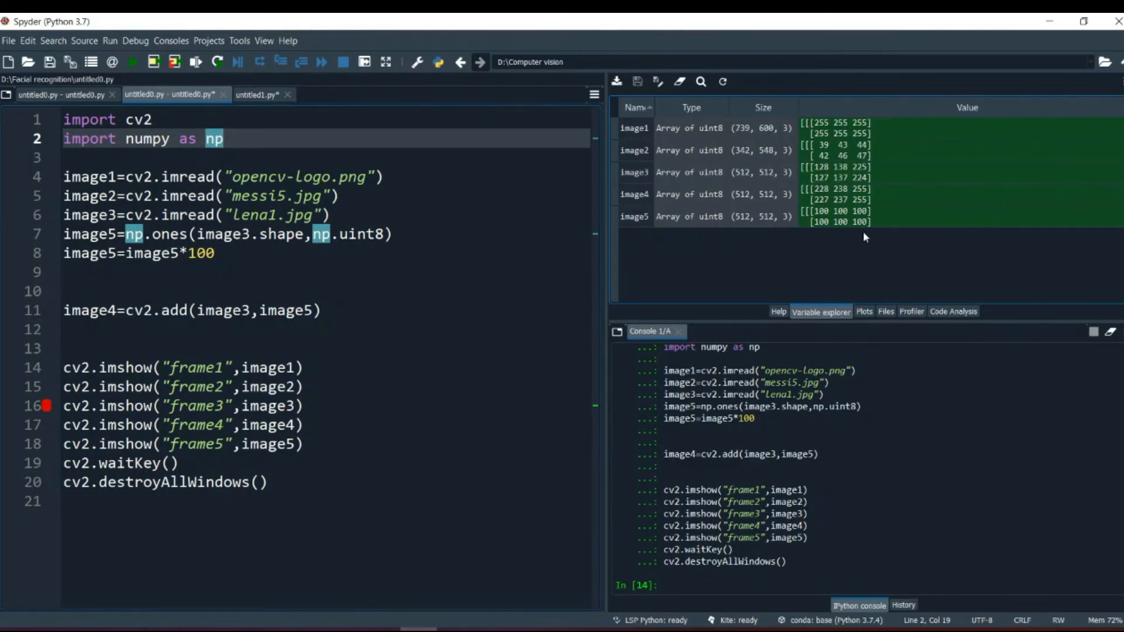
click(321, 309)
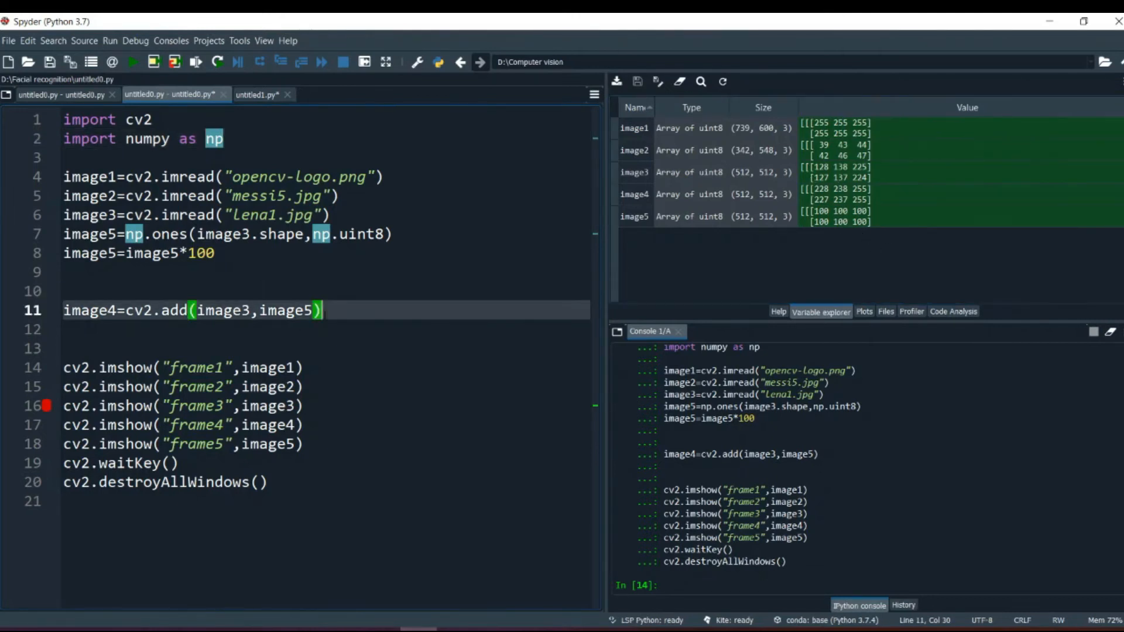
key(BackSpace)
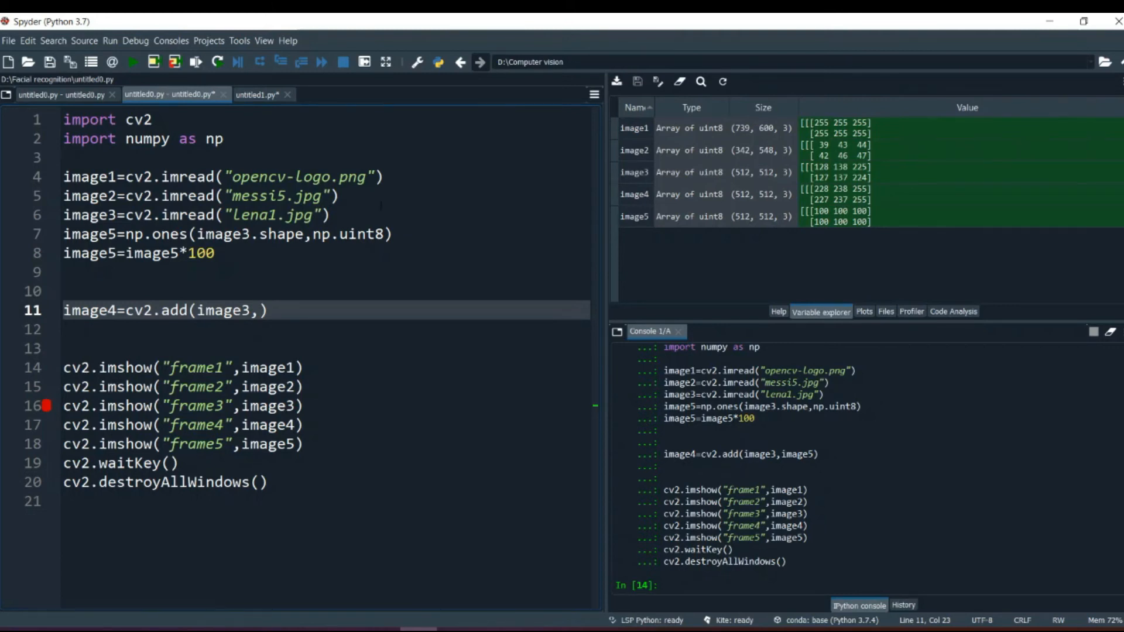
- Check image1.shape (739, 600, 3) and image3.shape (512, 512, 3), dismissing the error report
click(287, 500)
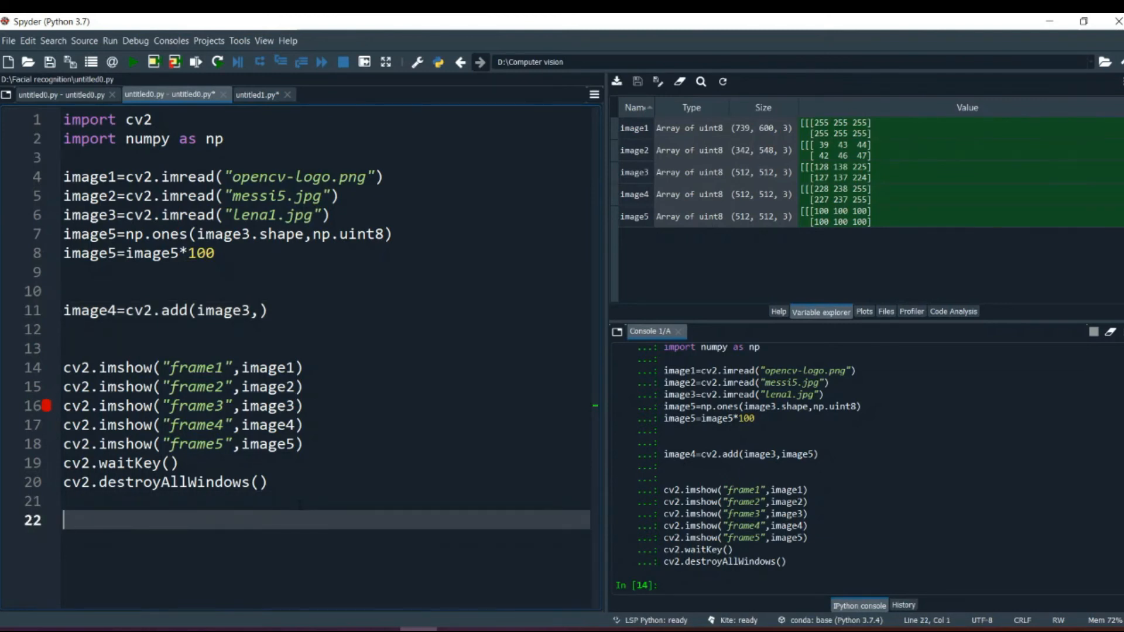
text(image1.shape)
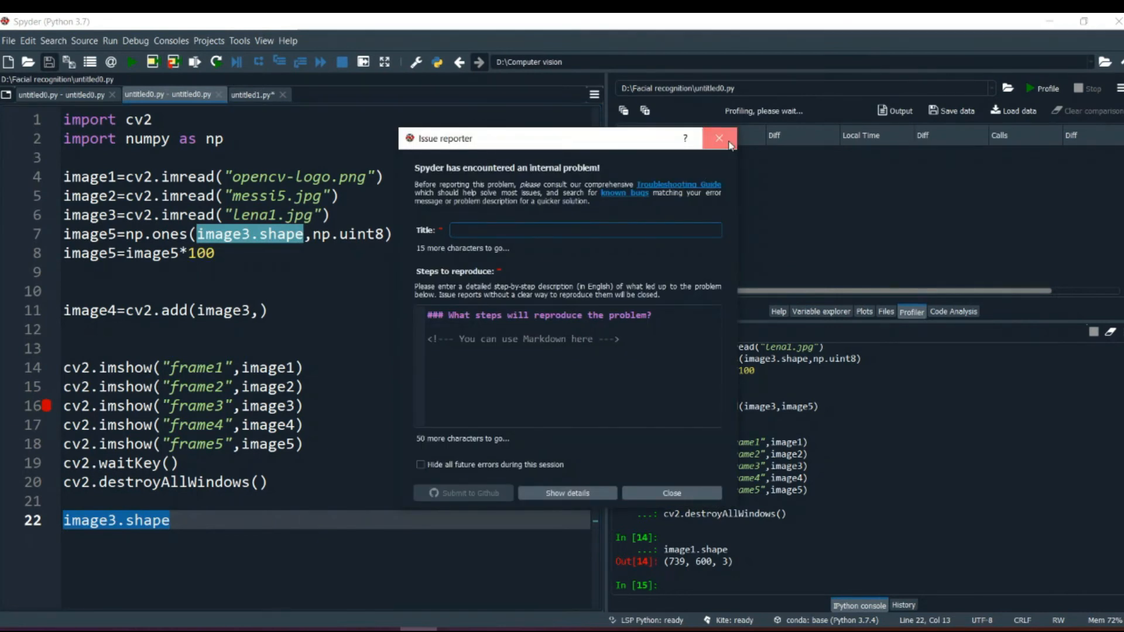
click(719, 137)
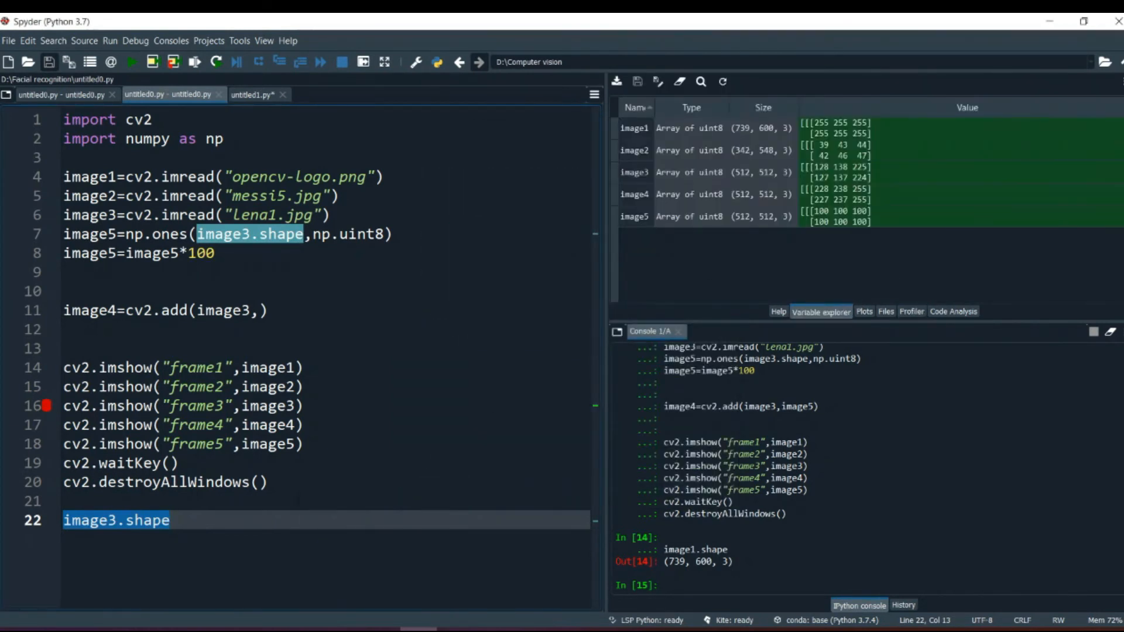
click(234, 501)
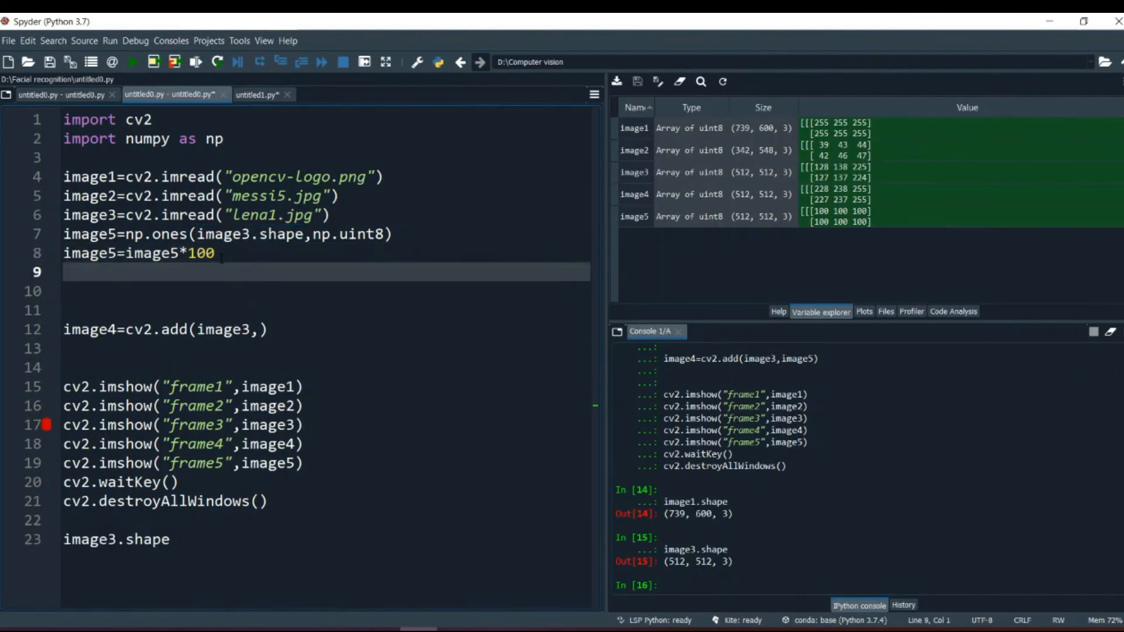
- Insert image1=cv2.resize(image1,(512,512)) and start adding image1 to the cv2.add call
key(Return)
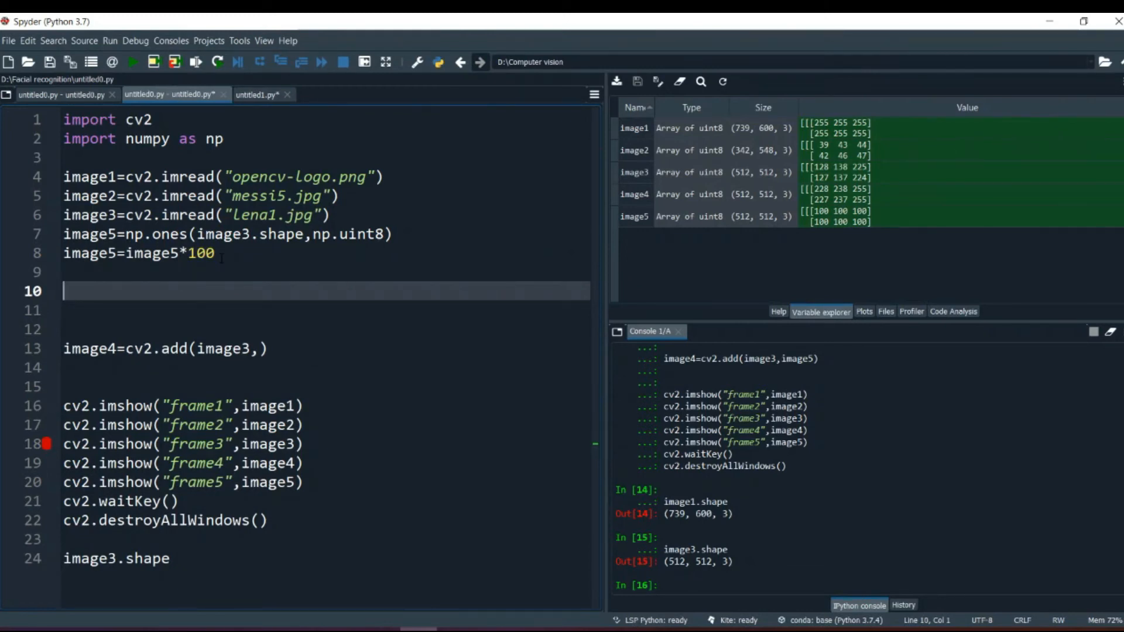
text(image1=cv2.resi)
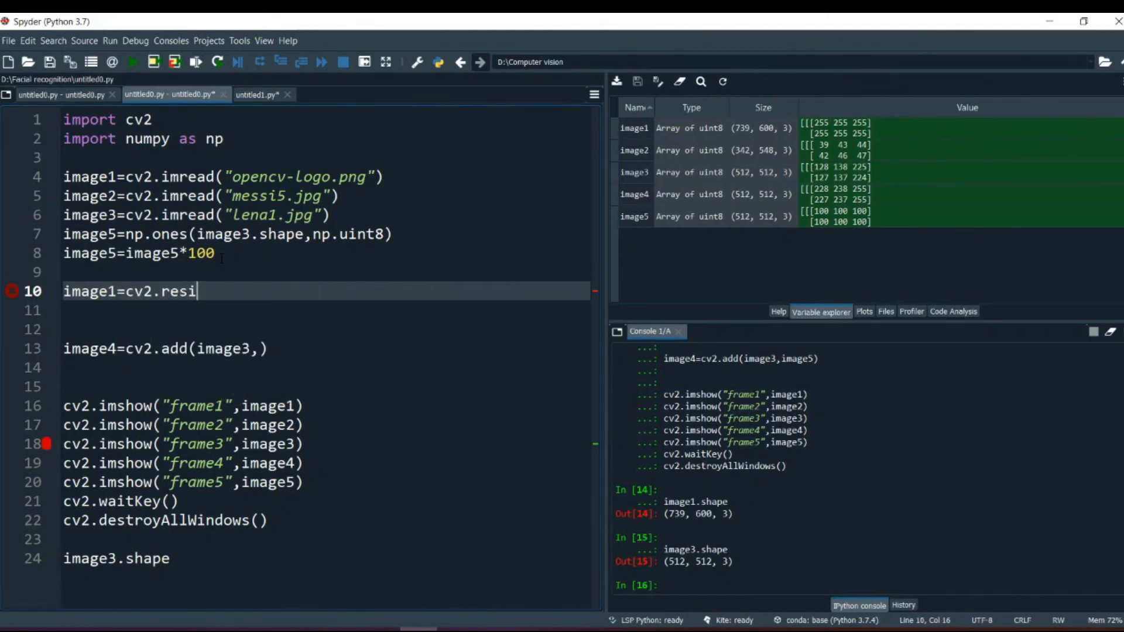
text(ze())
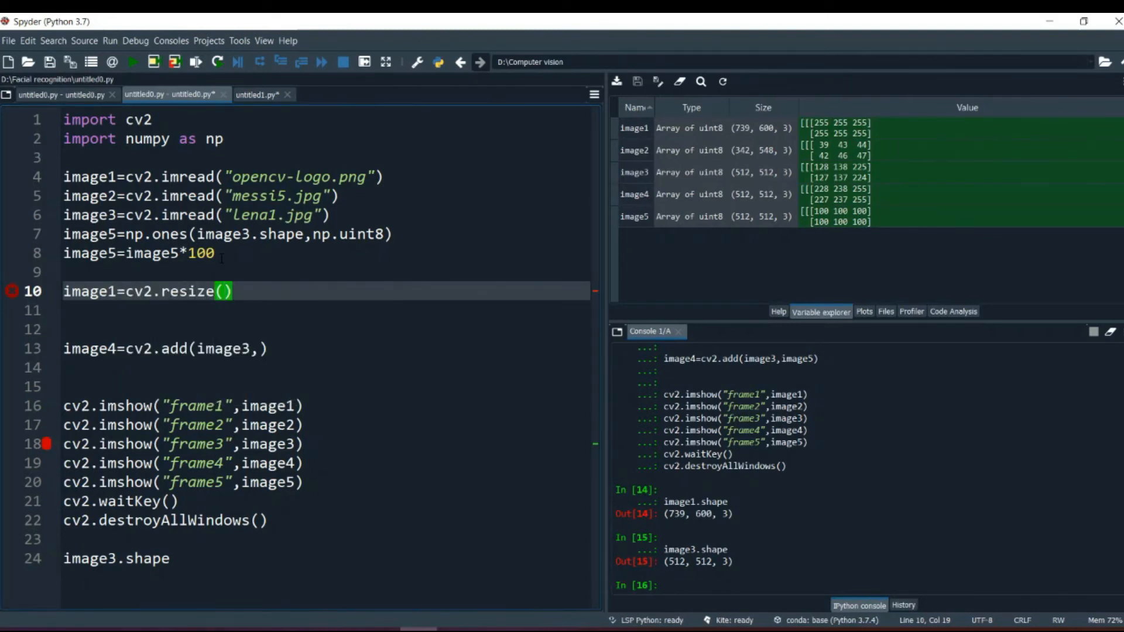
text(")
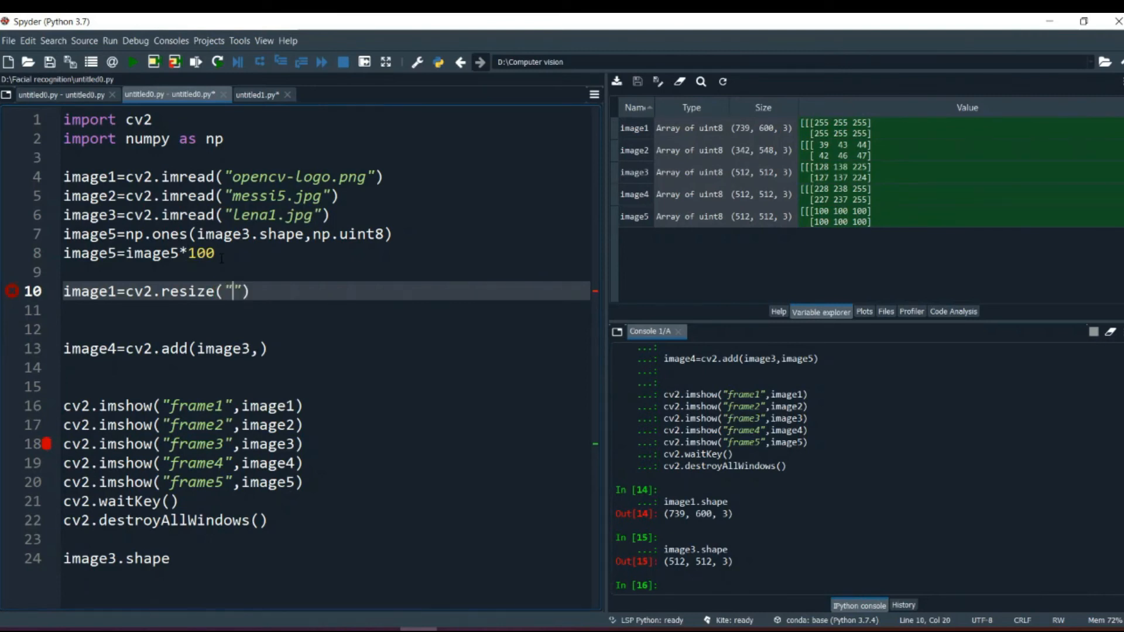
key(backspace)
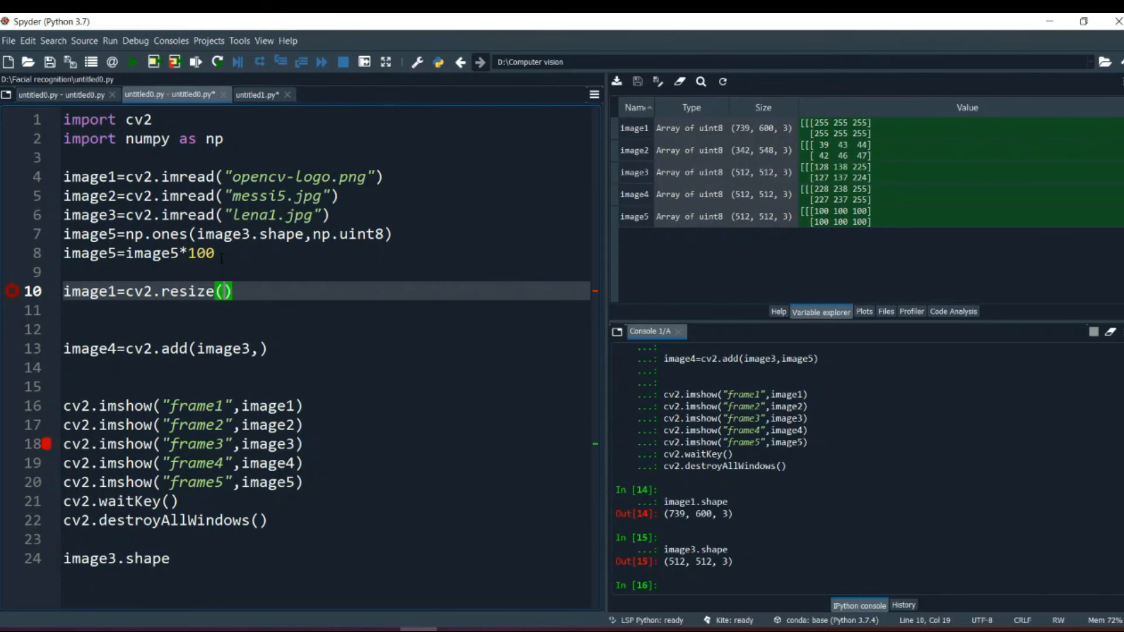
text(image1,)
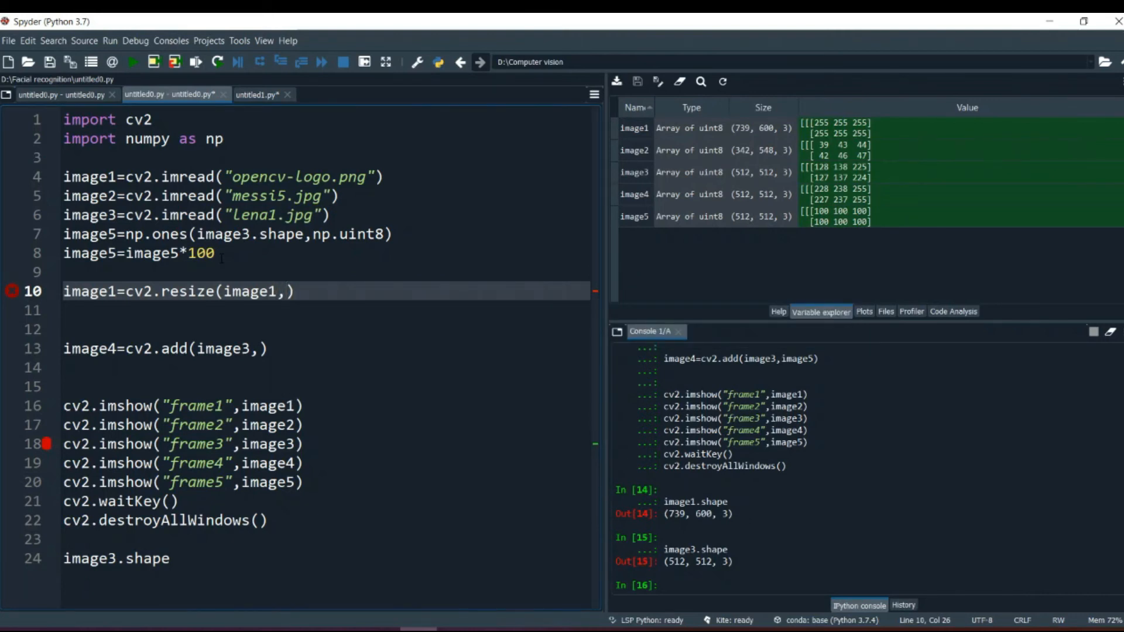
text(()
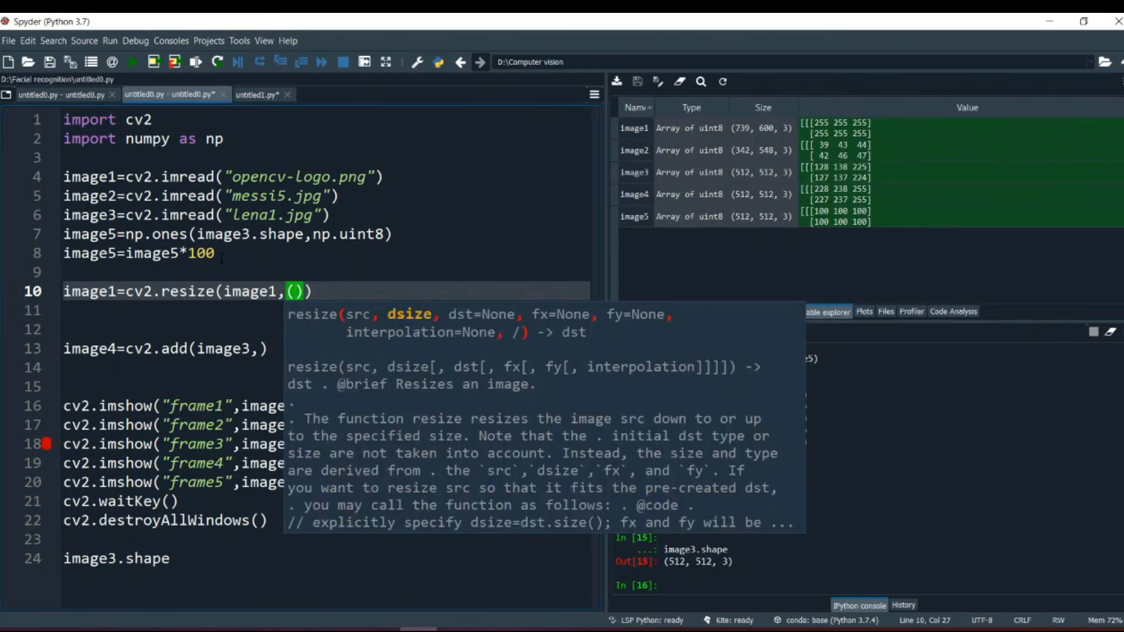
text(512)
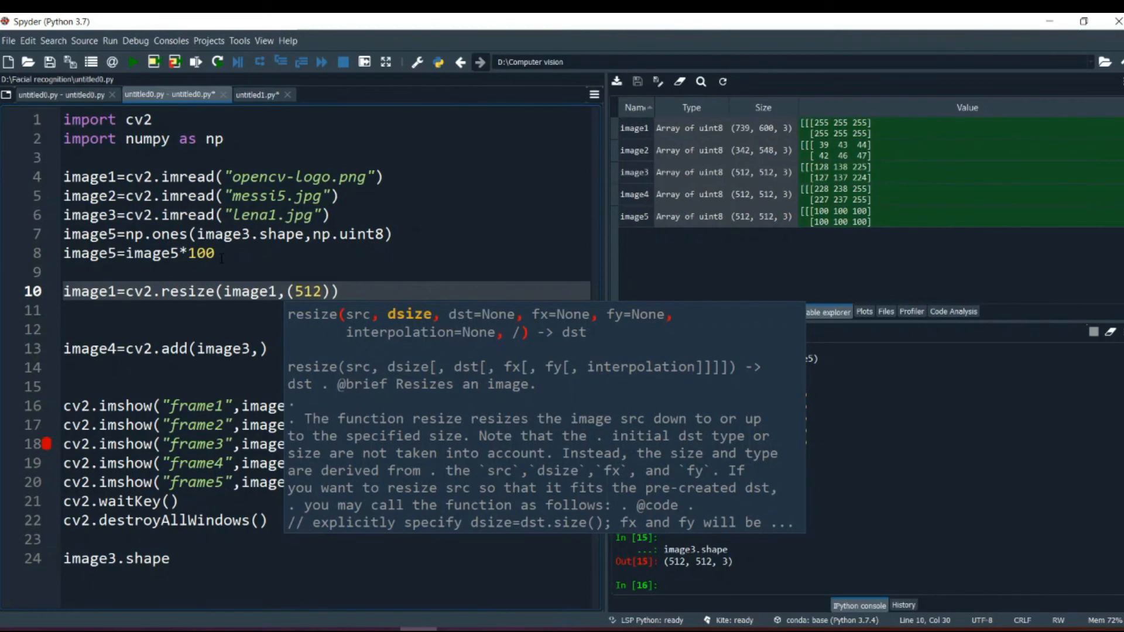
text(,512)
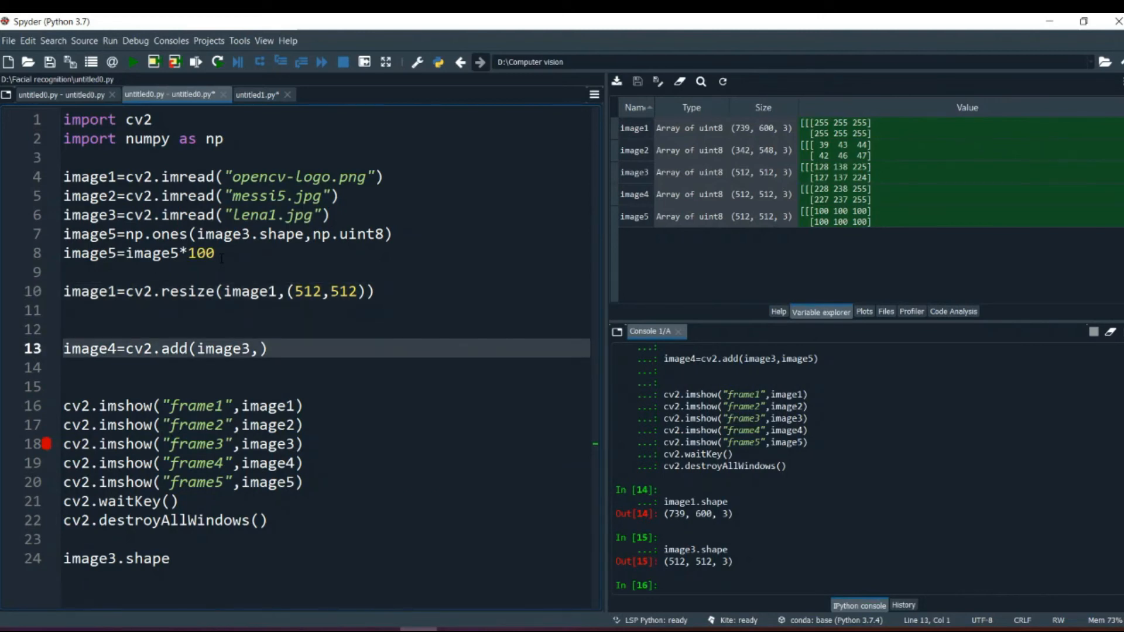
click(243, 348)
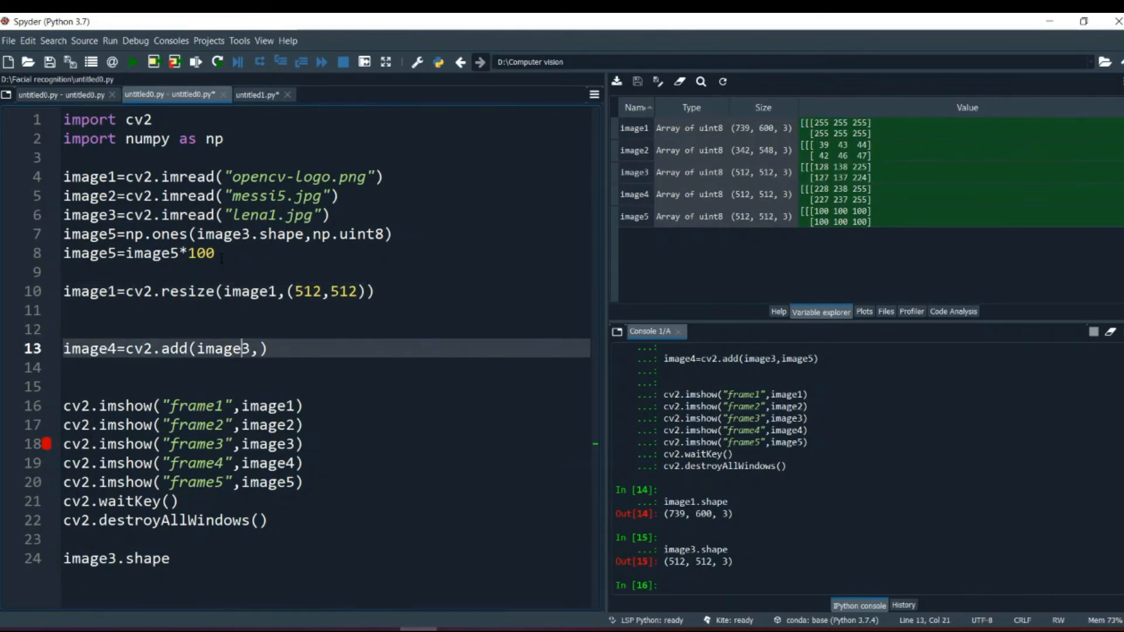
text(image)
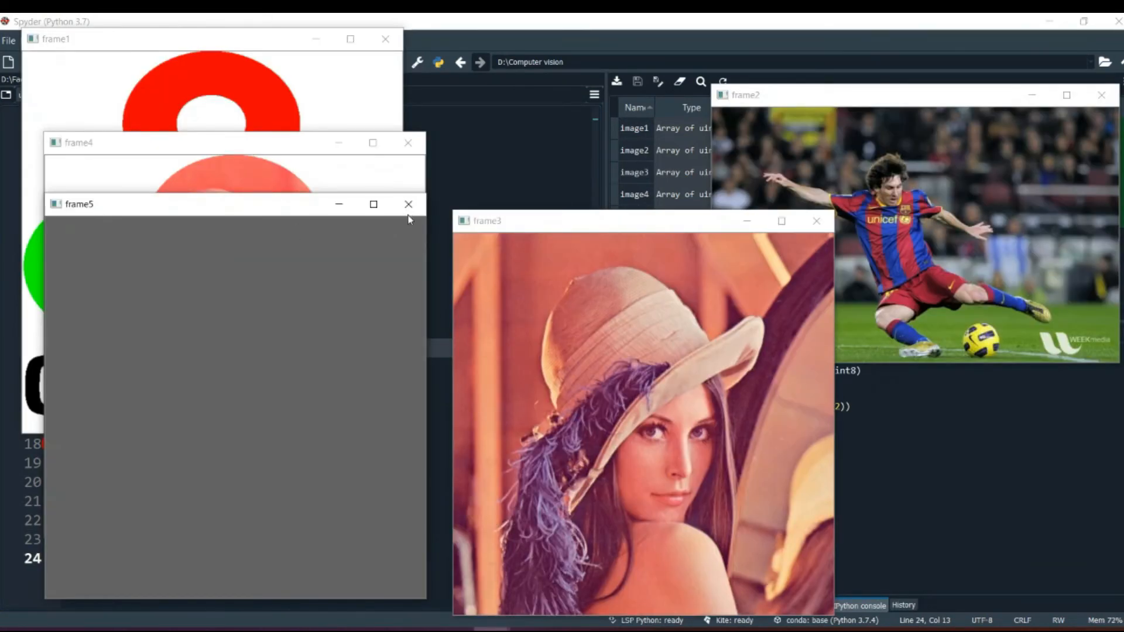
- Close the gray frame5 window after viewing Lena added to the logo
click(409, 203)
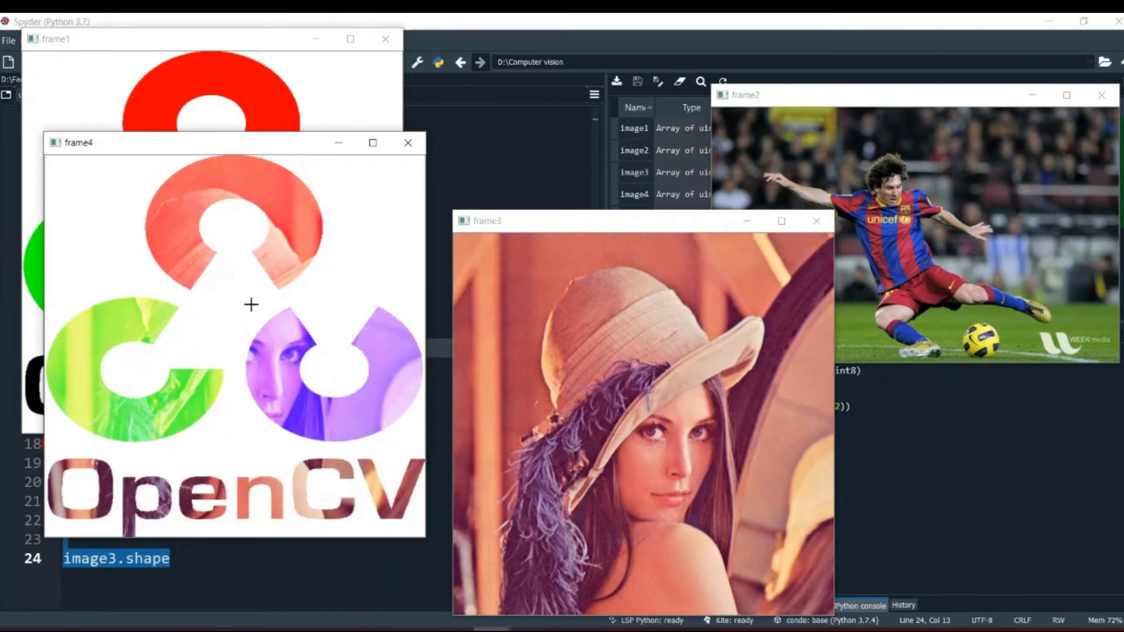
mouse_move(614, 364)
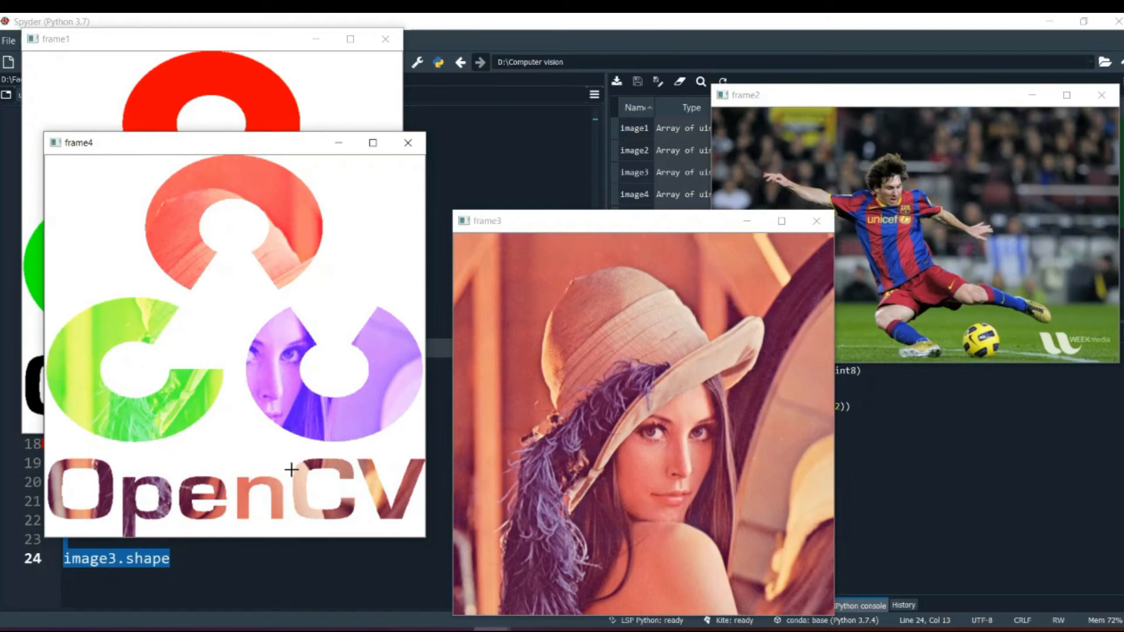
mouse_move(314, 309)
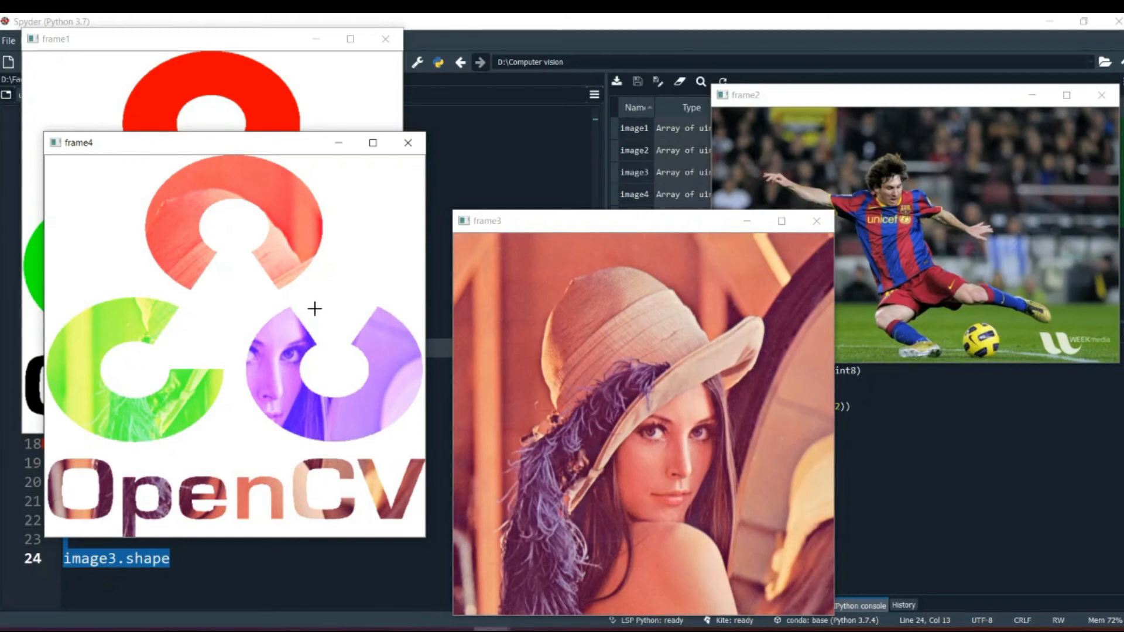
mouse_move(151, 231)
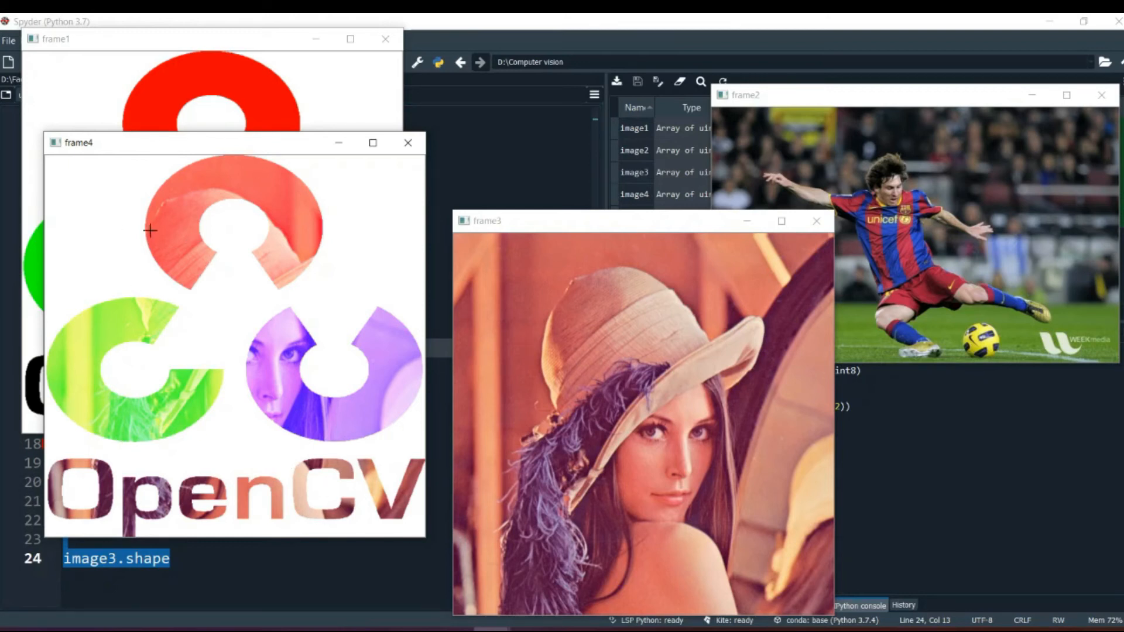
mouse_move(236, 363)
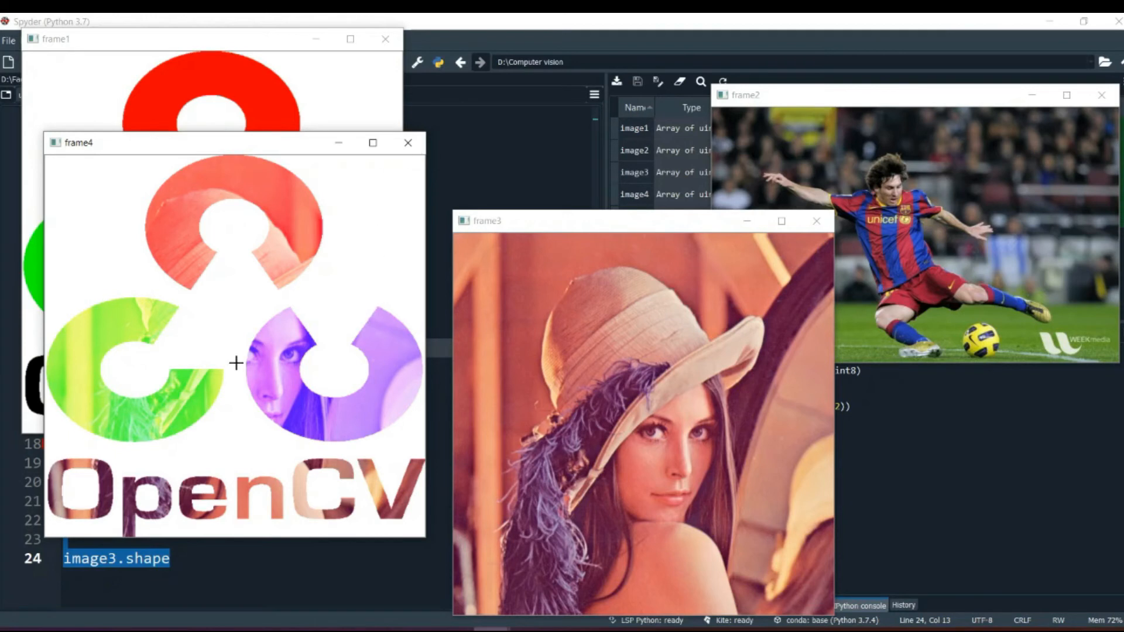
mouse_move(301, 338)
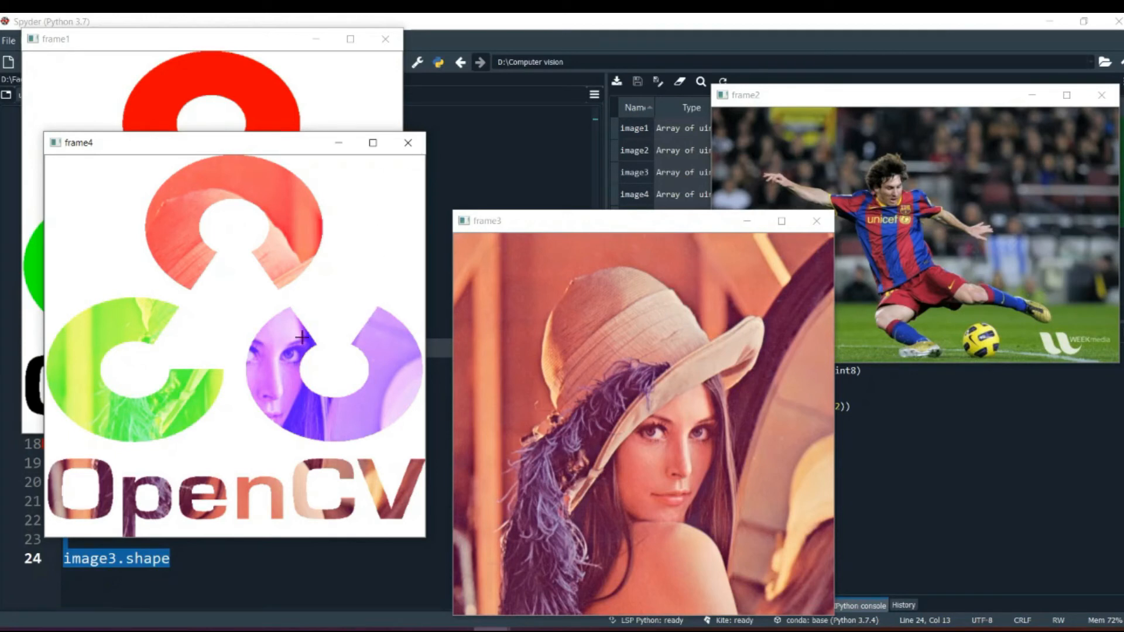
mouse_move(548, 157)
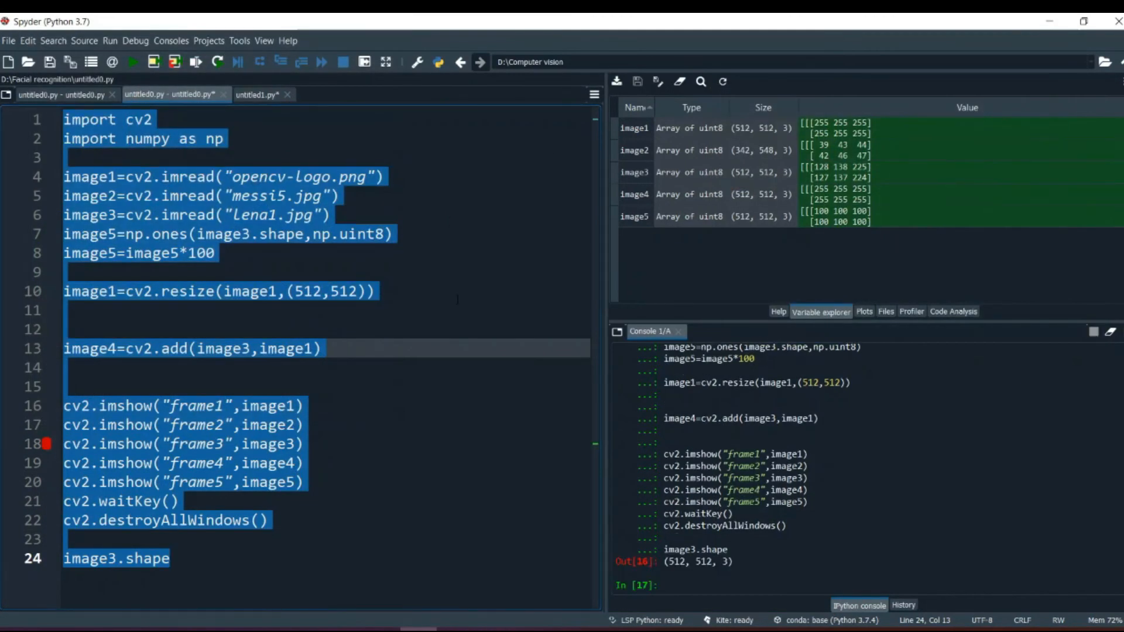
- Rewrite line 13 as image4=cv2.addweighted(image3,0.7,image1,0.3,0)
click(373, 291)
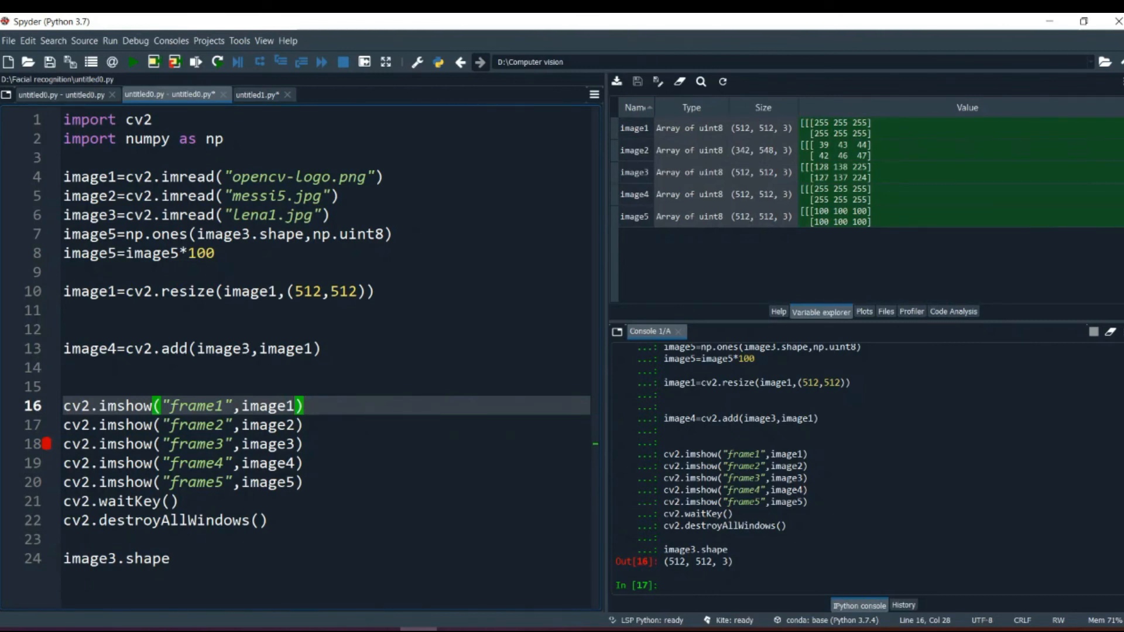
click(179, 329)
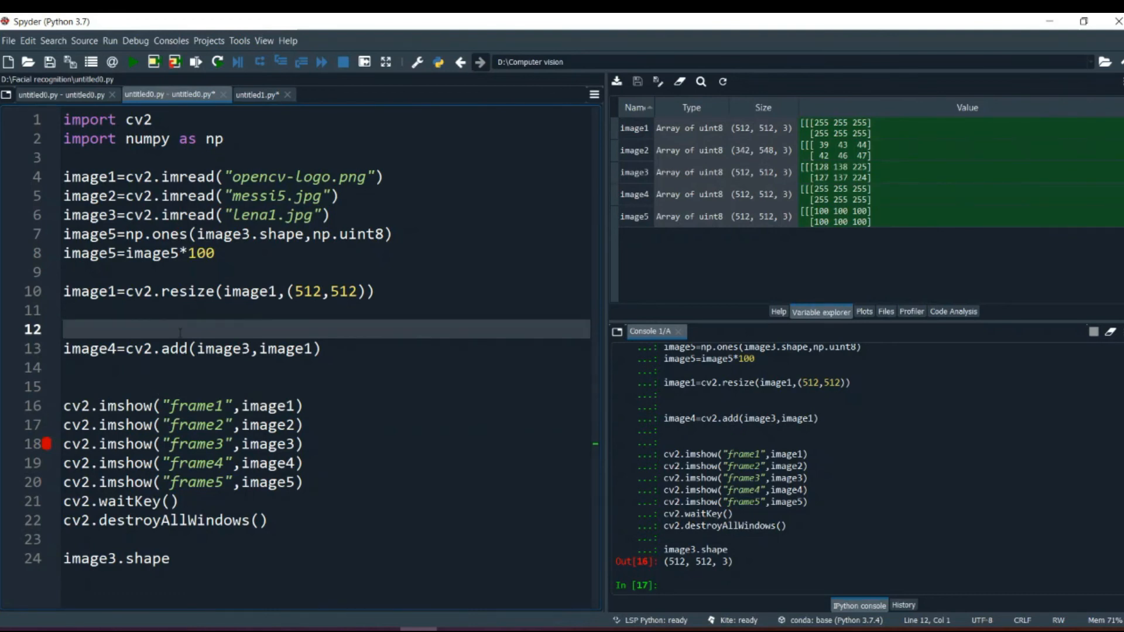
click(68, 348)
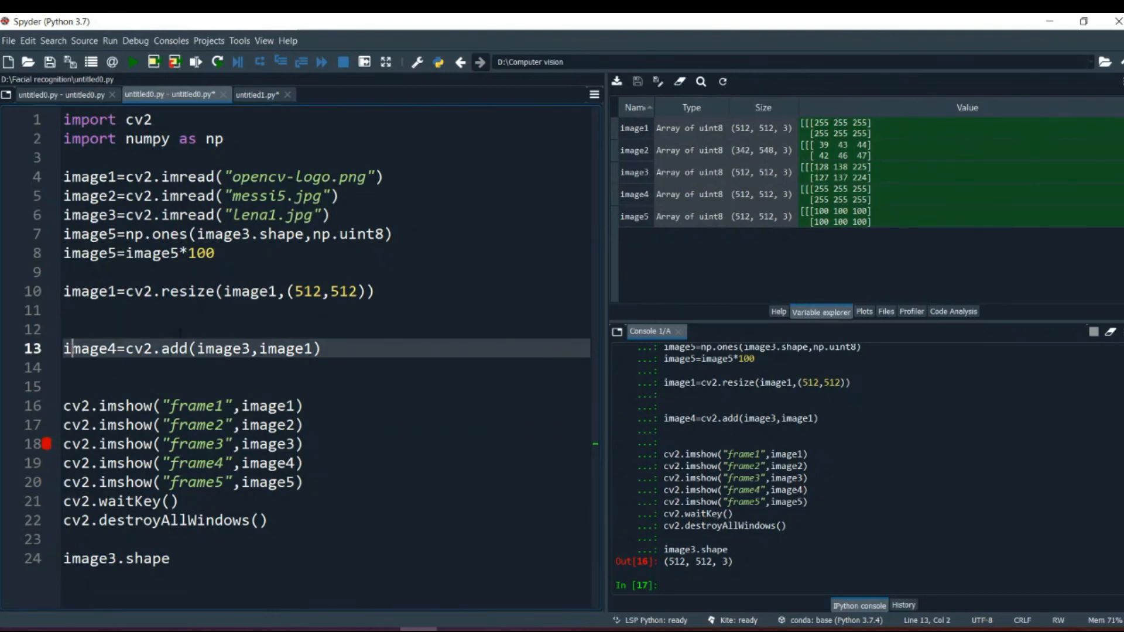
text(weight)
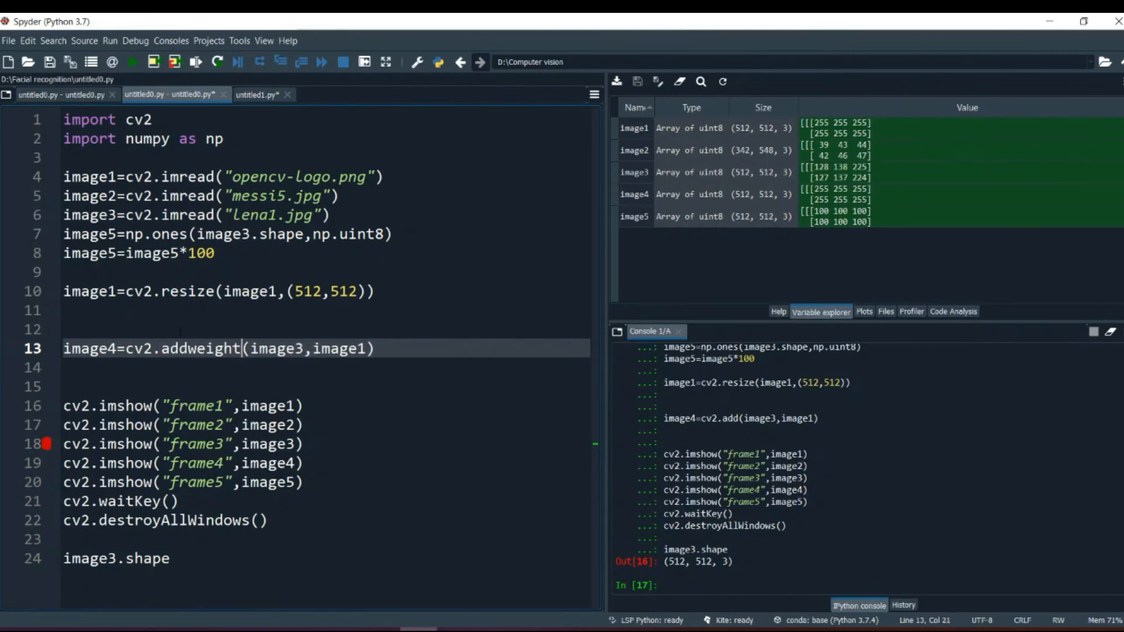
text(ed)
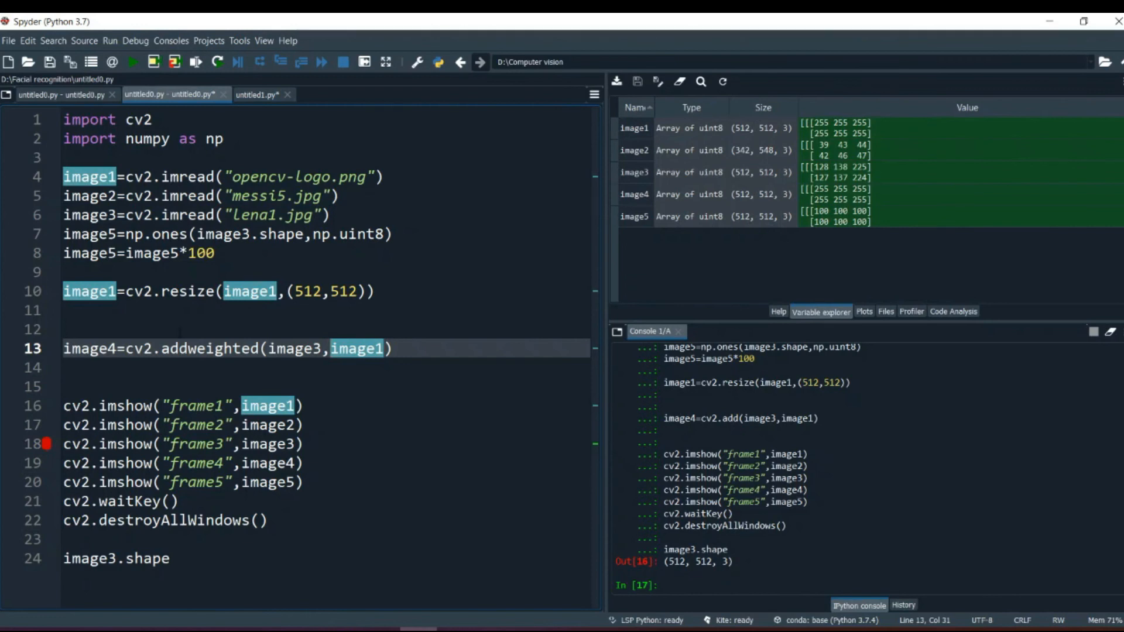
text(0)
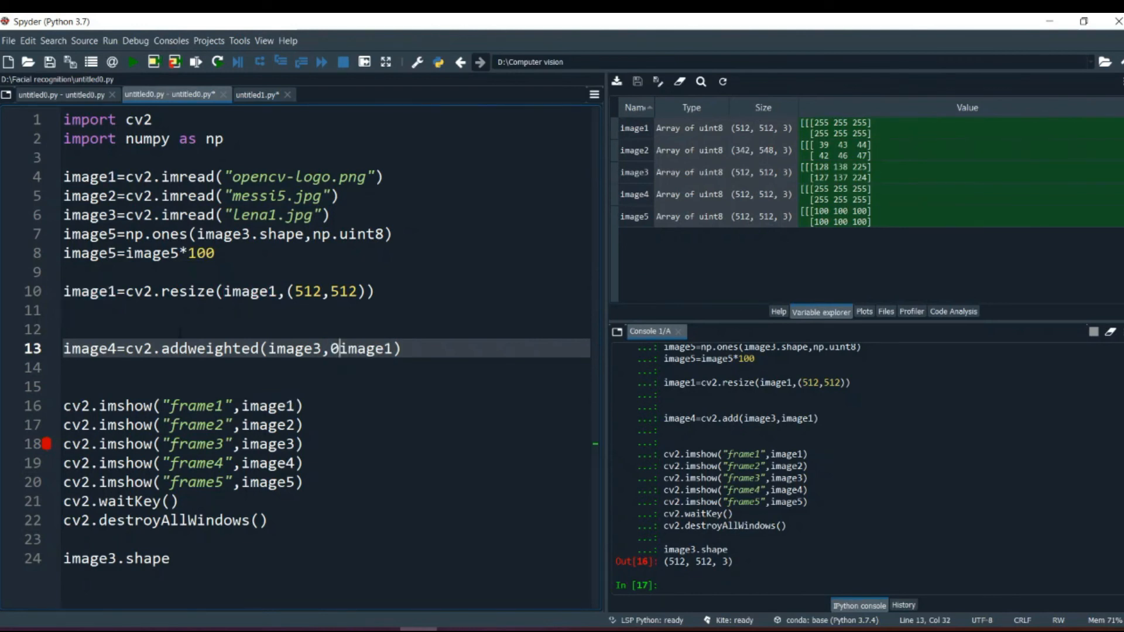
text(.7)
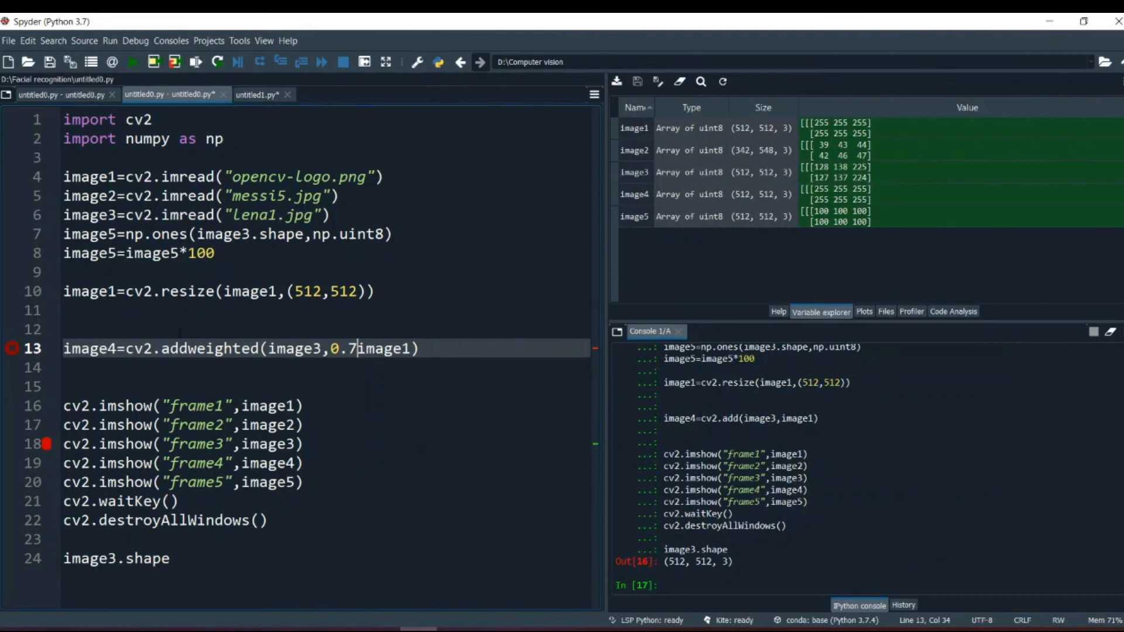
text(,)
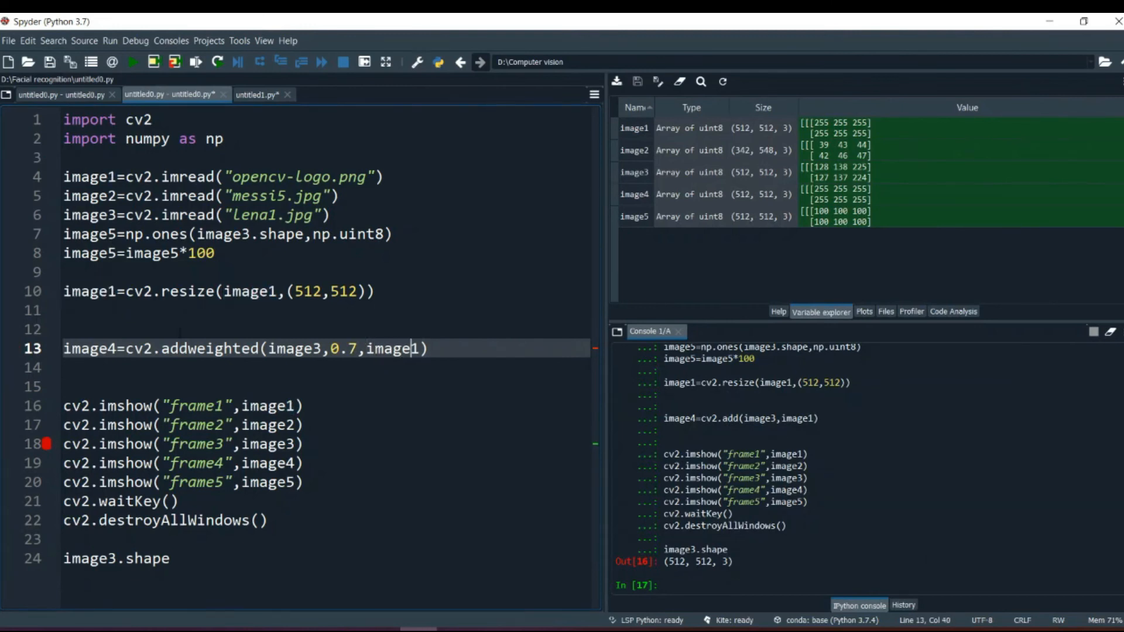
text(,03)
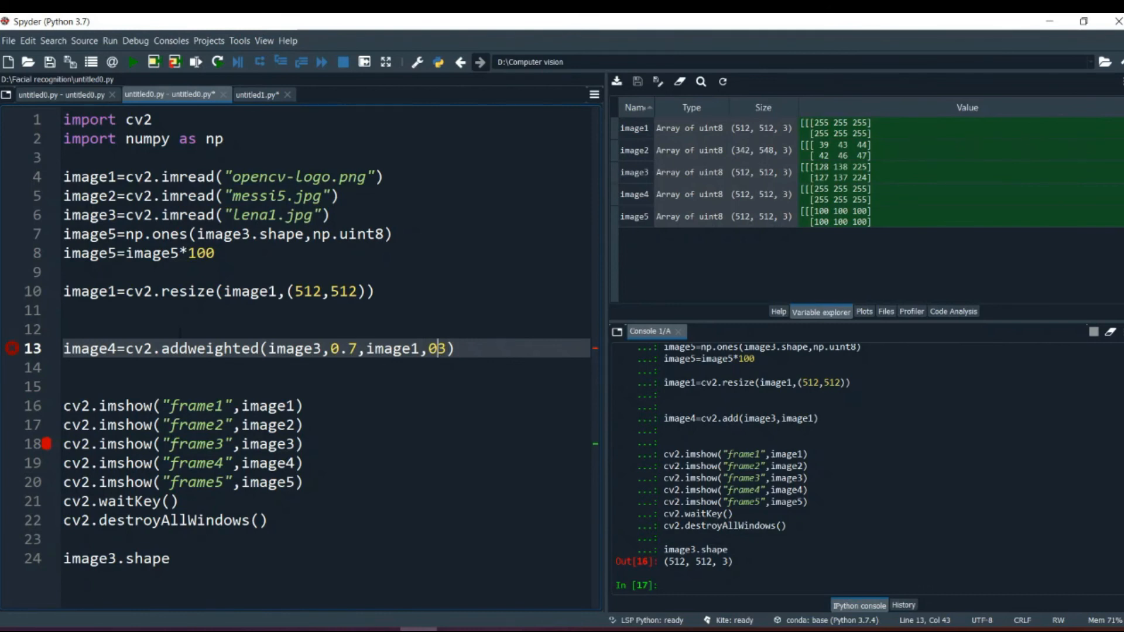
text(.)
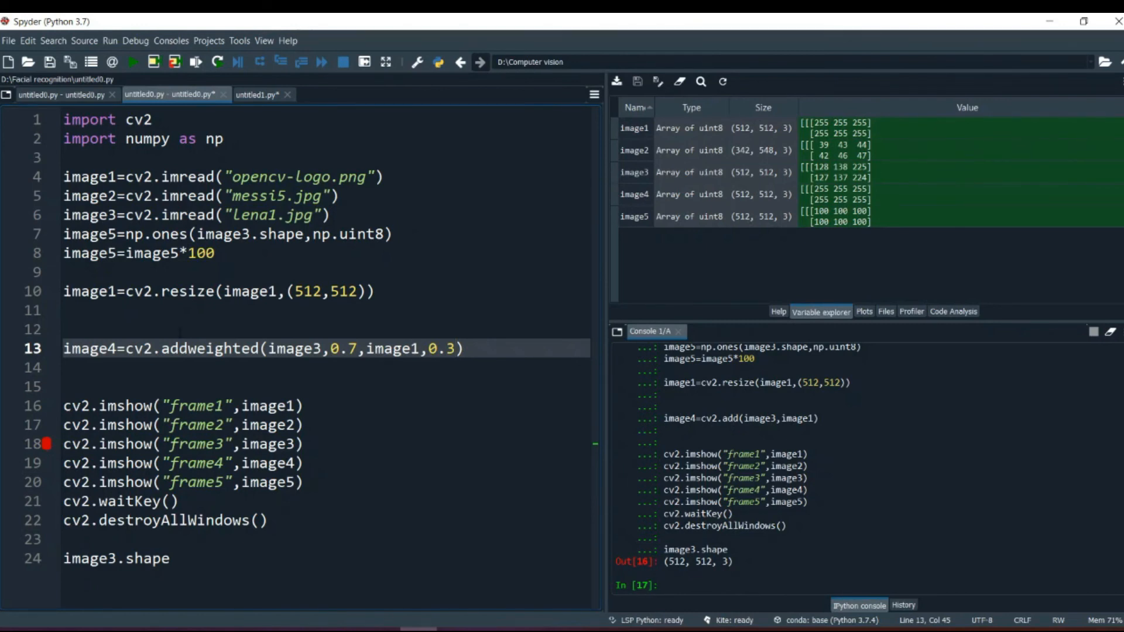
text(,)
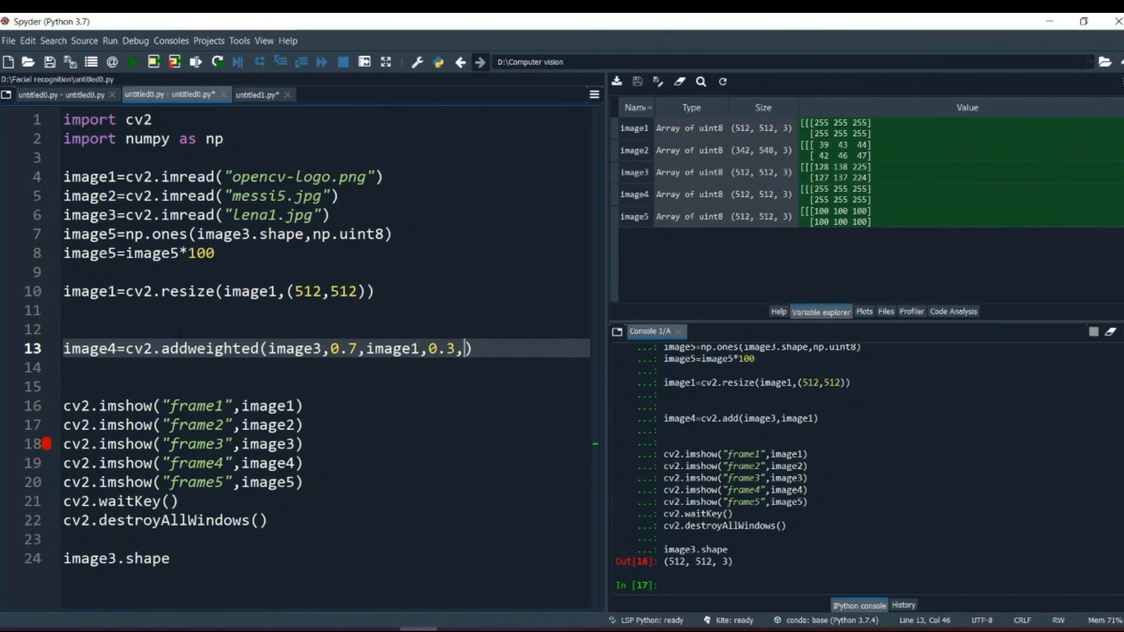
text(0))
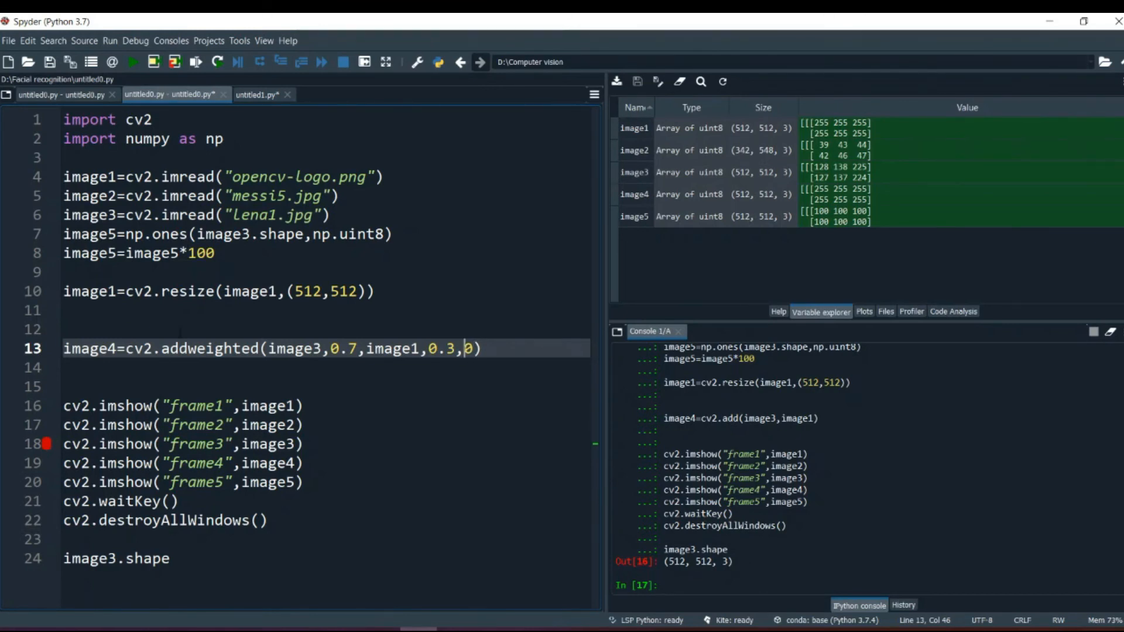
click(464, 349)
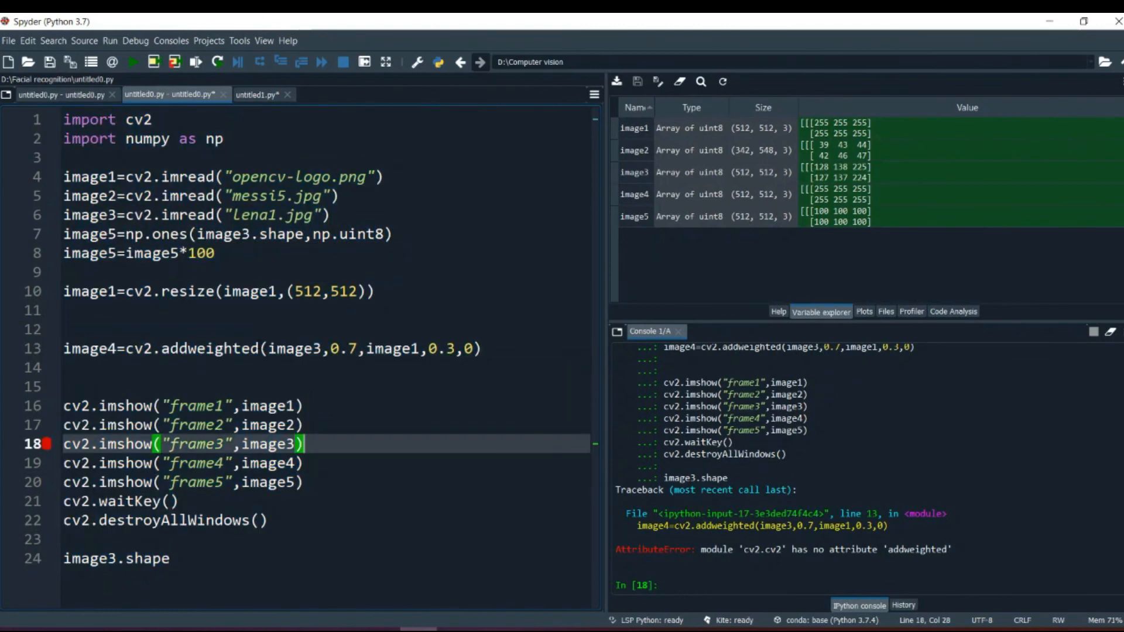
- Rerun the script and capitalise the W so the call reads cv2.addWeighted
key(Ctrl+A)
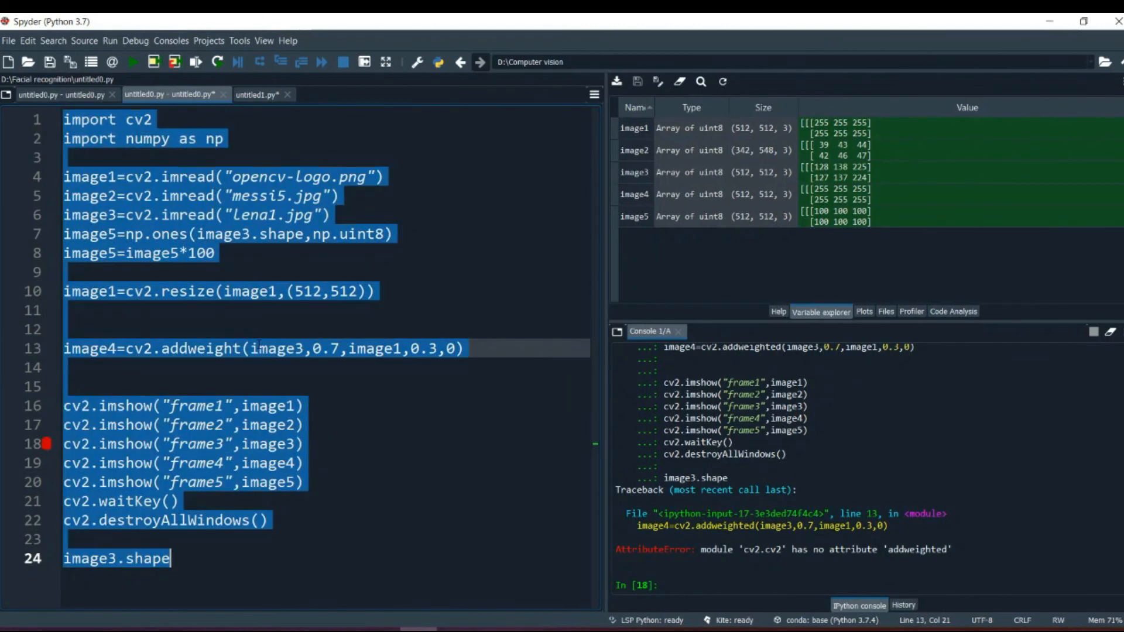
key(f9)
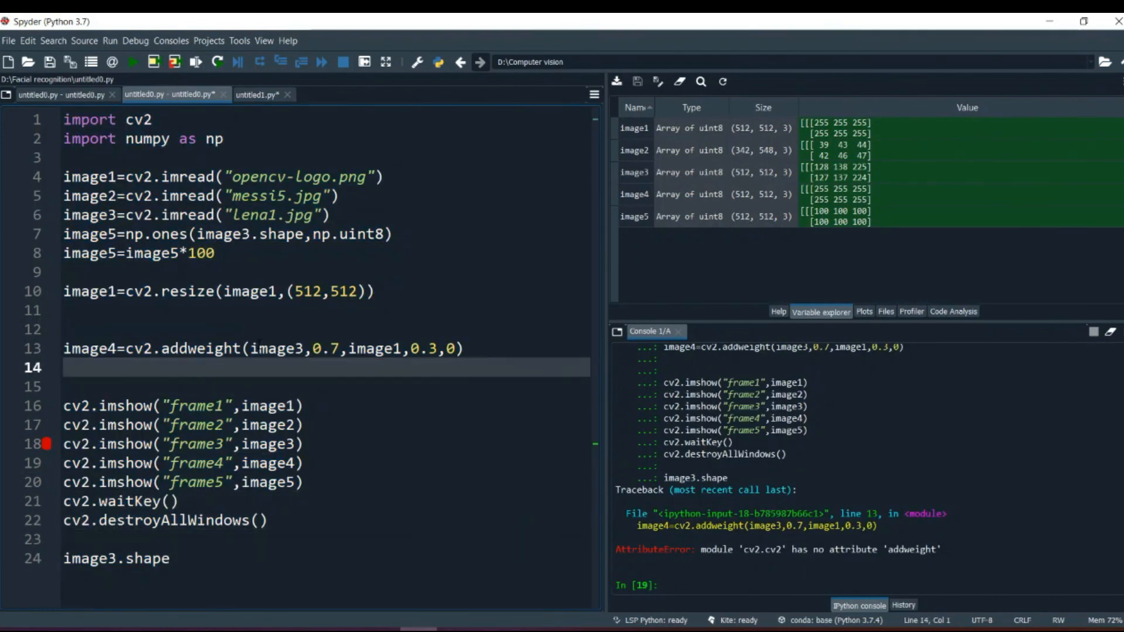
click(205, 348)
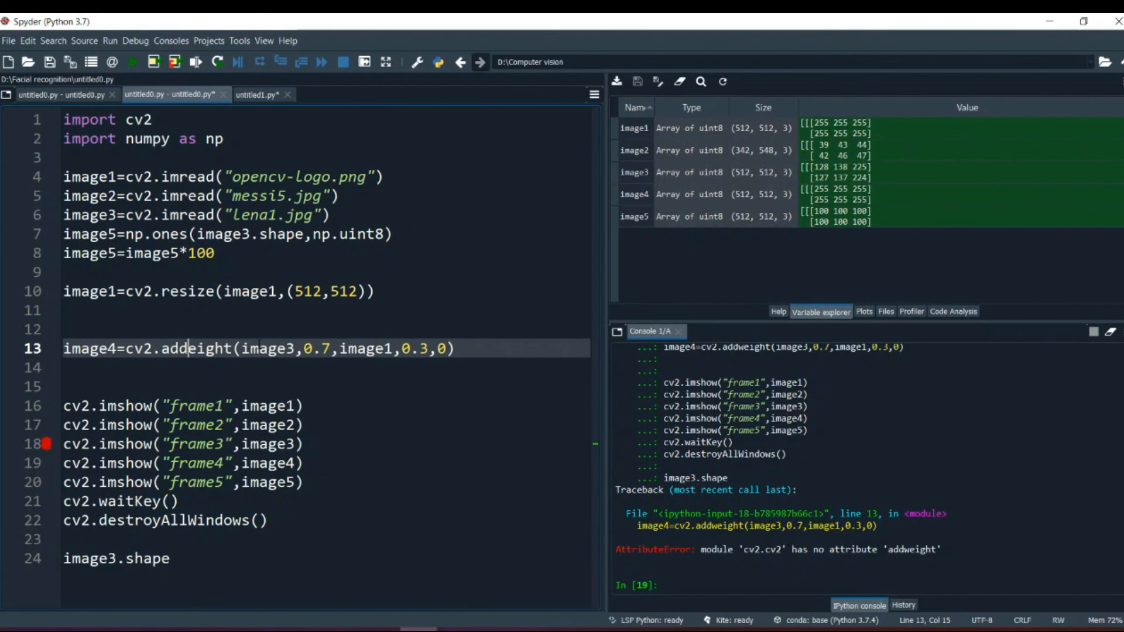
text(W)
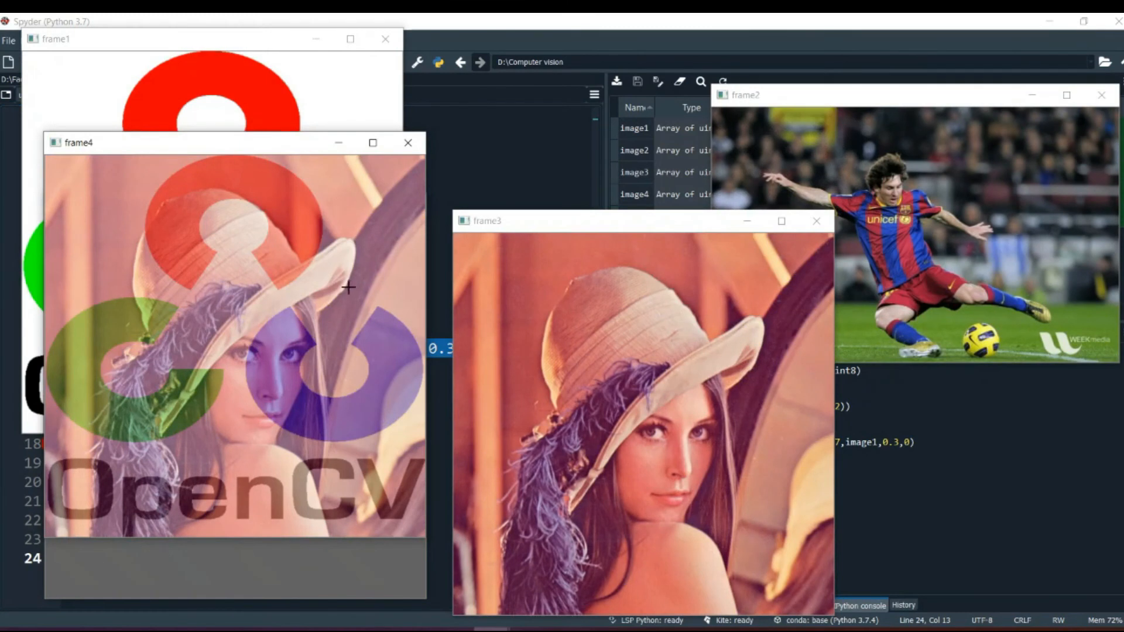
mouse_move(278, 298)
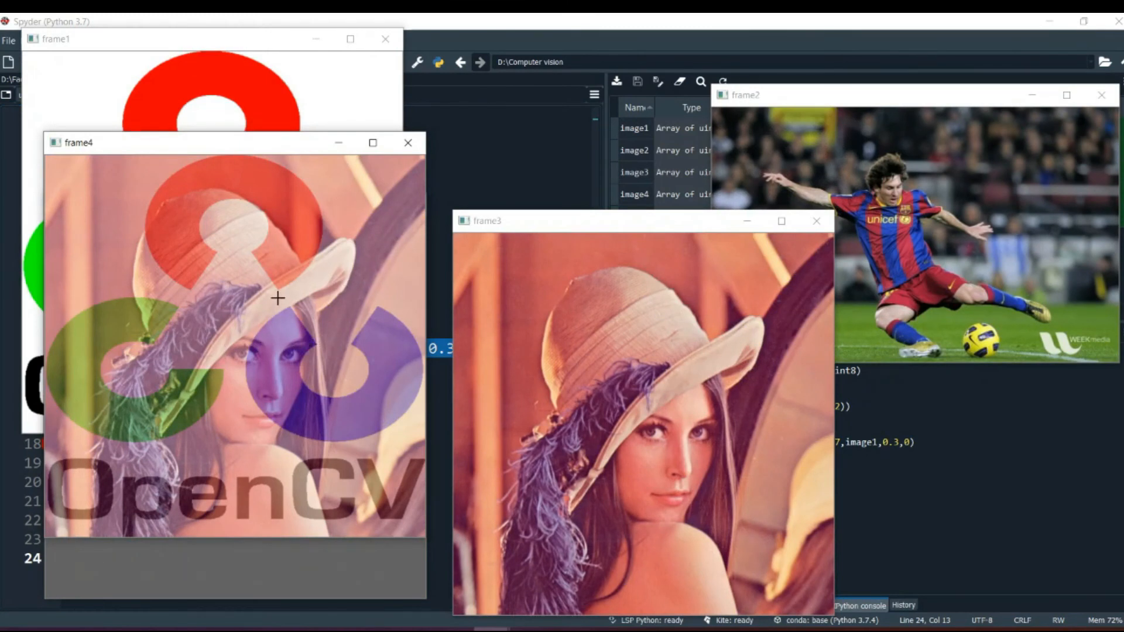
mouse_move(504, 422)
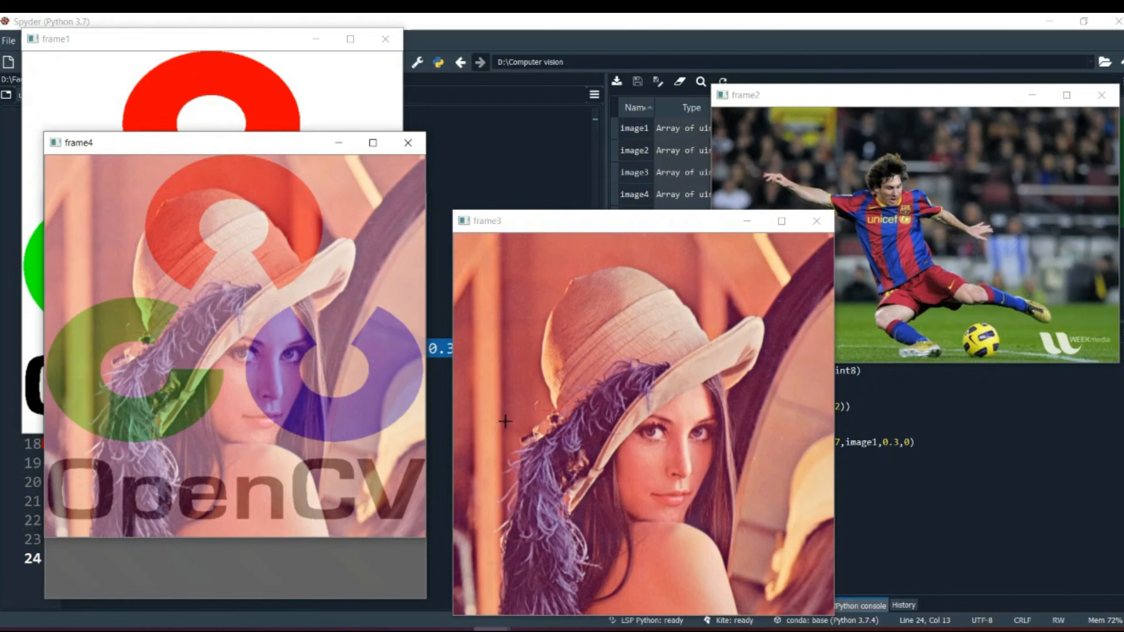
mouse_move(170, 256)
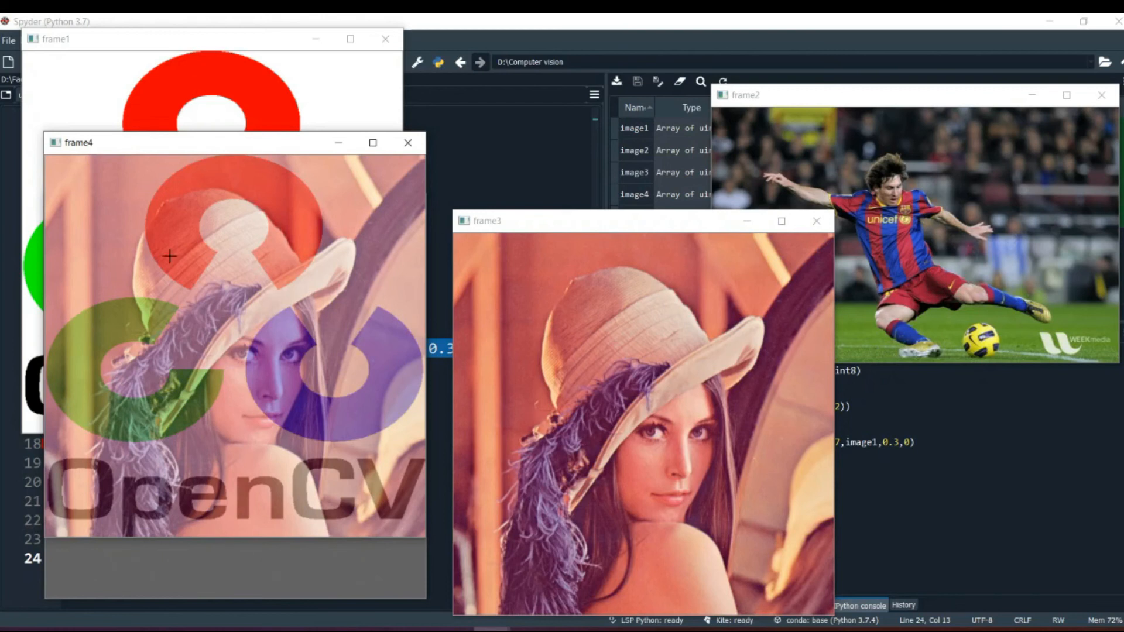
mouse_move(242, 398)
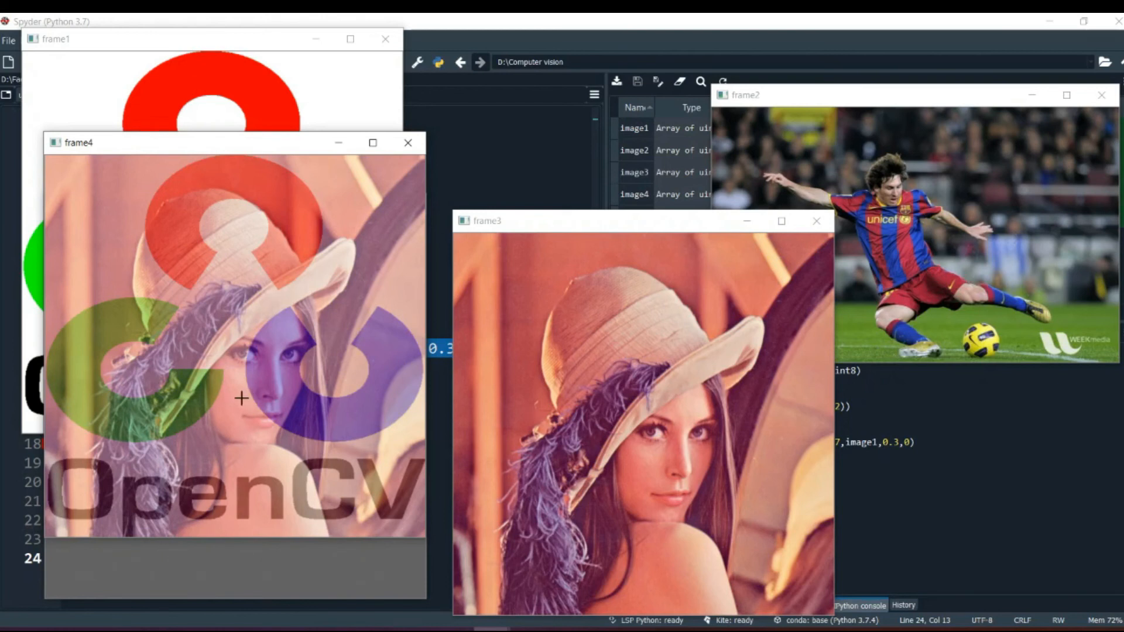
mouse_move(253, 394)
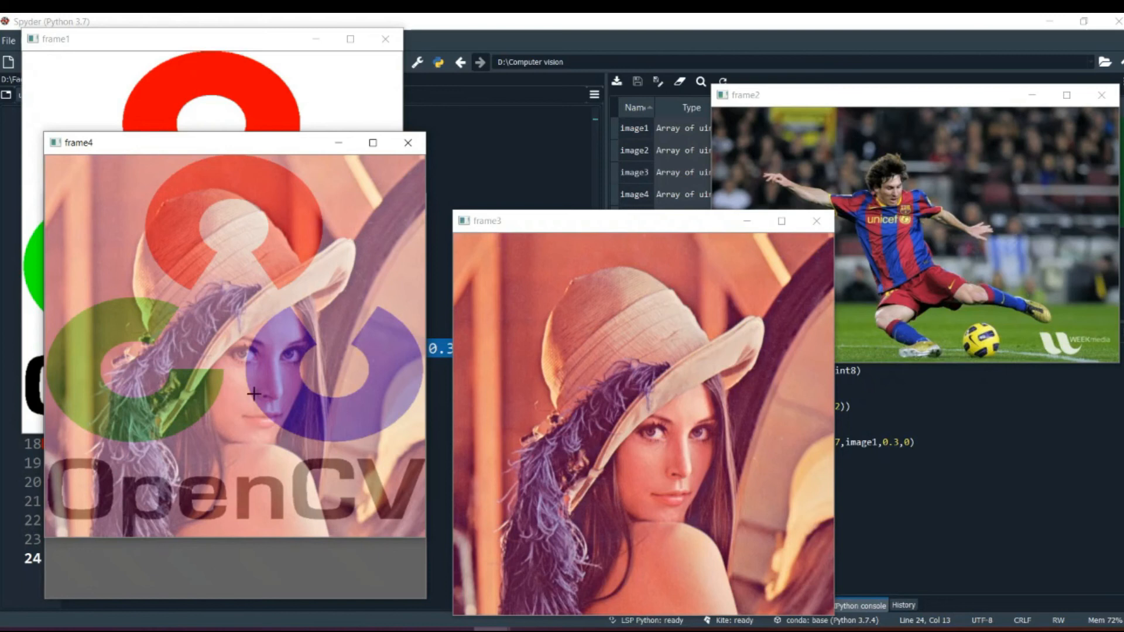
mouse_move(200, 335)
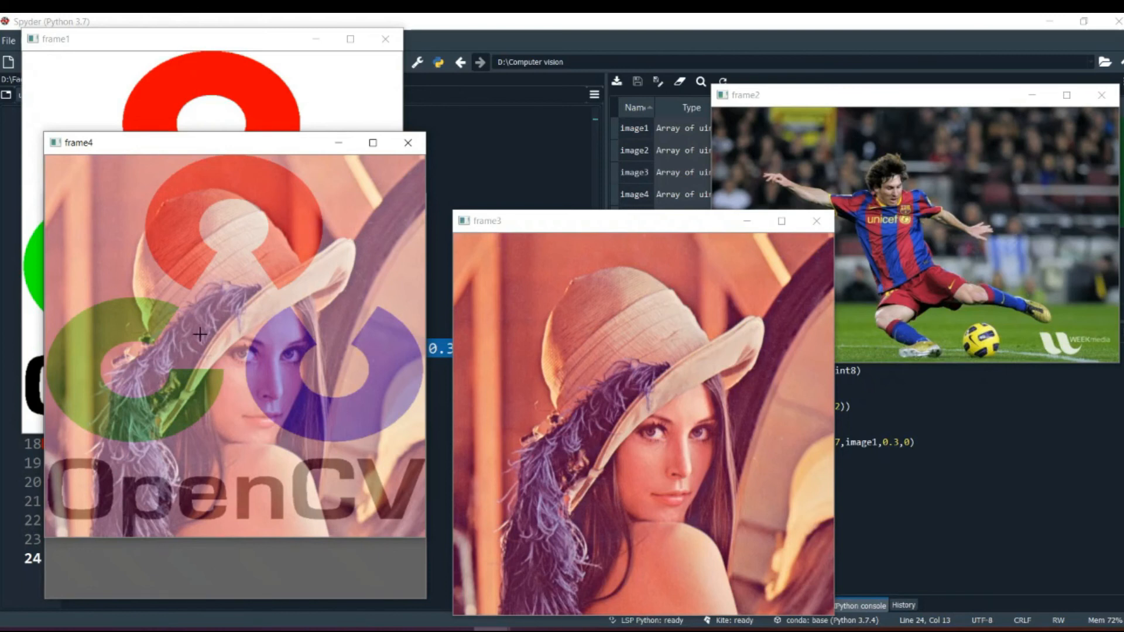
mouse_move(255, 350)
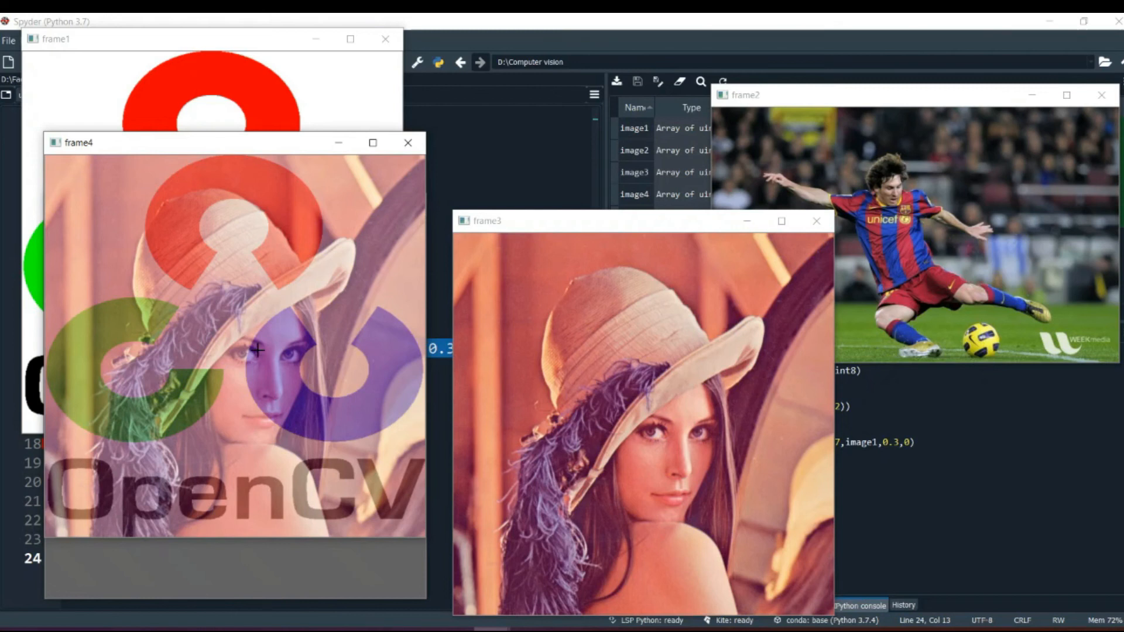
mouse_move(122, 419)
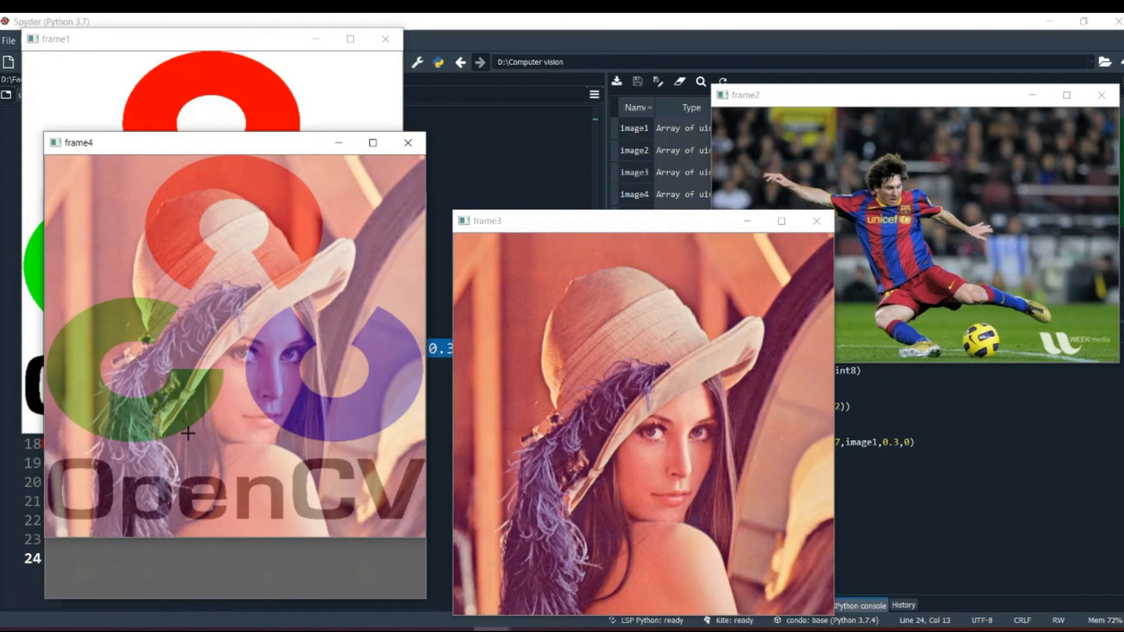
mouse_move(177, 358)
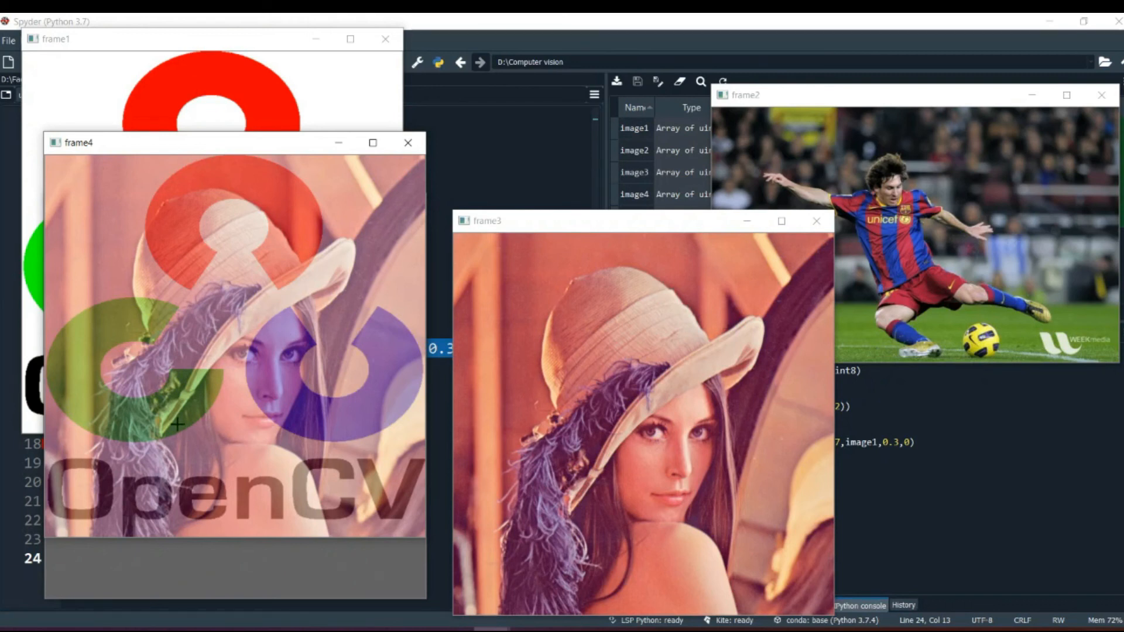
mouse_move(198, 242)
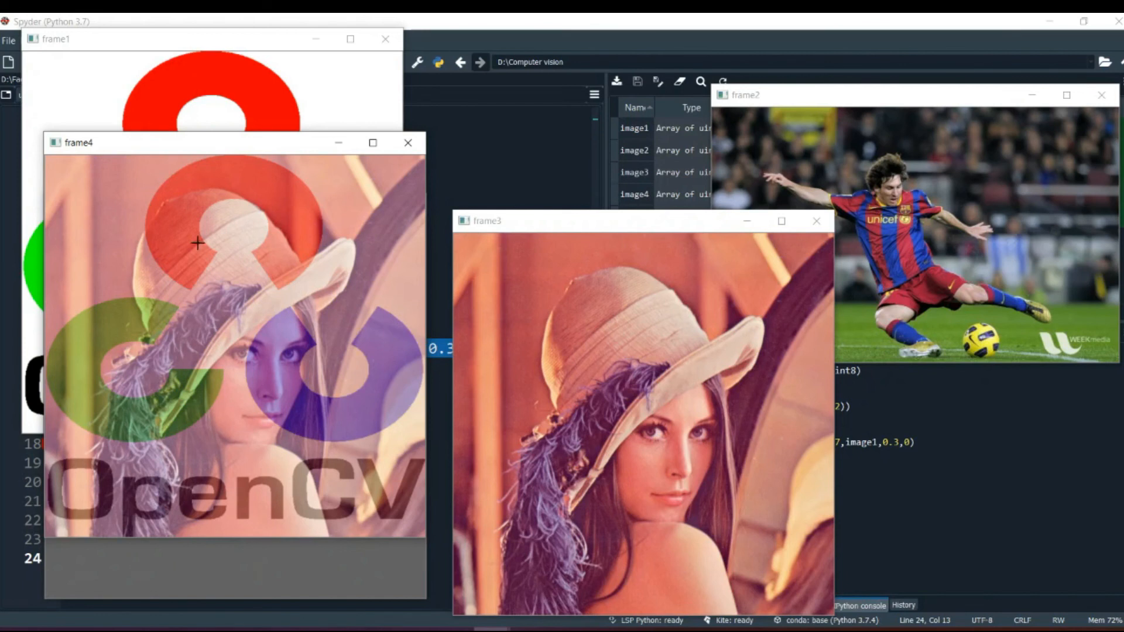
mouse_move(158, 305)
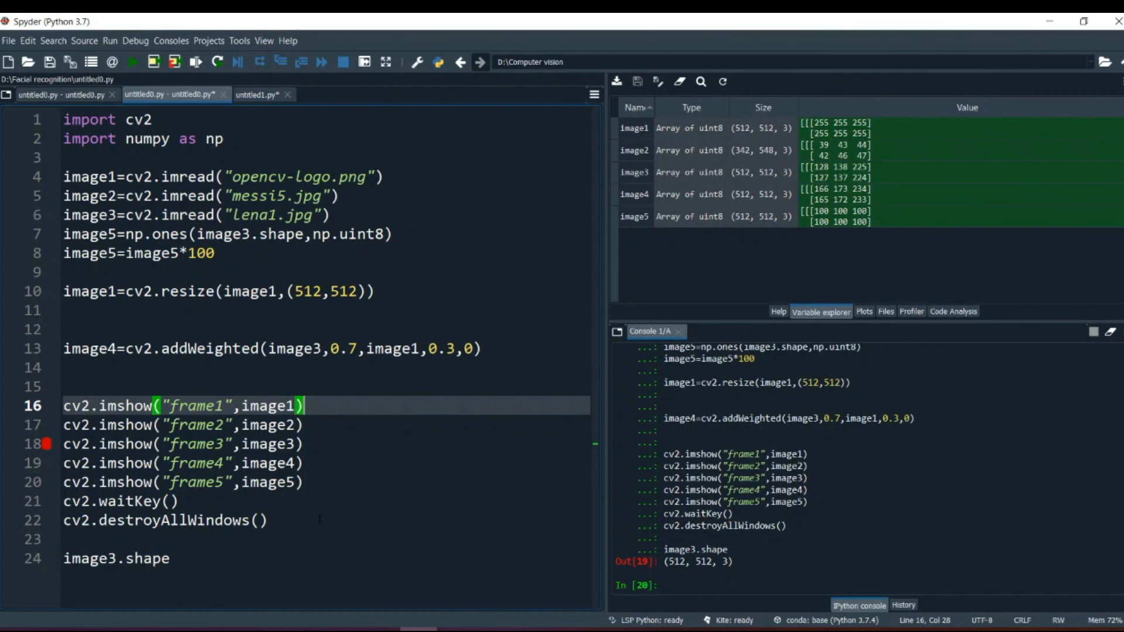
click(400, 443)
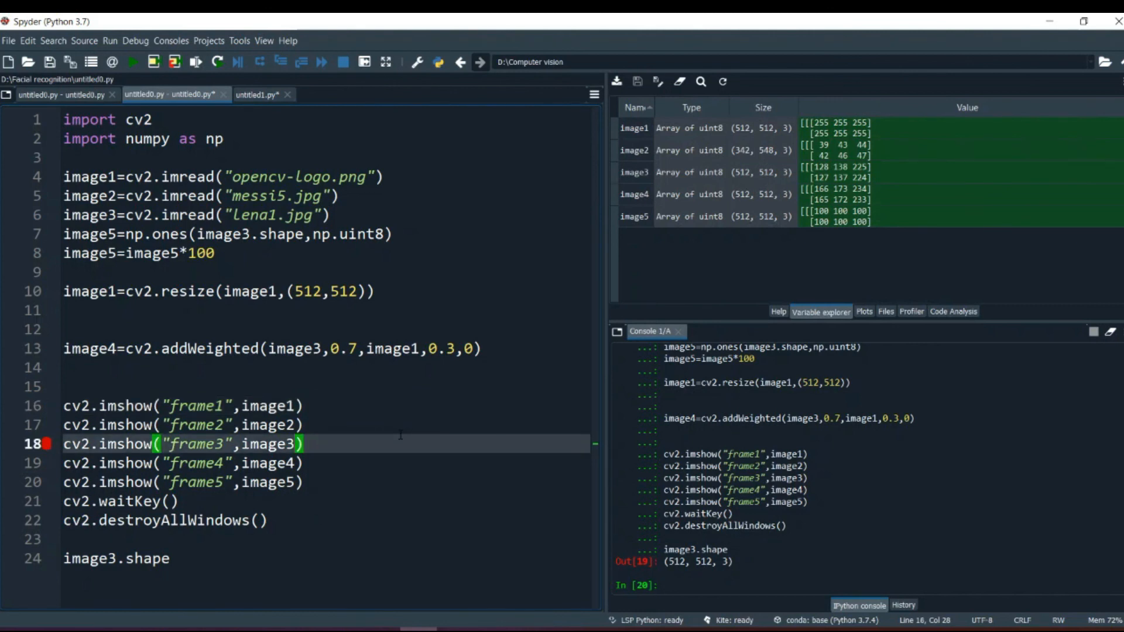
click(122, 501)
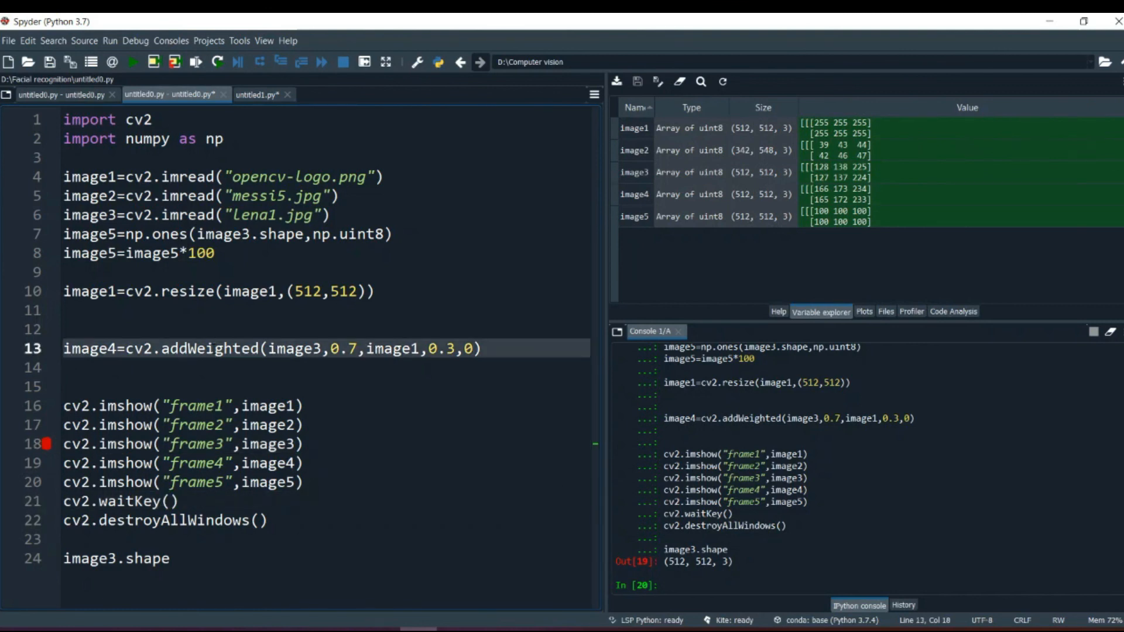
double_click(211, 348)
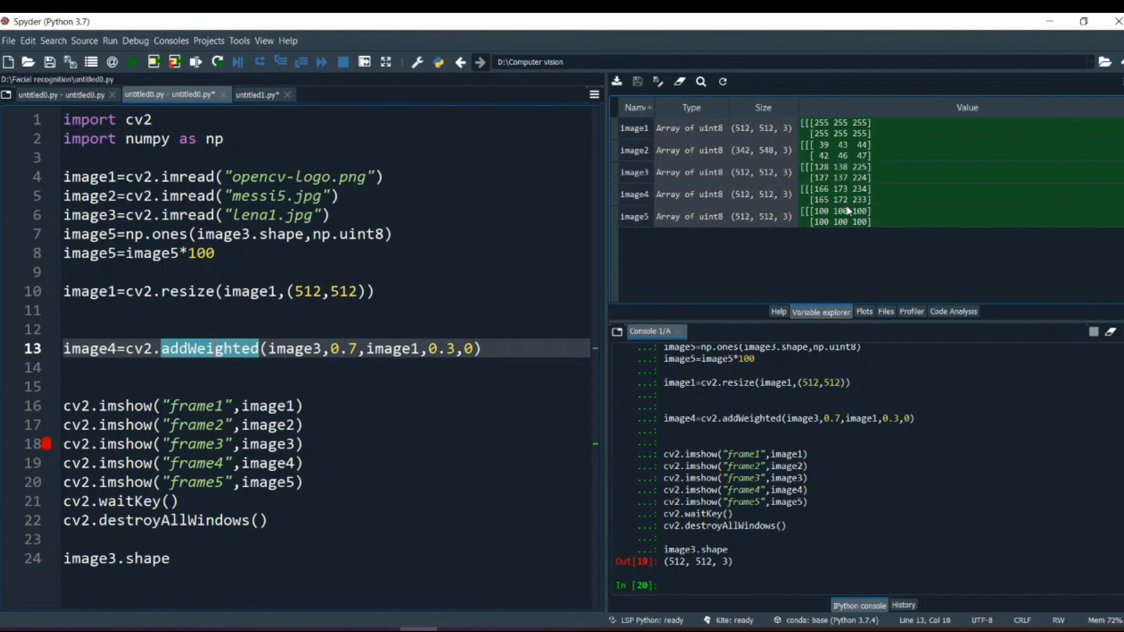
mouse_move(820, 234)
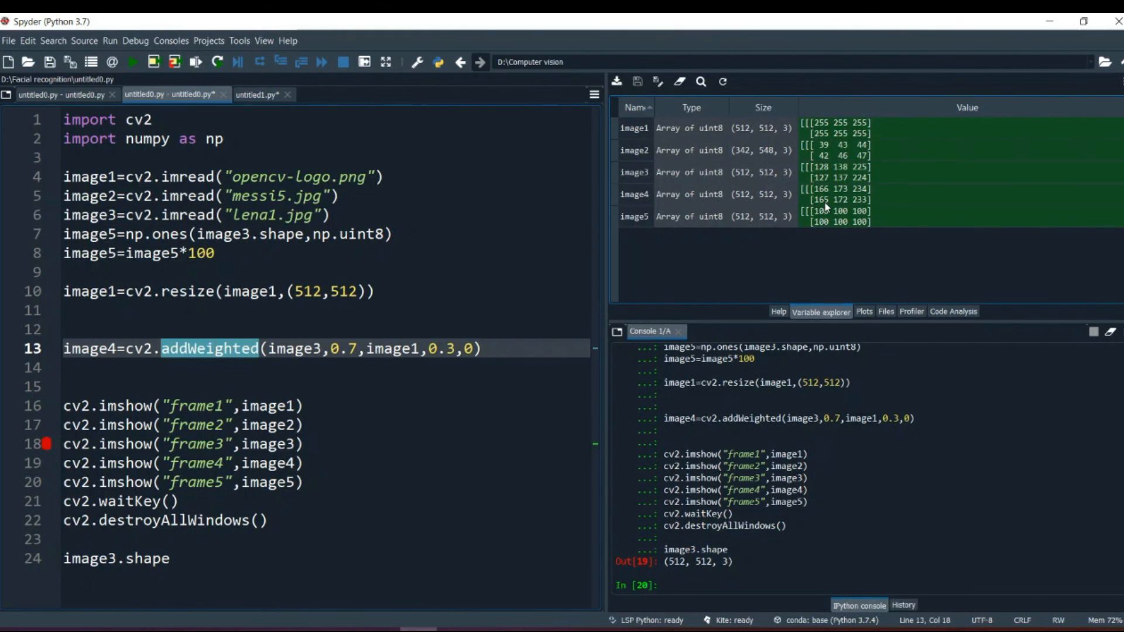
mouse_move(955, 215)
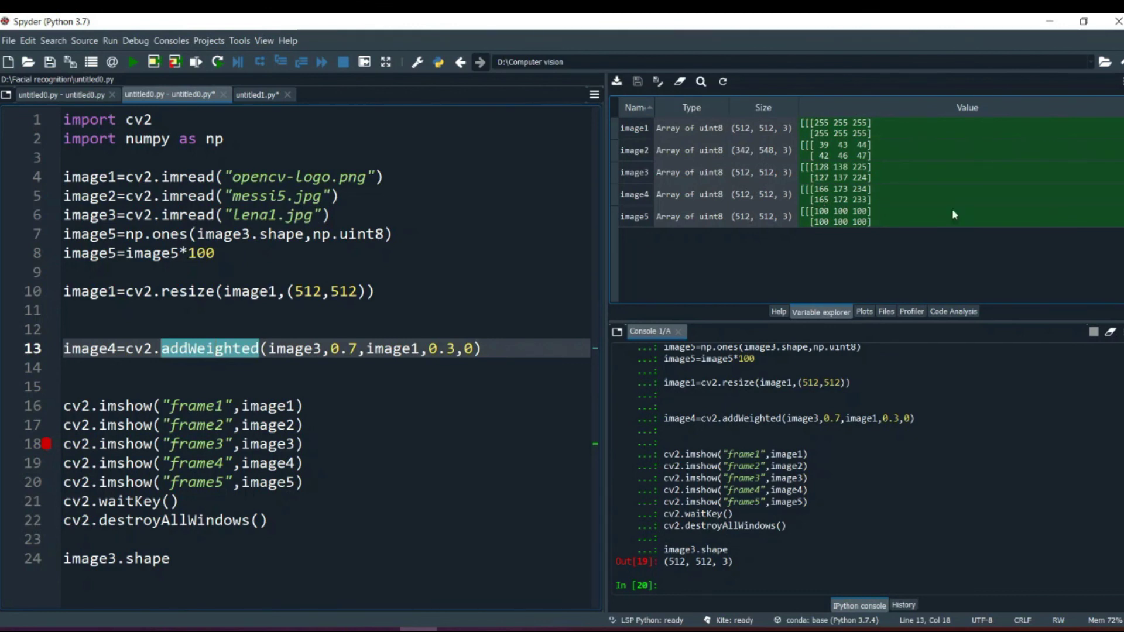
mouse_move(812, 303)
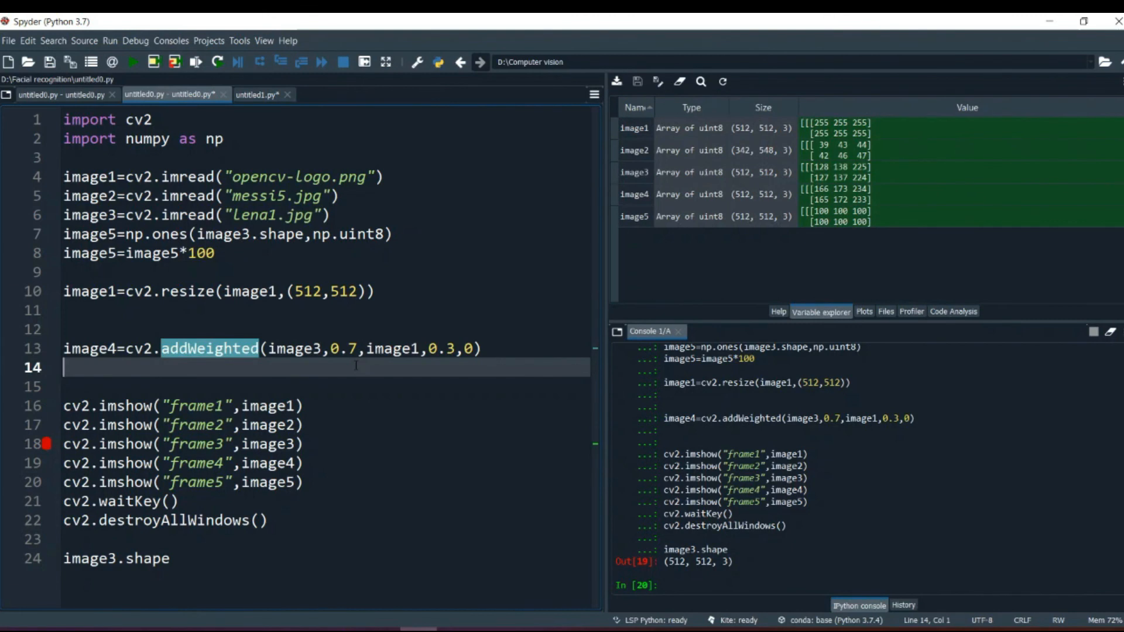
click(301, 443)
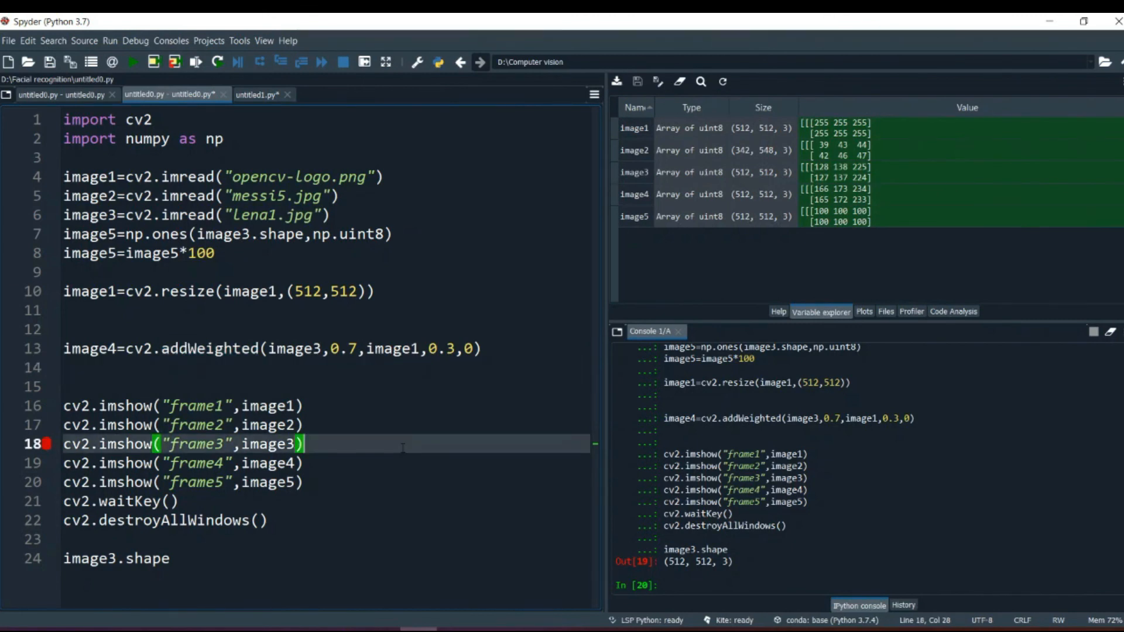